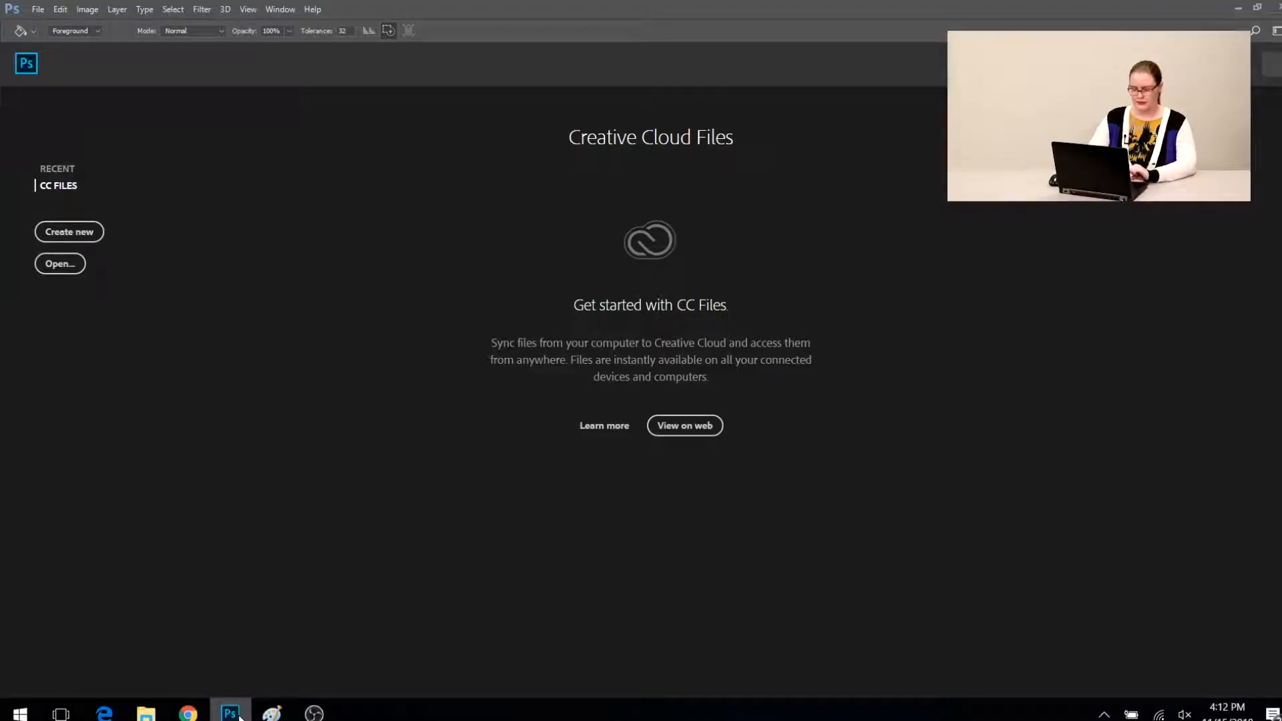
mouse_move(110, 262)
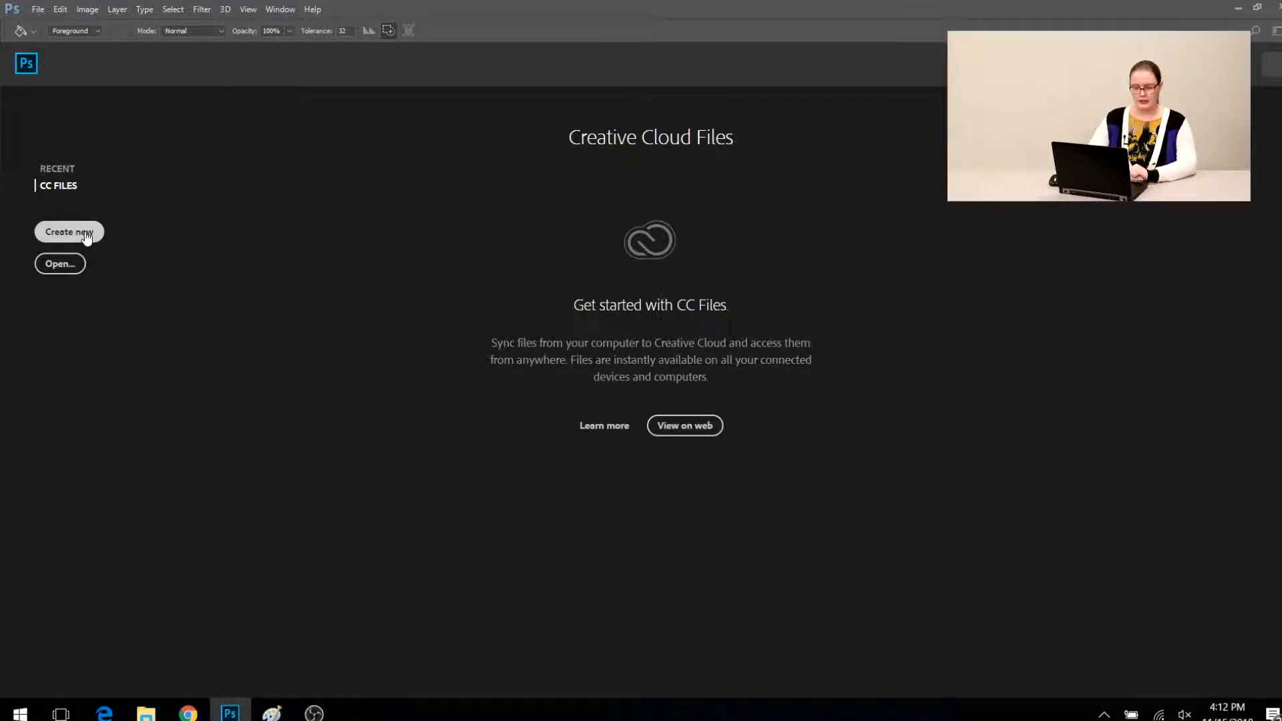
- Create a new document from the Custom 1920x1080 px @ 300 ppi preset
click(69, 232)
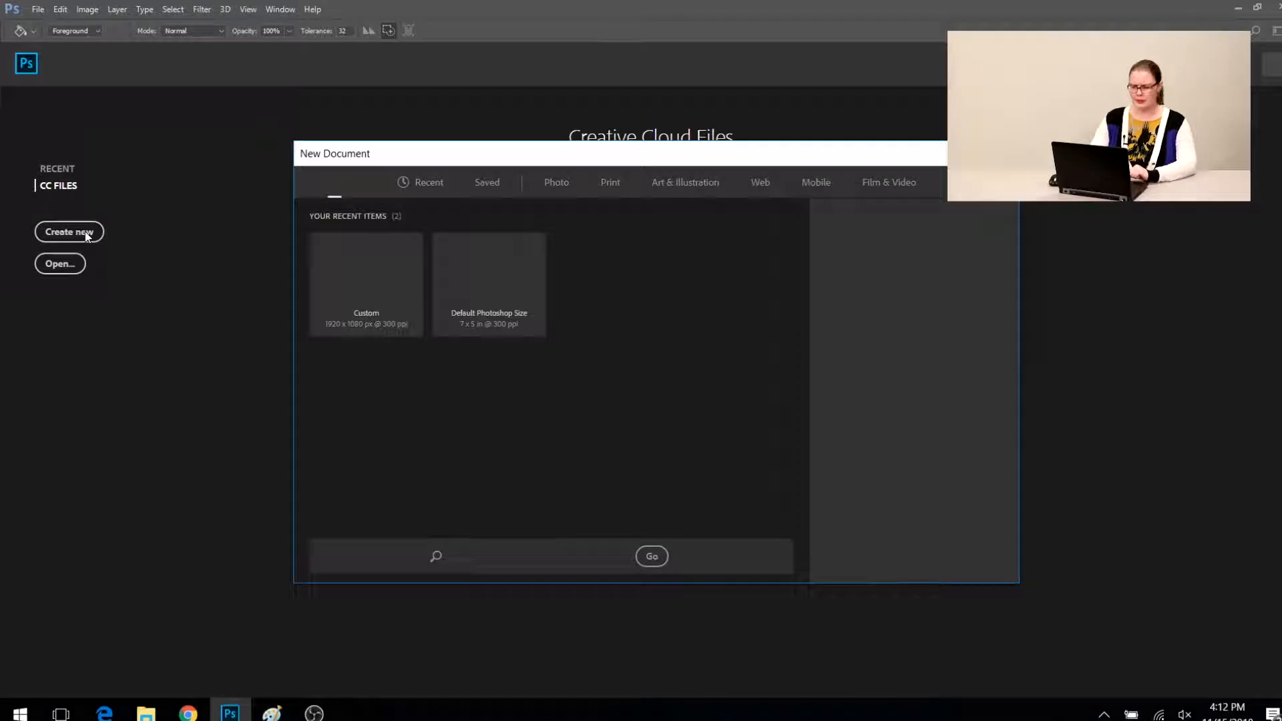
click(366, 284)
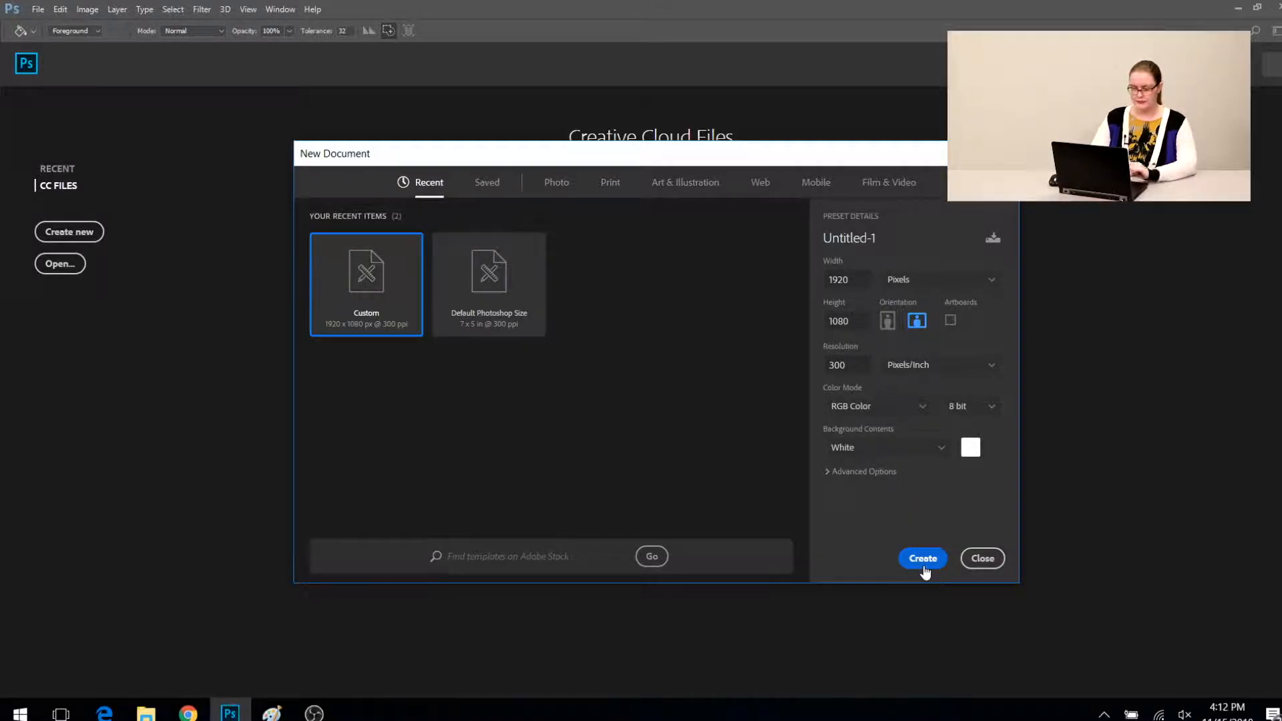
click(922, 558)
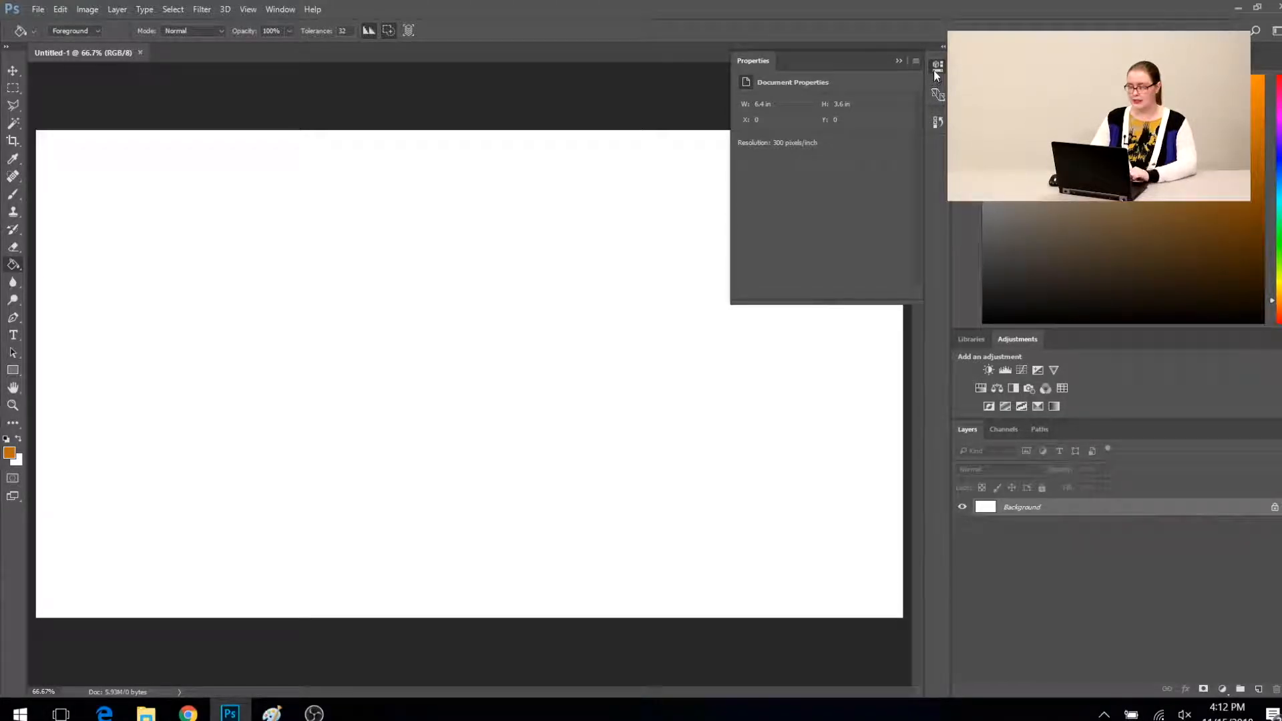
- Brush an orange stick figure (head, body, arms), then revert to the blank canvas via History
click(938, 64)
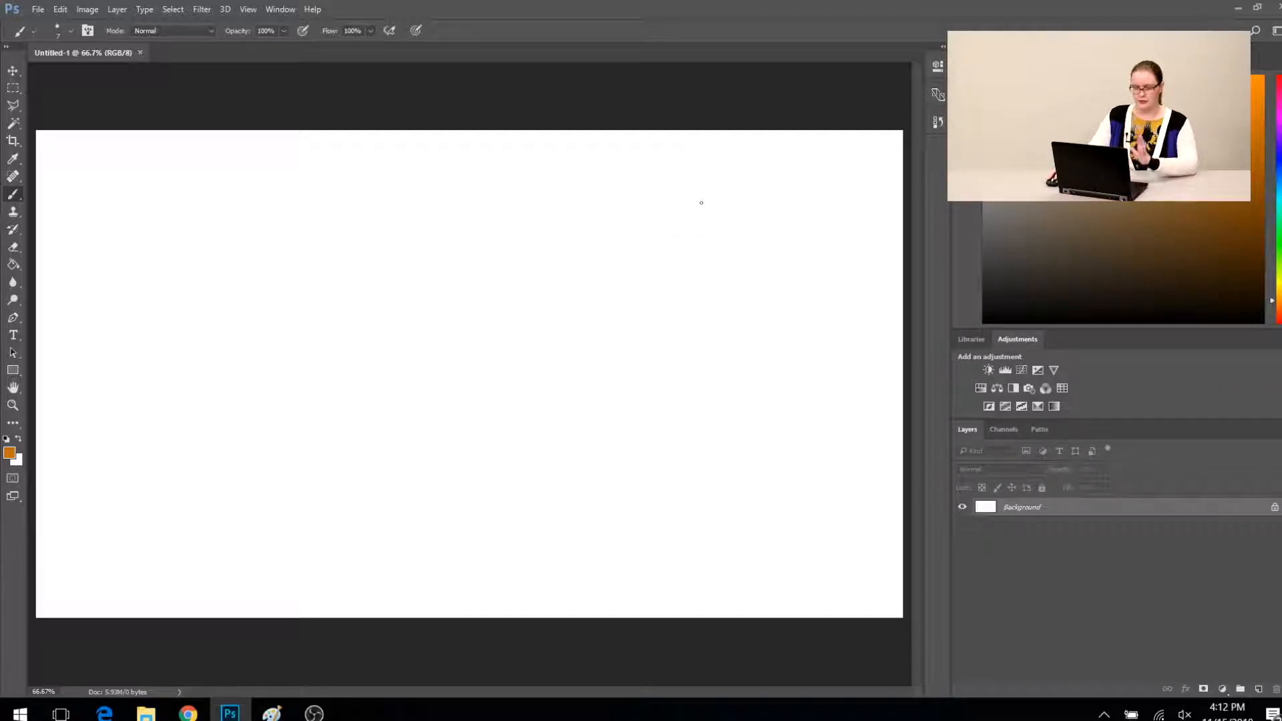
drag(732, 200, 732, 200)
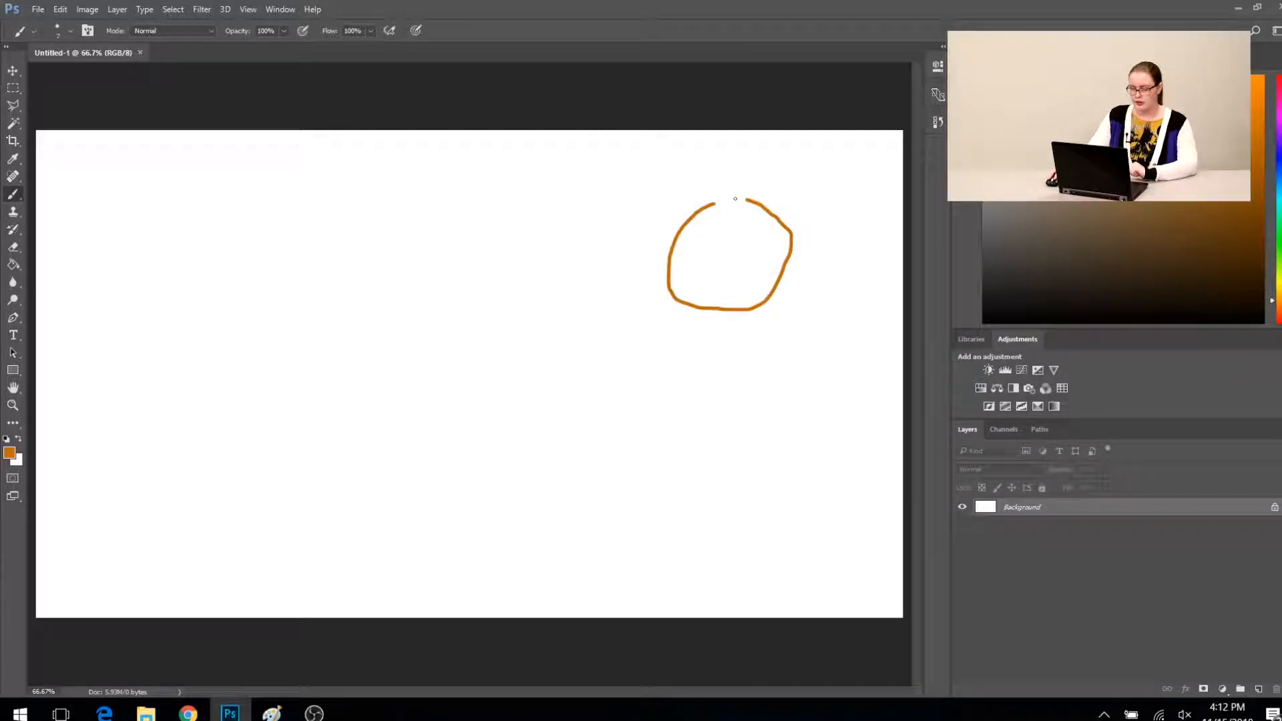
drag(726, 317, 694, 612)
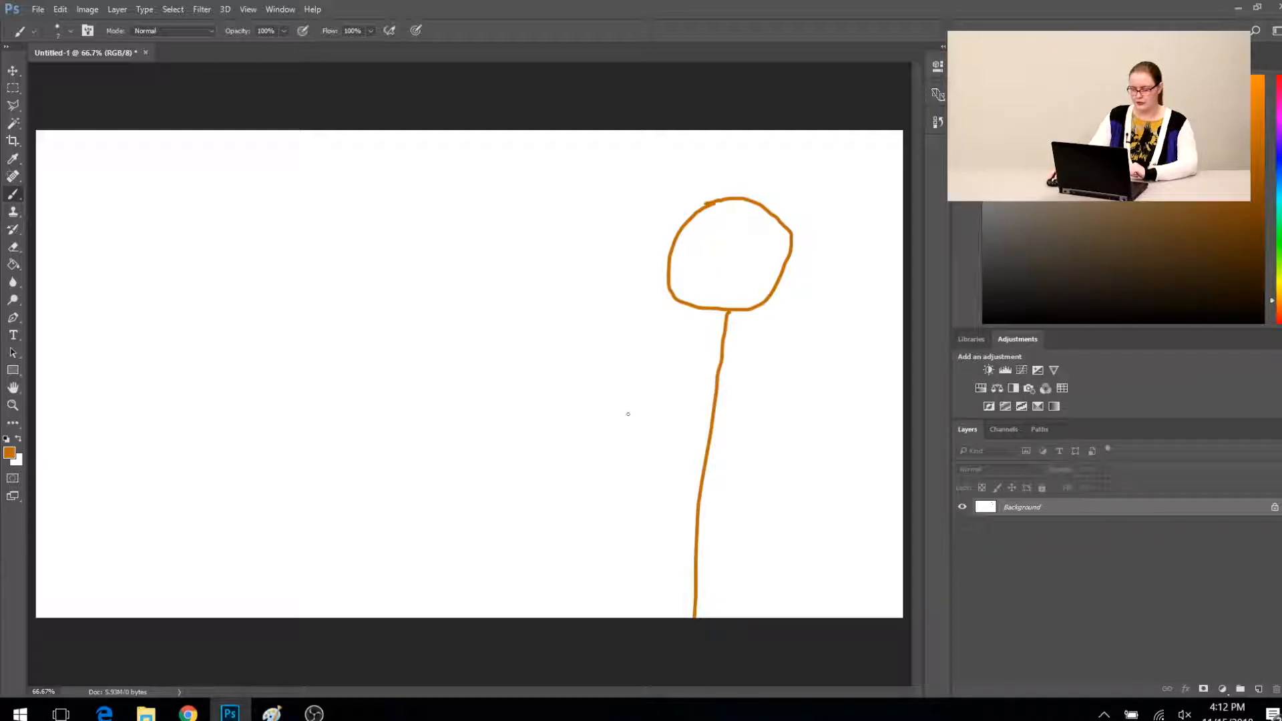
drag(627, 414, 903, 427)
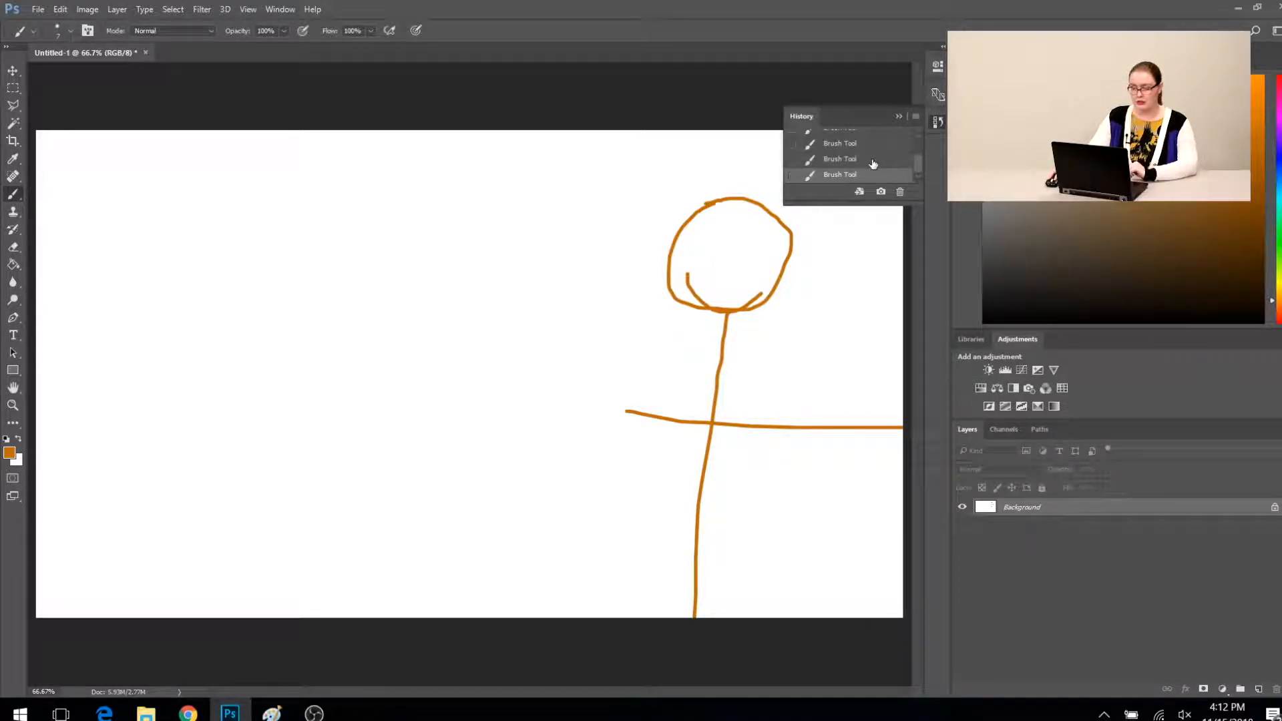
click(842, 136)
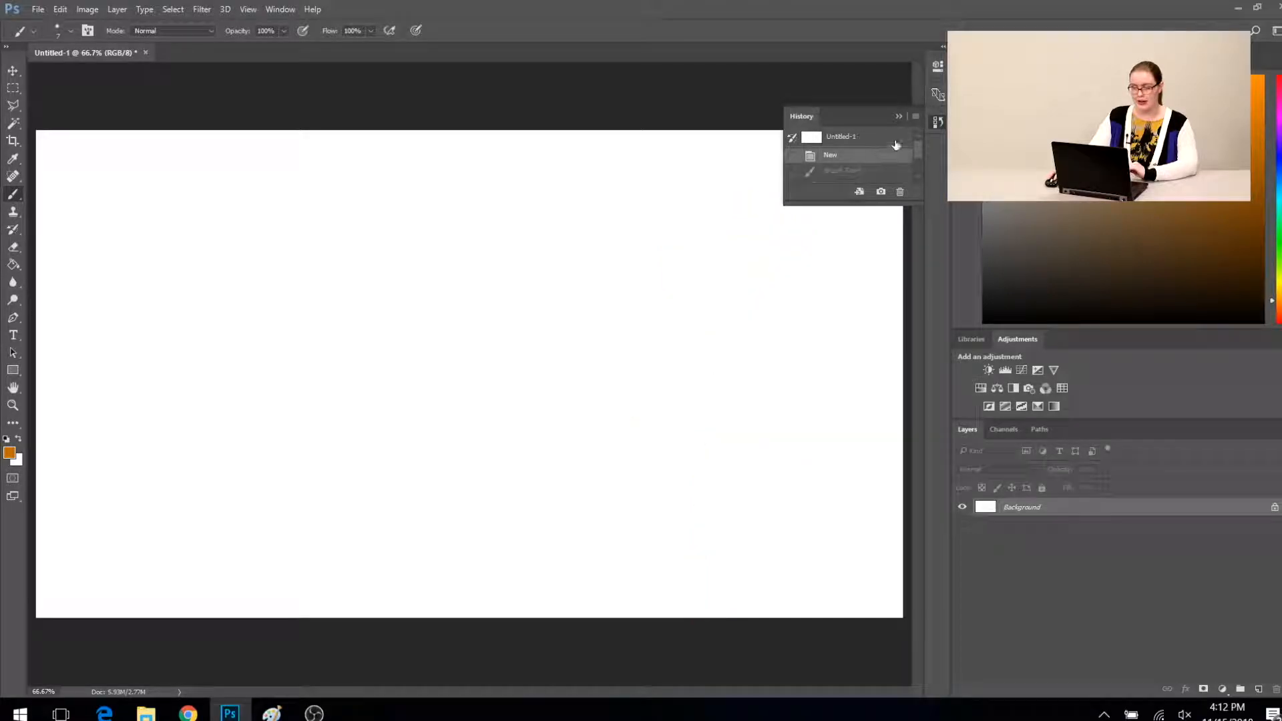
click(939, 122)
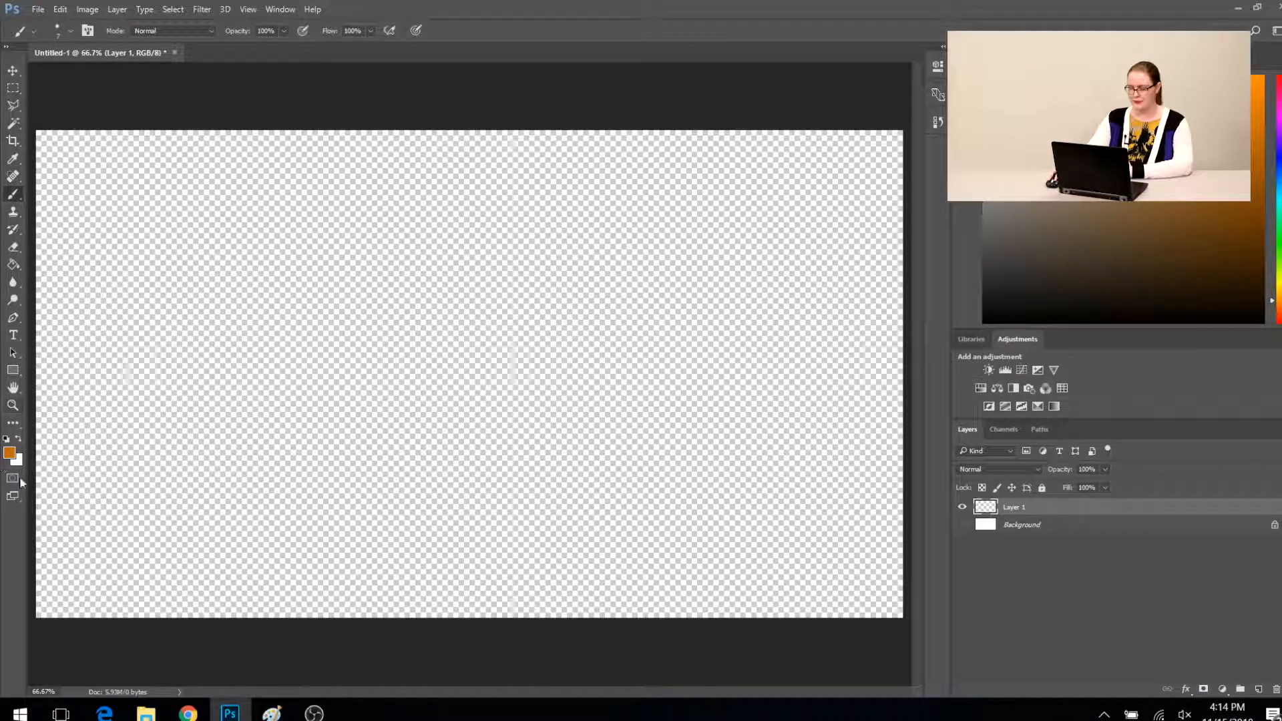
- Set the foreground colour to blue #3442a9, fill Layer 1 and lower its opacity to 90%
click(9, 452)
text(3442a9)
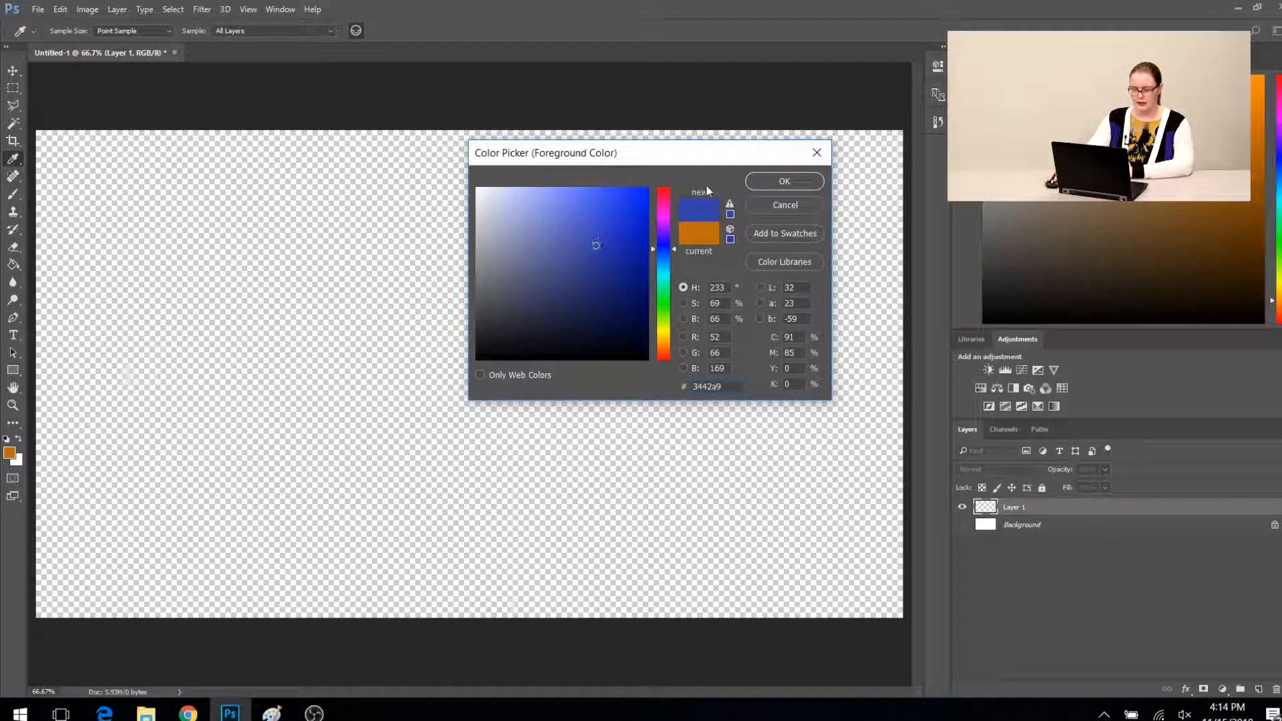
click(782, 181)
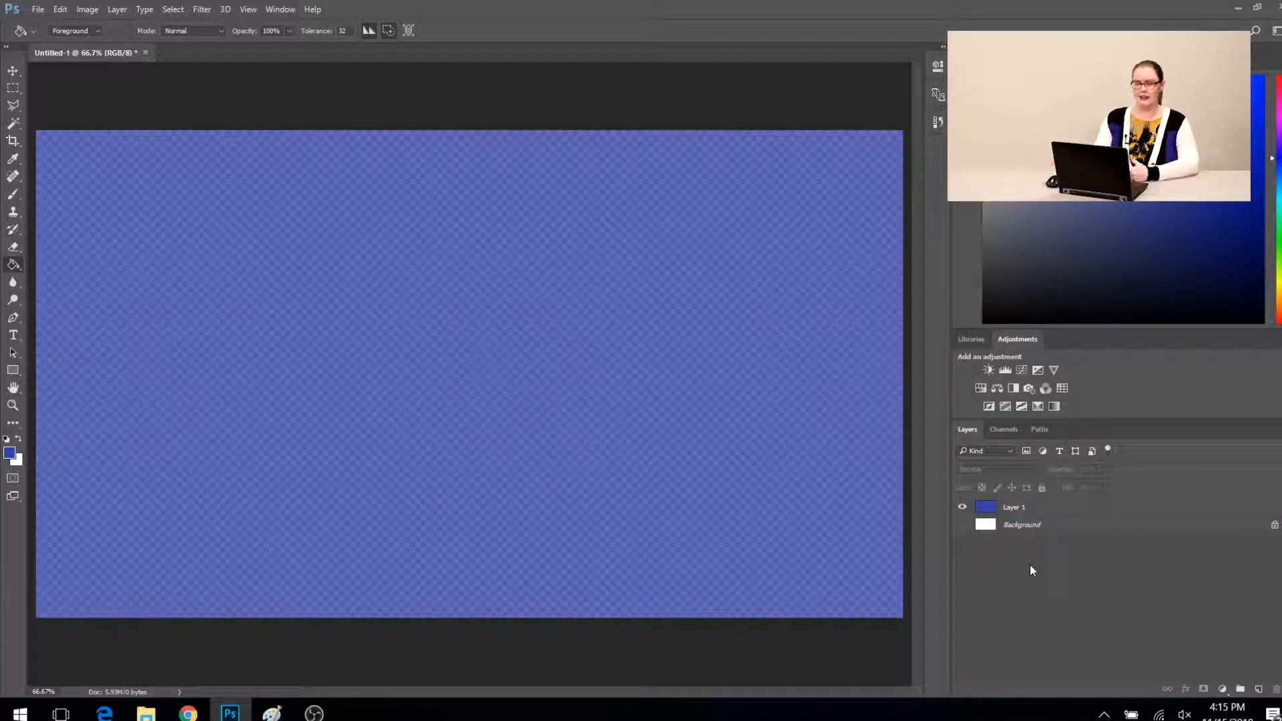
click(1014, 507)
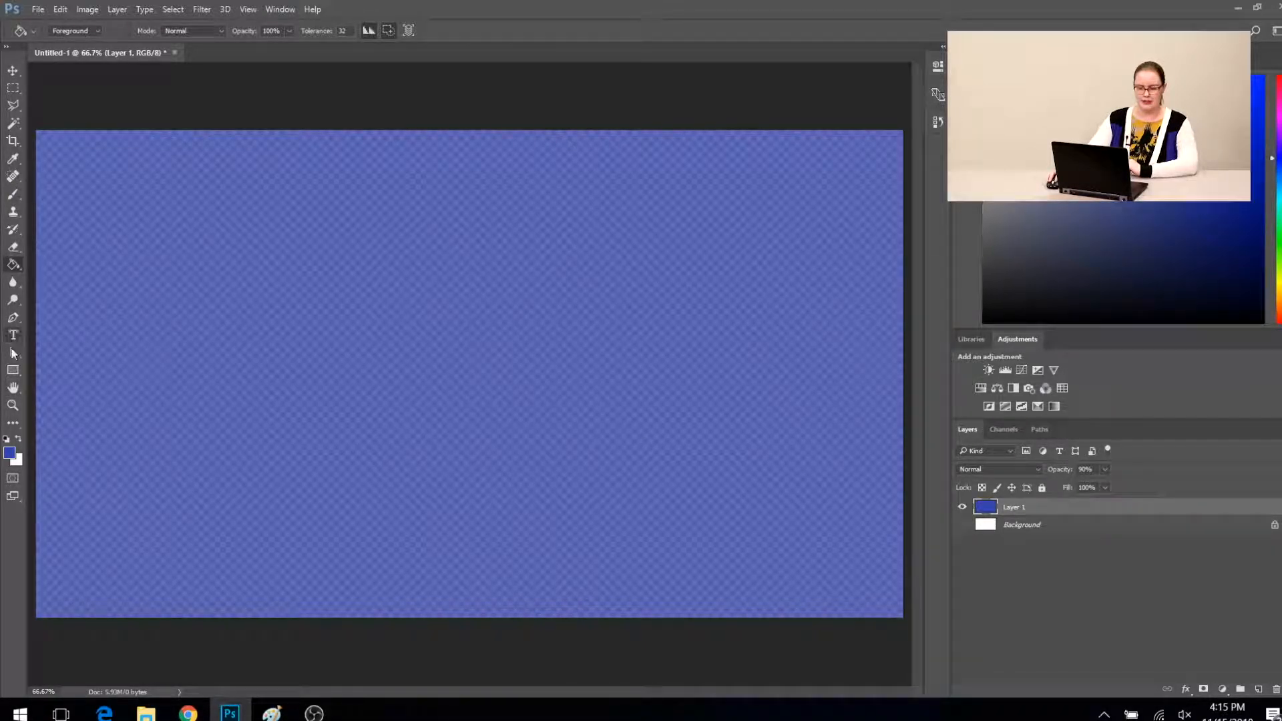
- Add the text 'Intermission' in light teal #9fded9 above the blue Layer 1
click(13, 335)
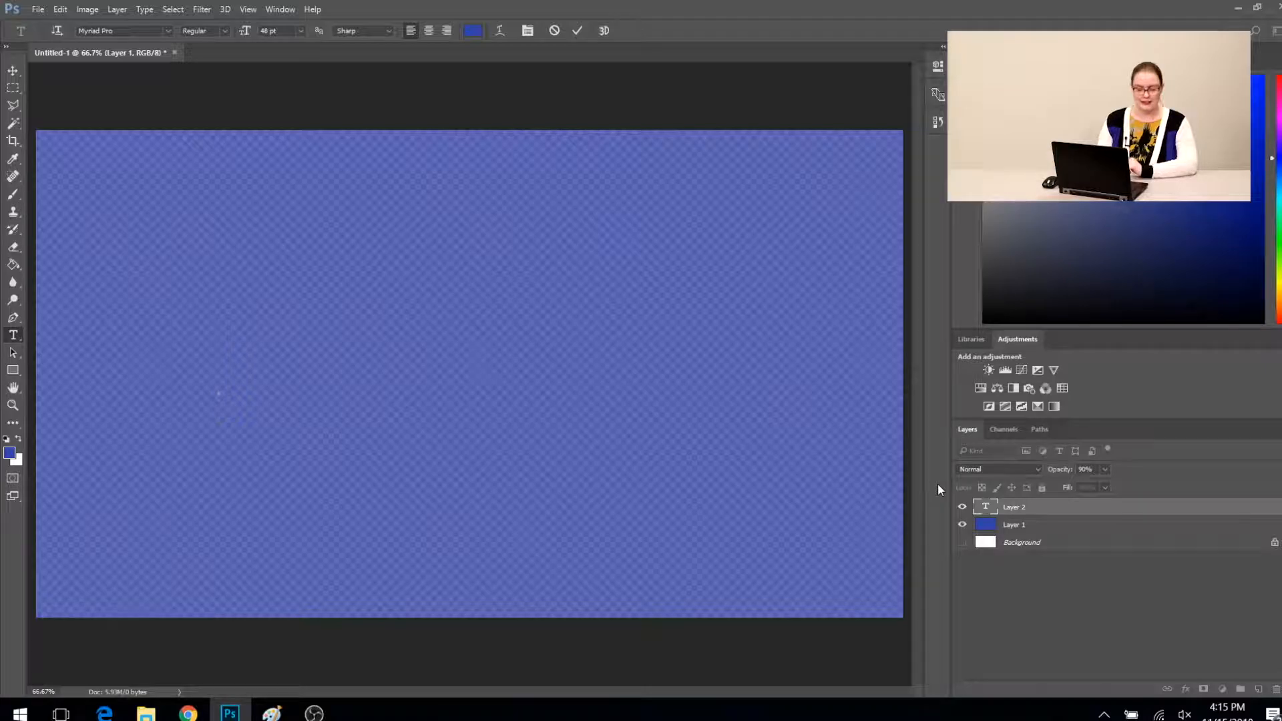
text(Intermissio)
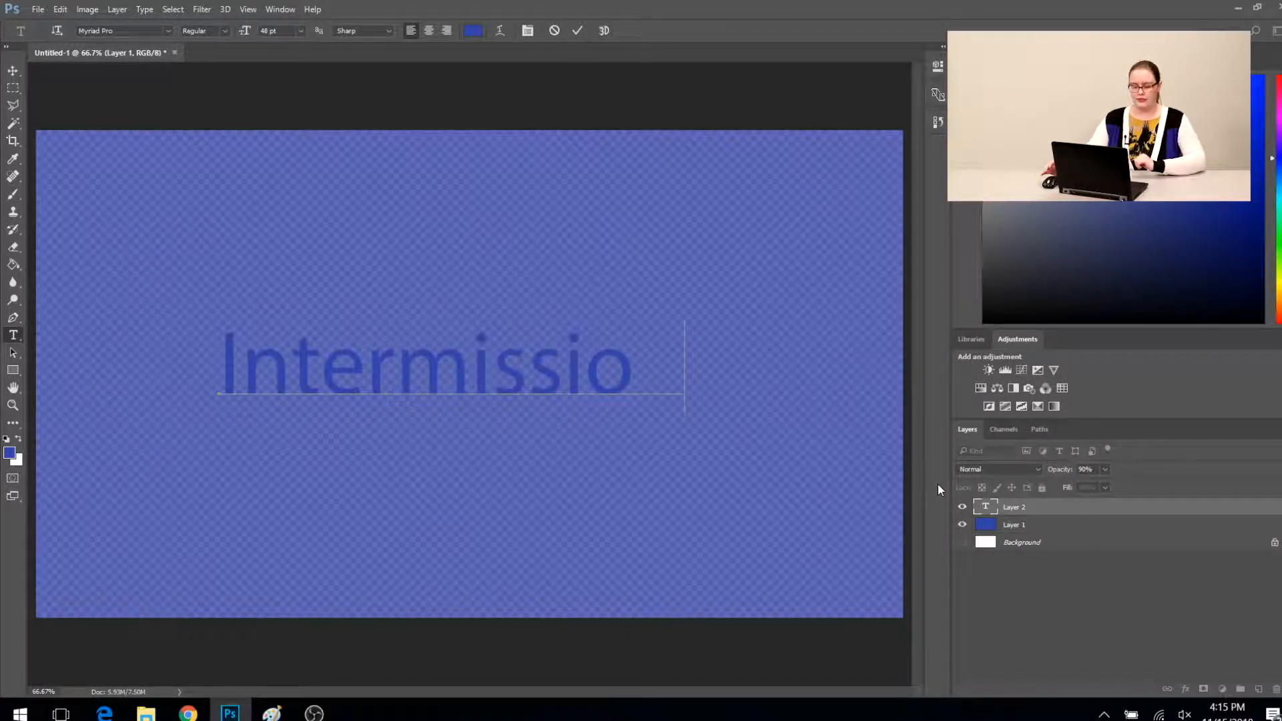
text(n)
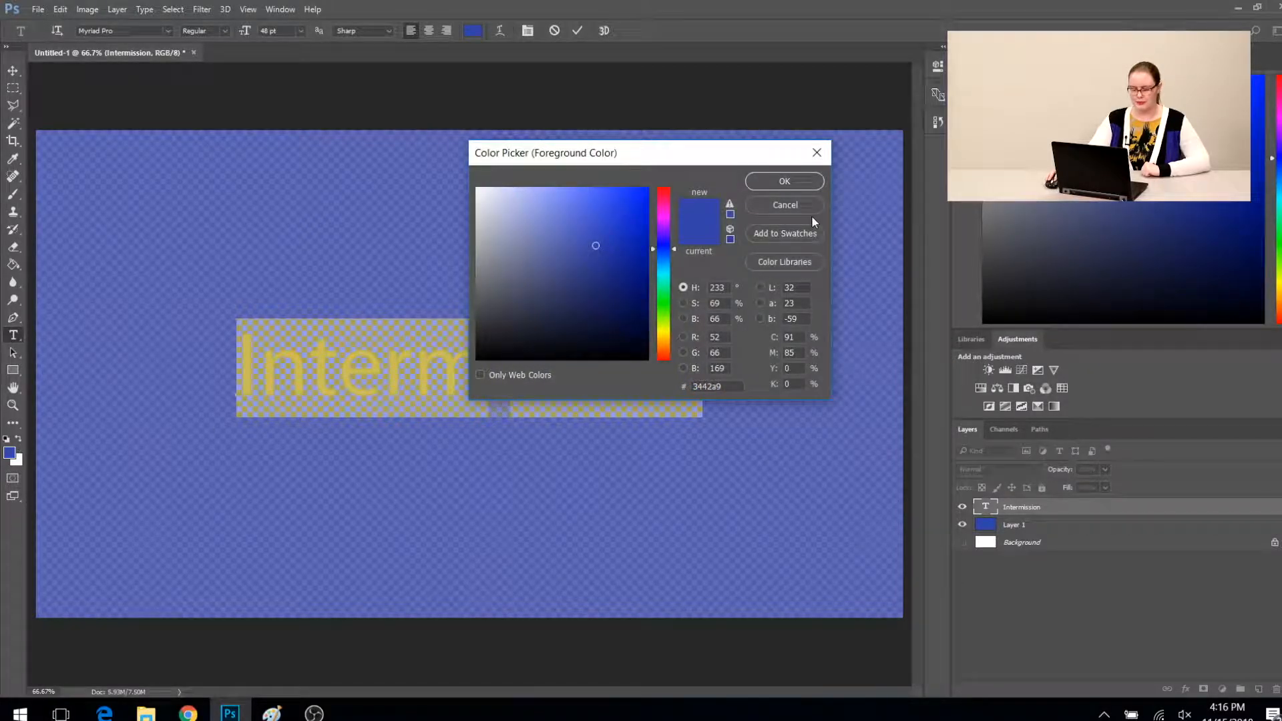
click(525, 209)
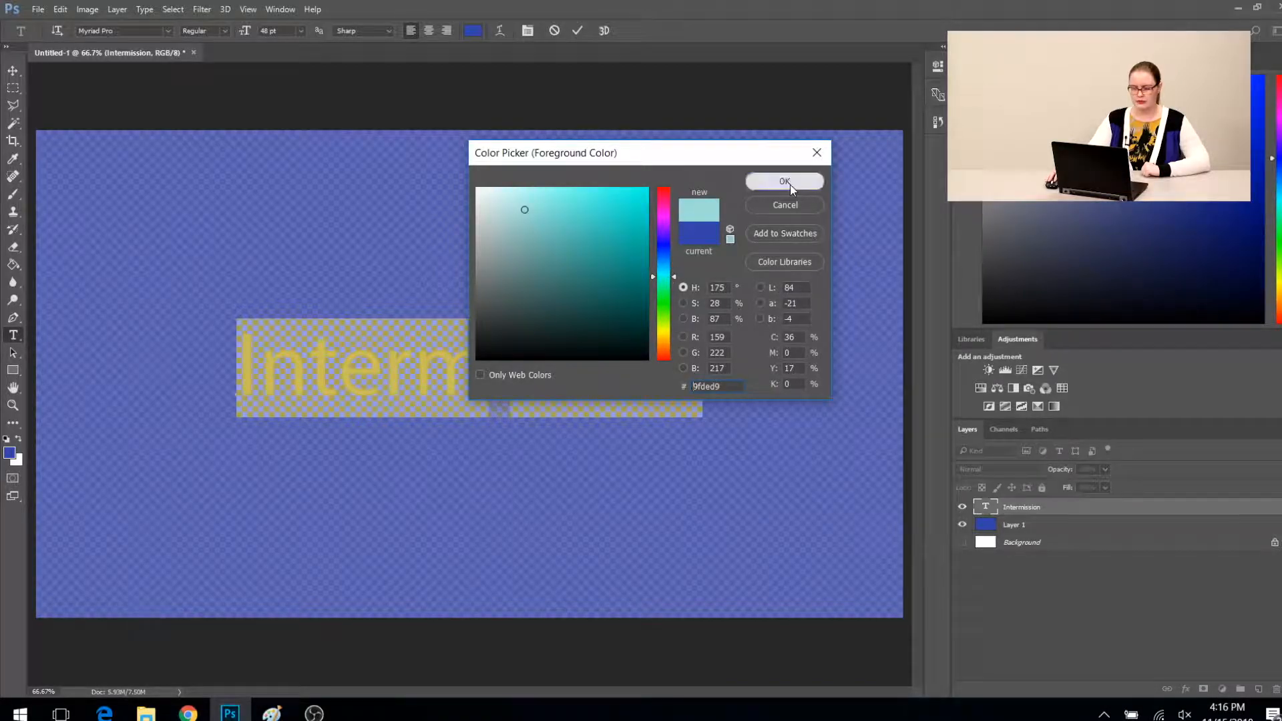
click(783, 182)
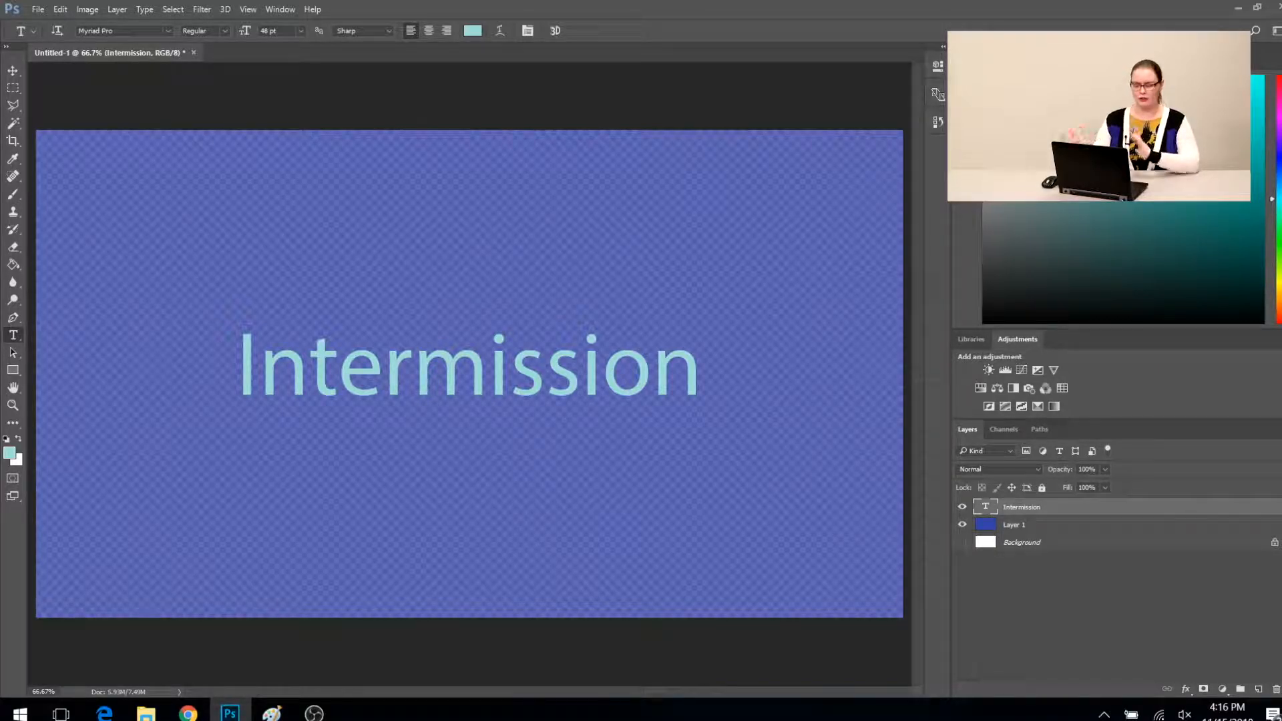
click(1013, 524)
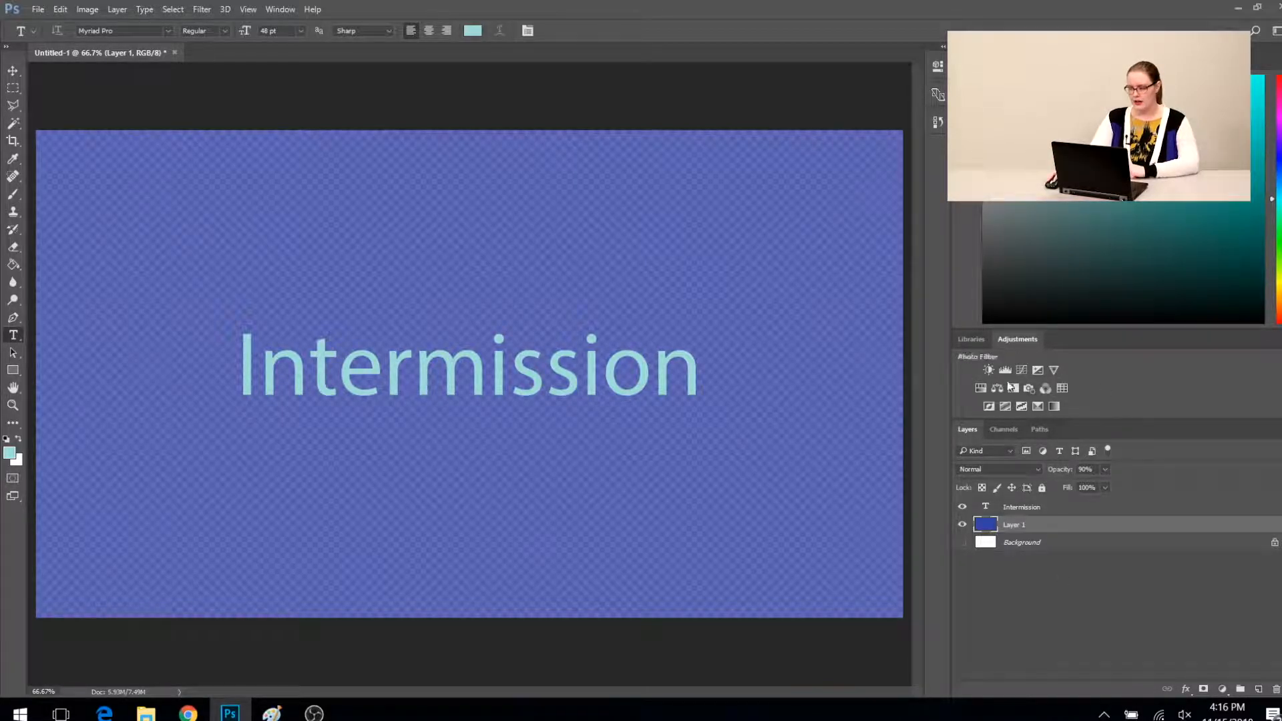
- Add a Hue/Saturation adjustment above Layer 1 and drain its saturation fully
click(980, 388)
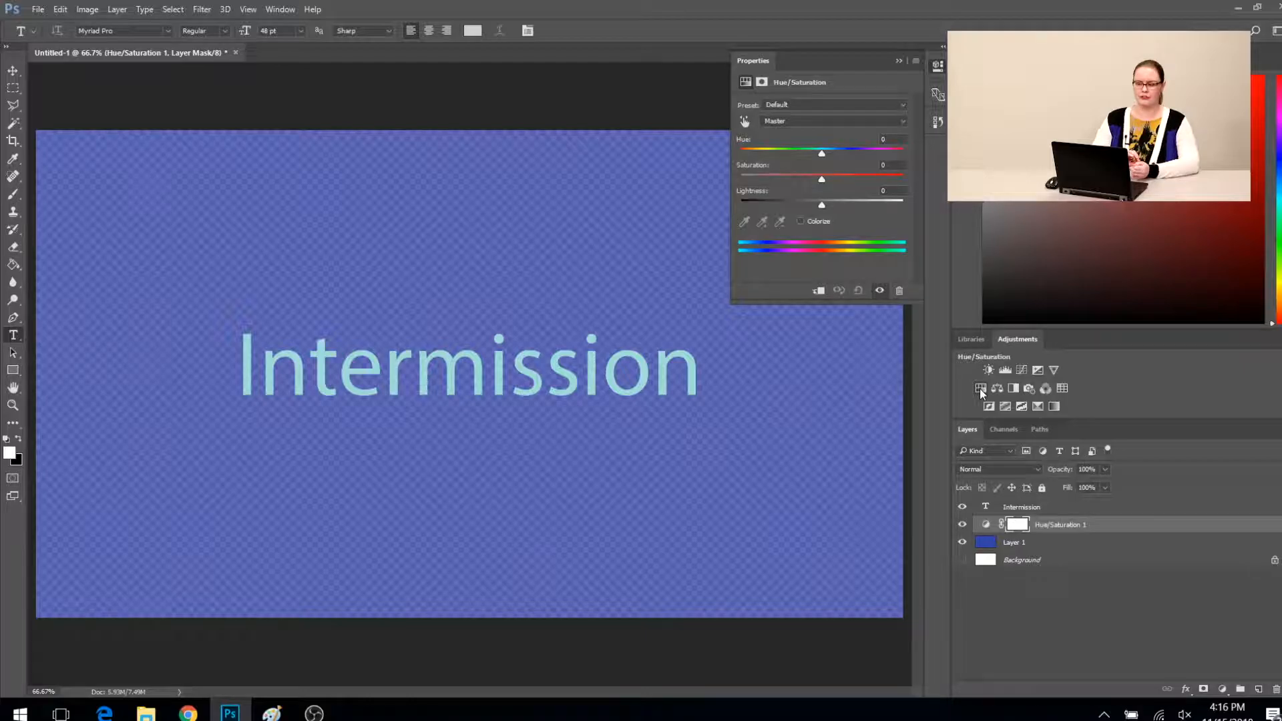
mouse_move(981, 388)
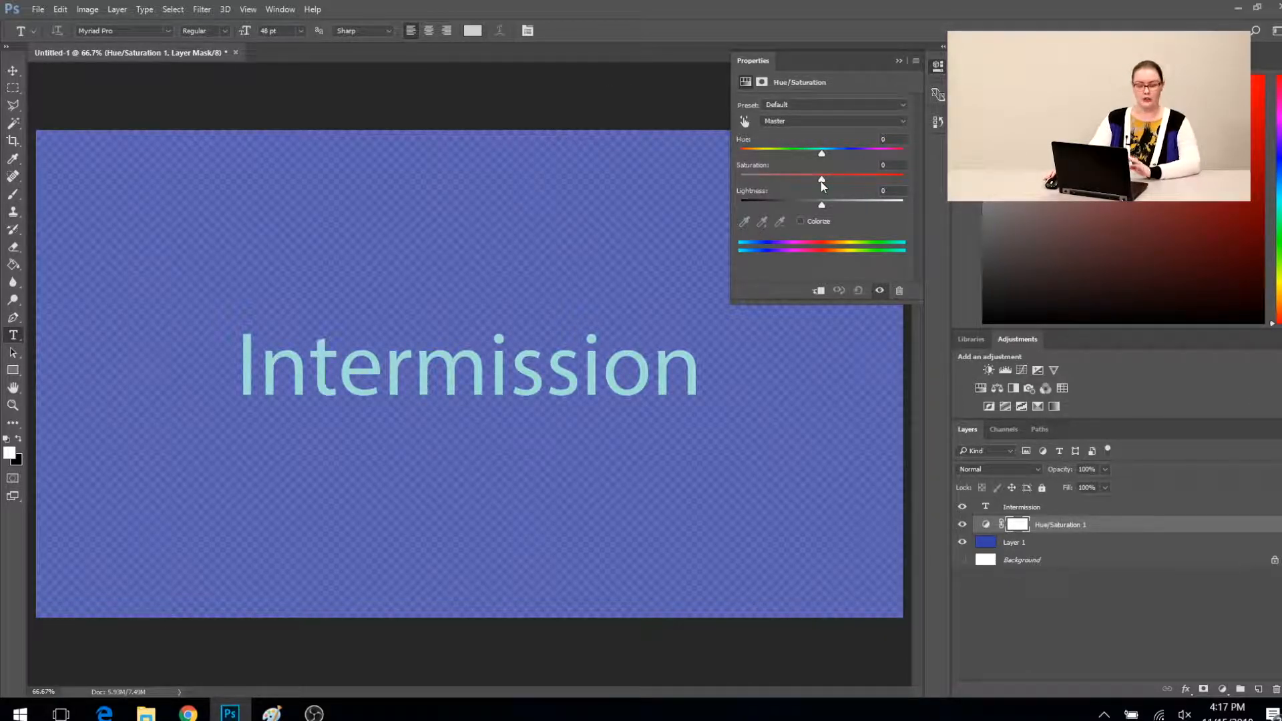
drag(822, 178, 742, 179)
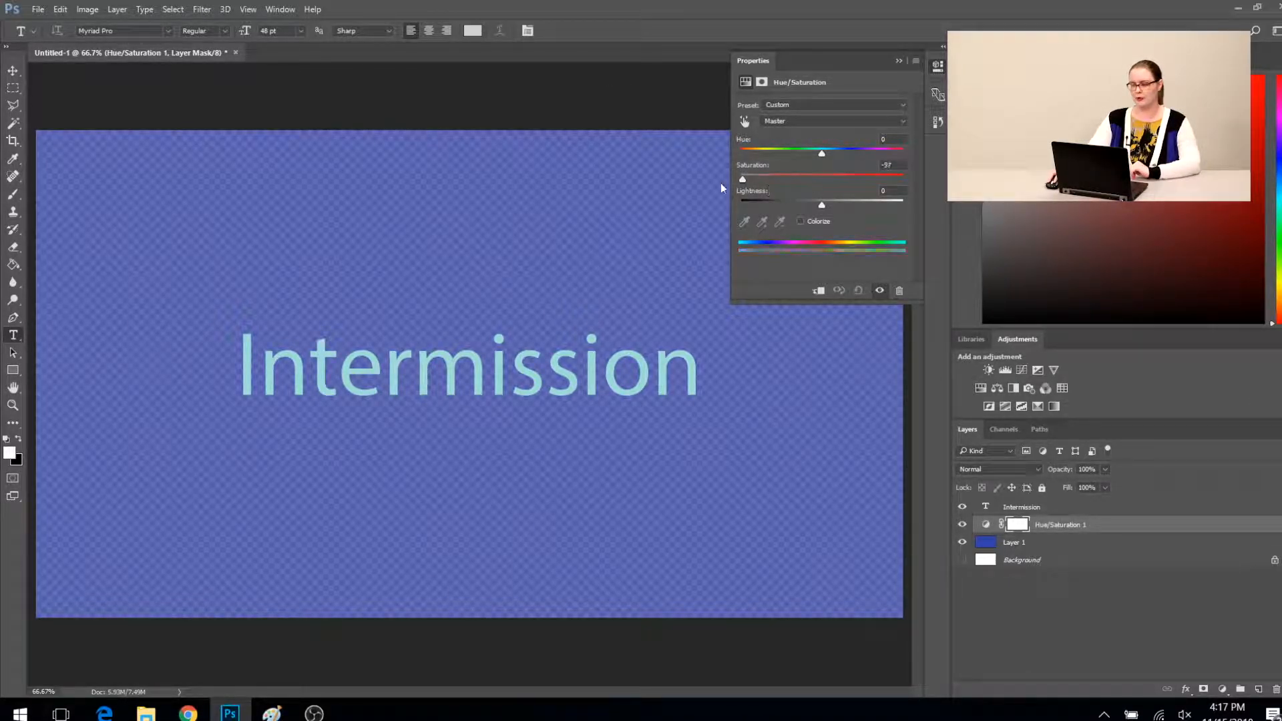
drag(743, 179, 739, 179)
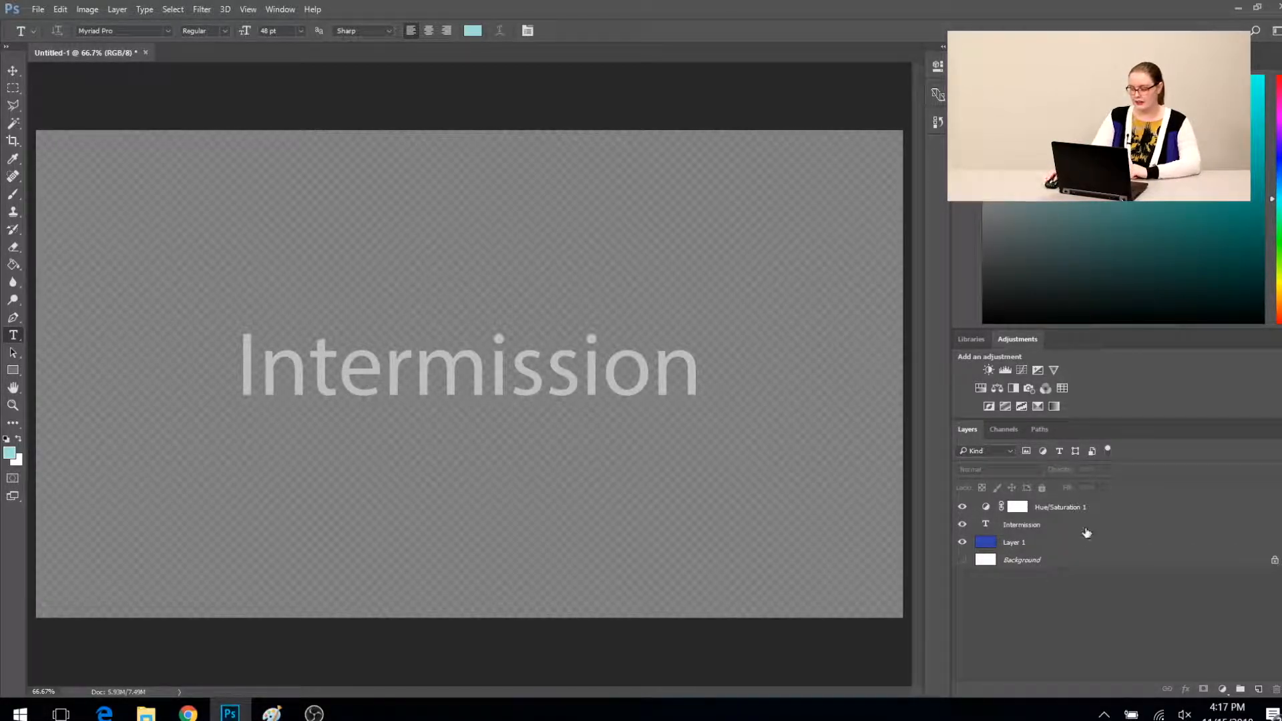
- Leave the Hue/Saturation adjustment hidden and make the white Background layer visible
click(963, 507)
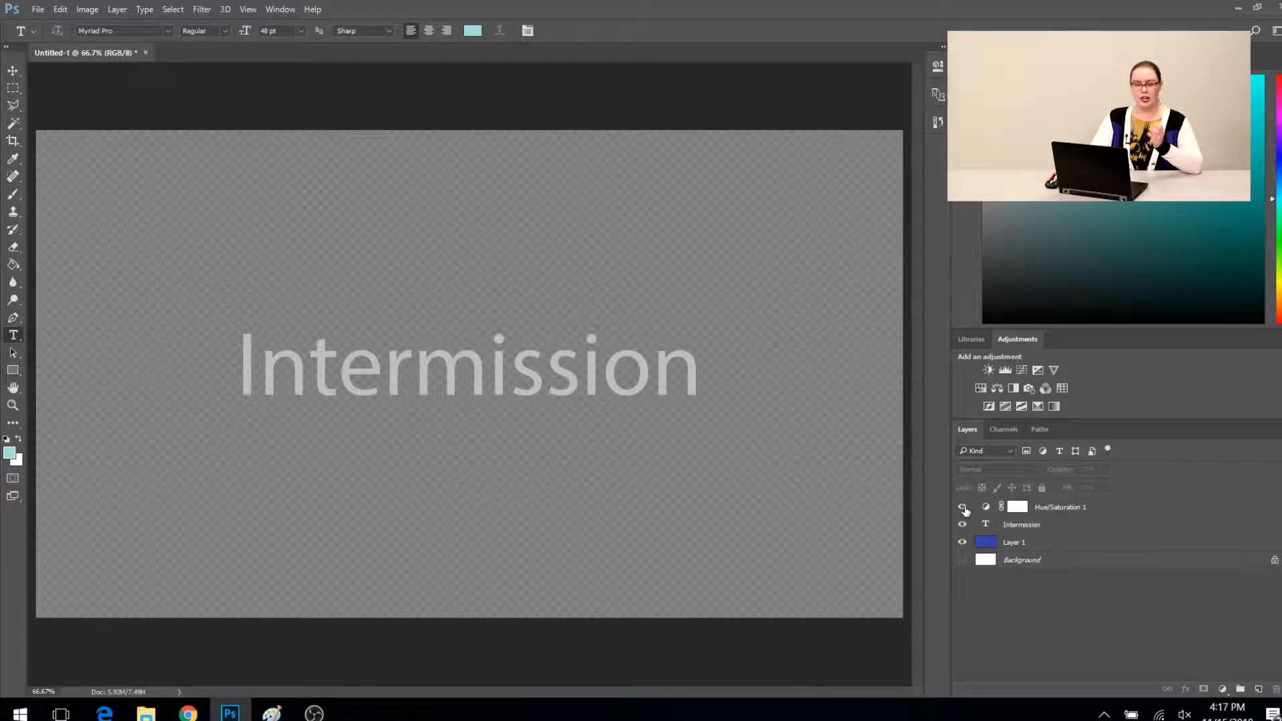
click(963, 507)
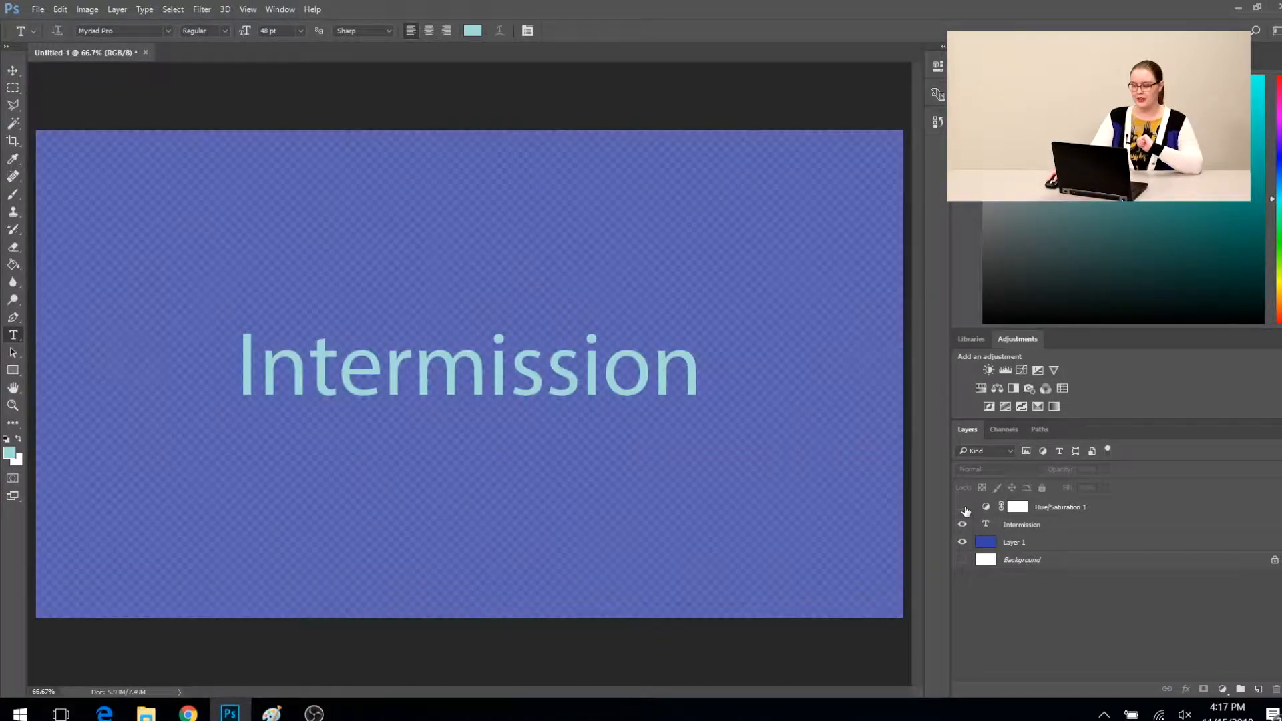
click(963, 507)
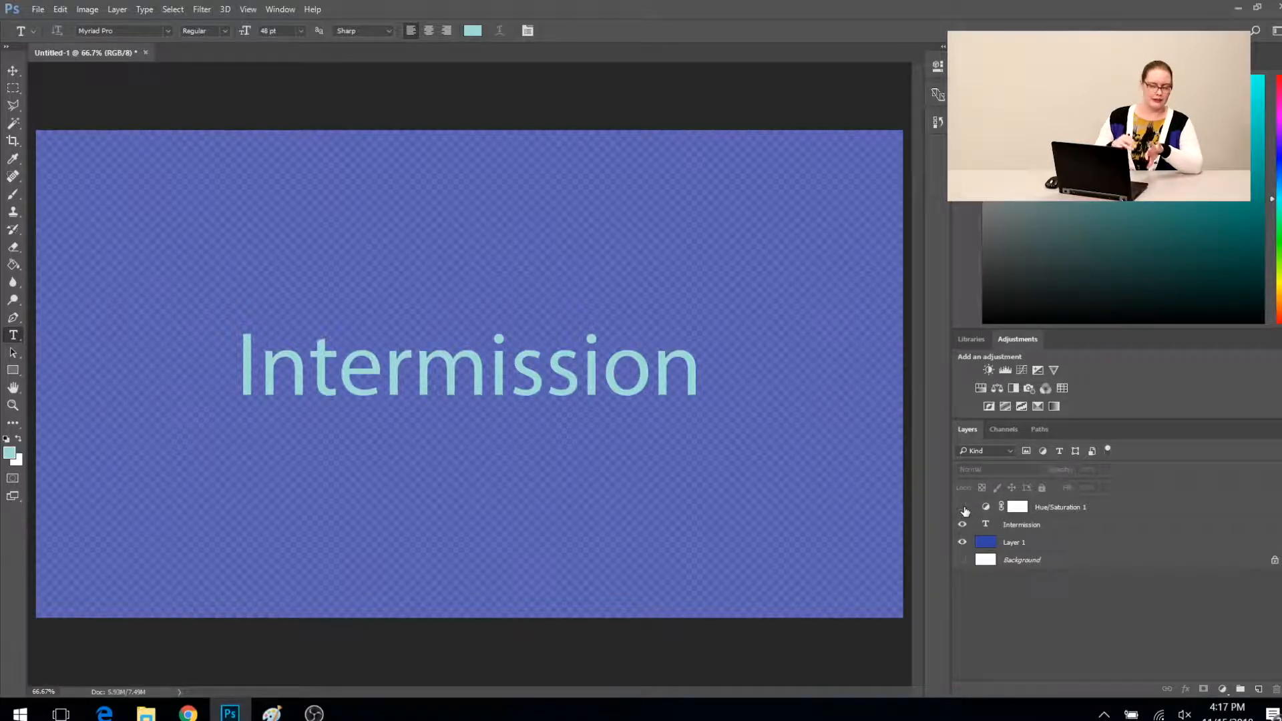
click(963, 543)
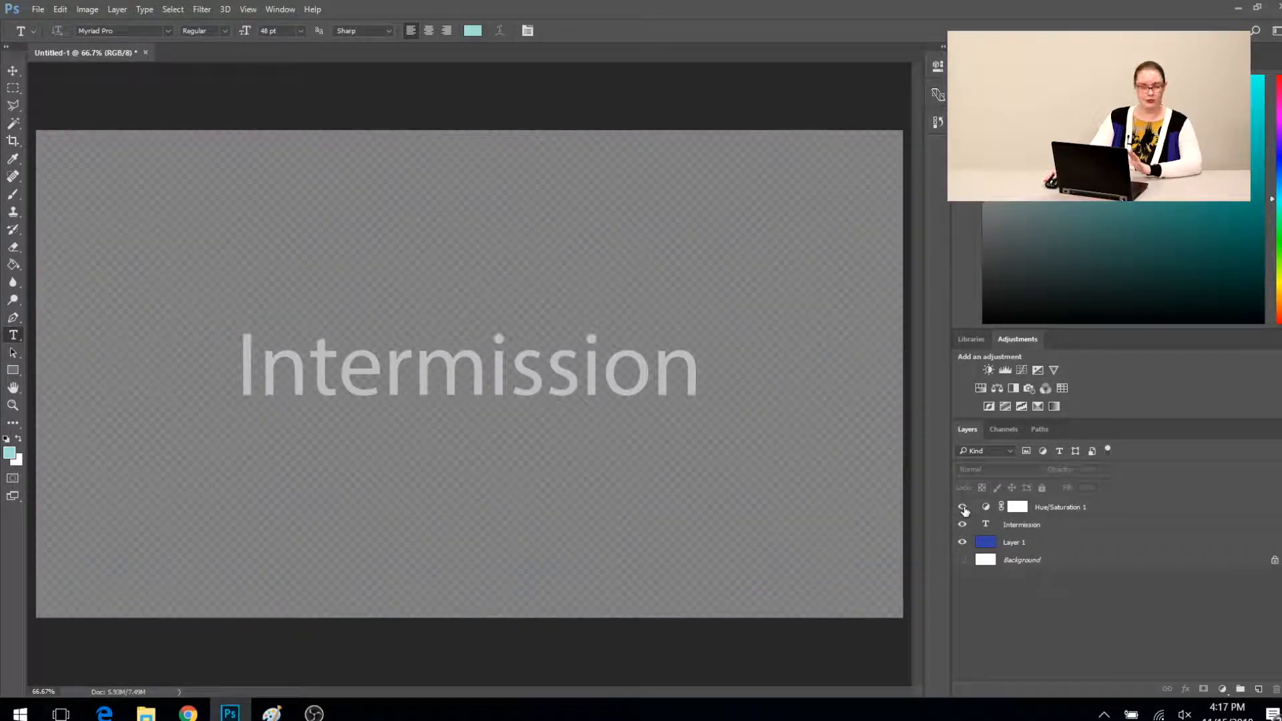
click(963, 506)
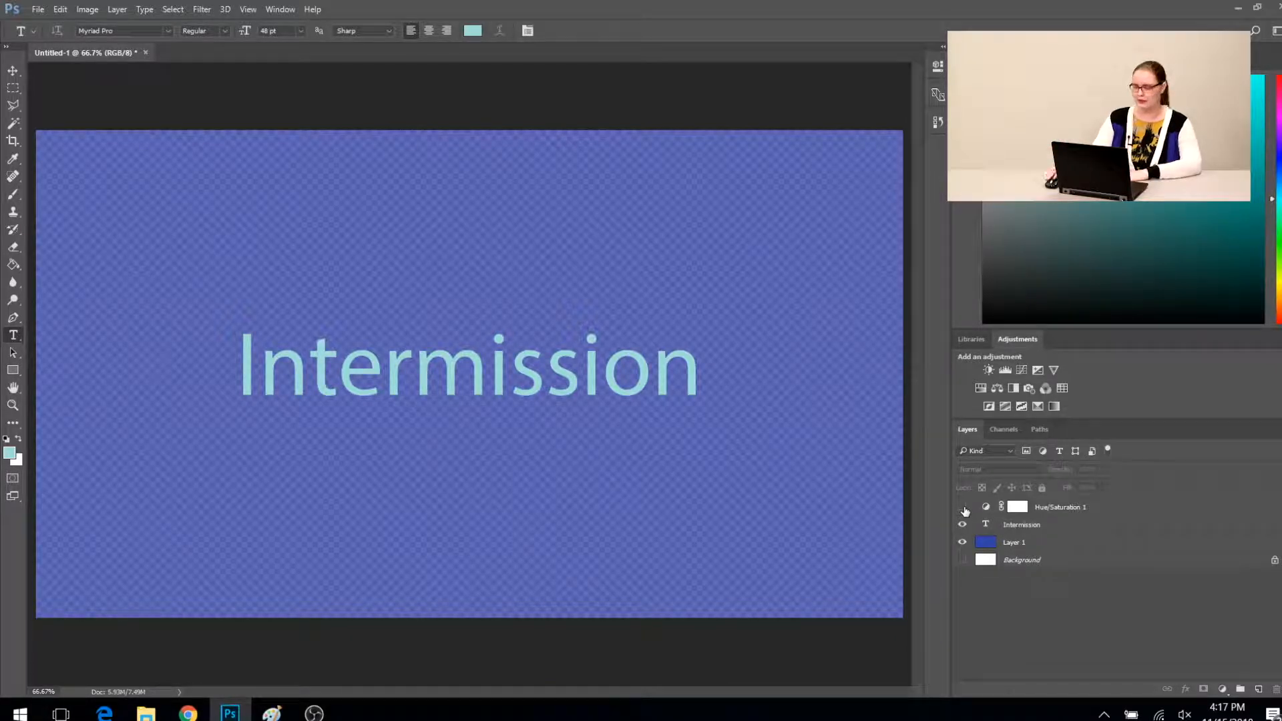
click(1023, 560)
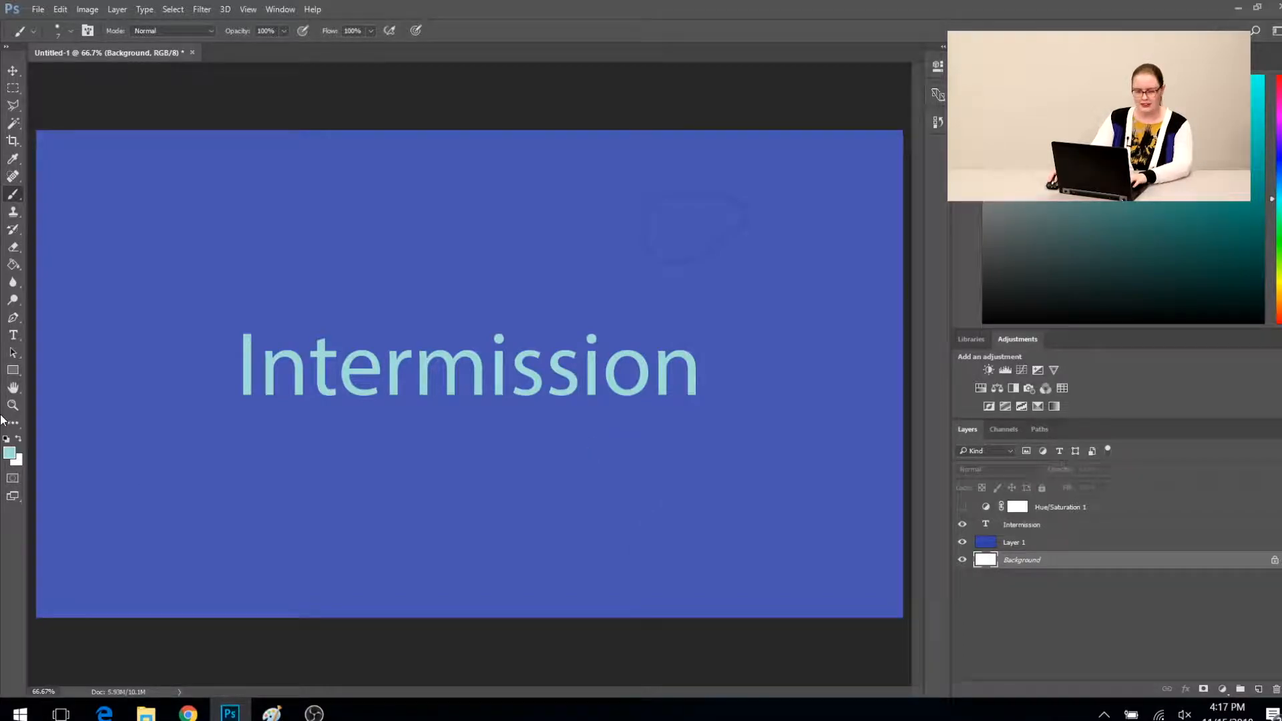
- Choose a near-black foreground colour and brush a dark circle on the Background layer
click(9, 448)
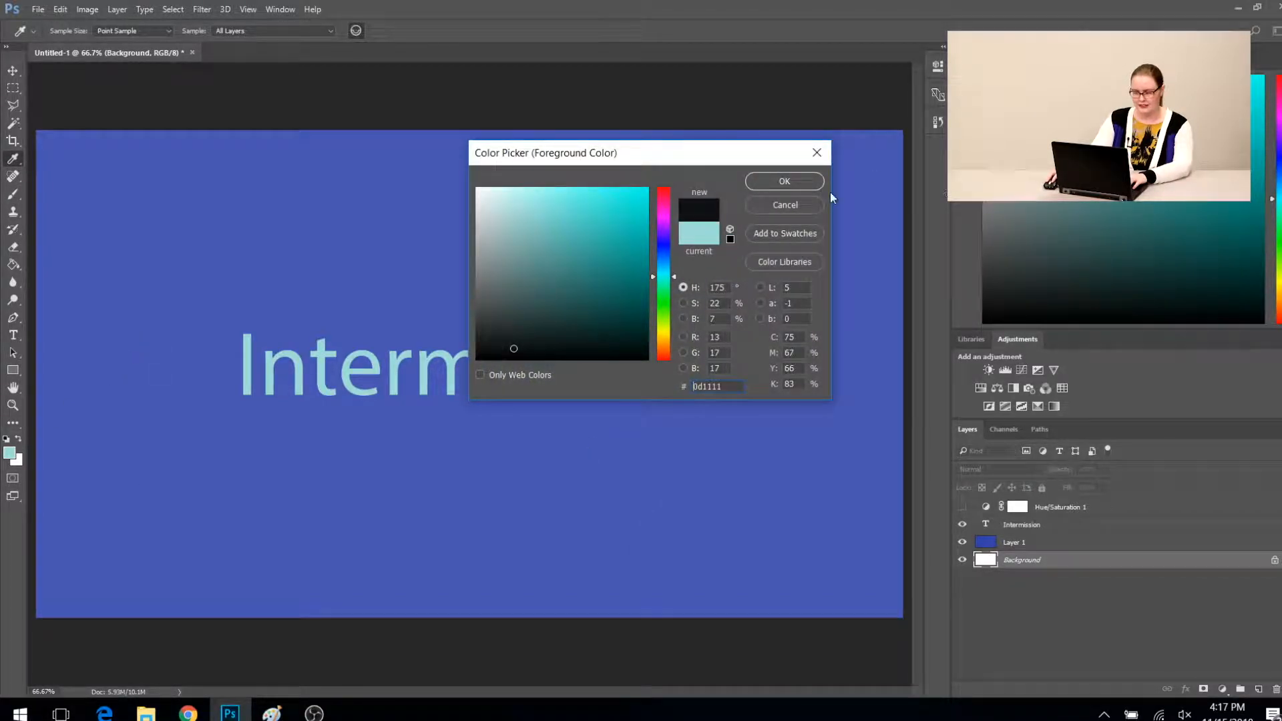
click(783, 181)
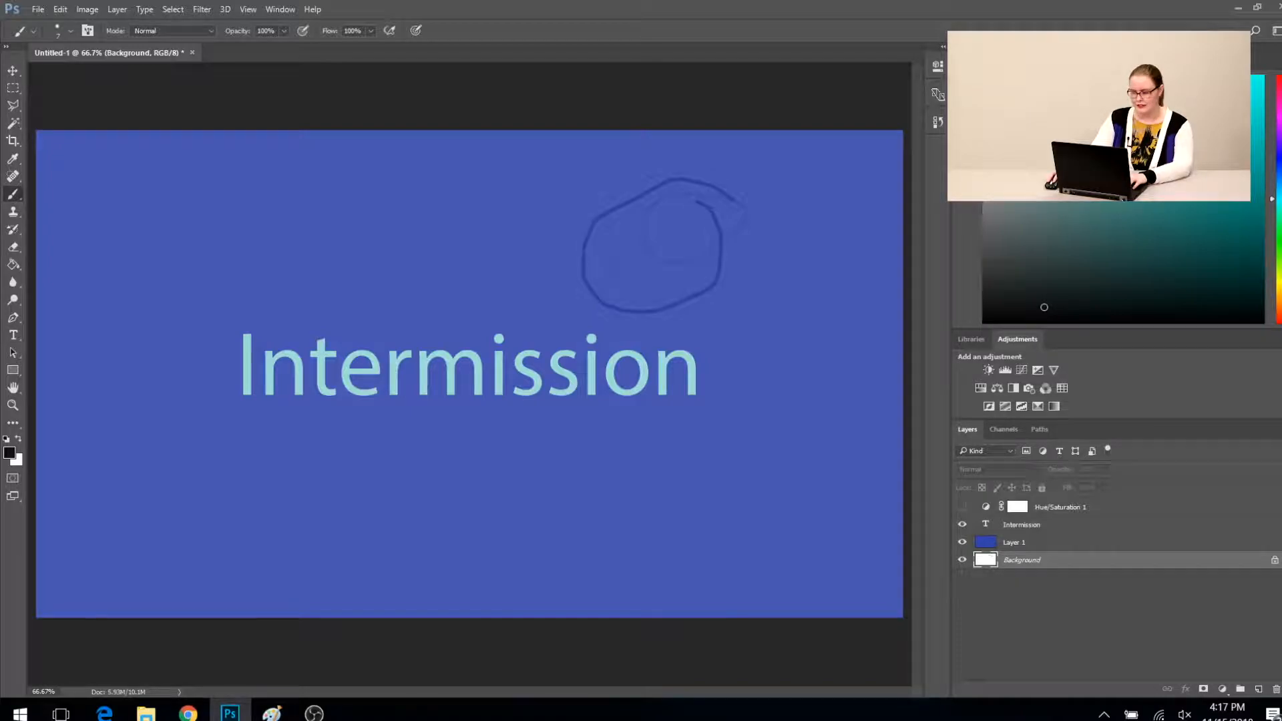
drag(685, 319, 628, 562)
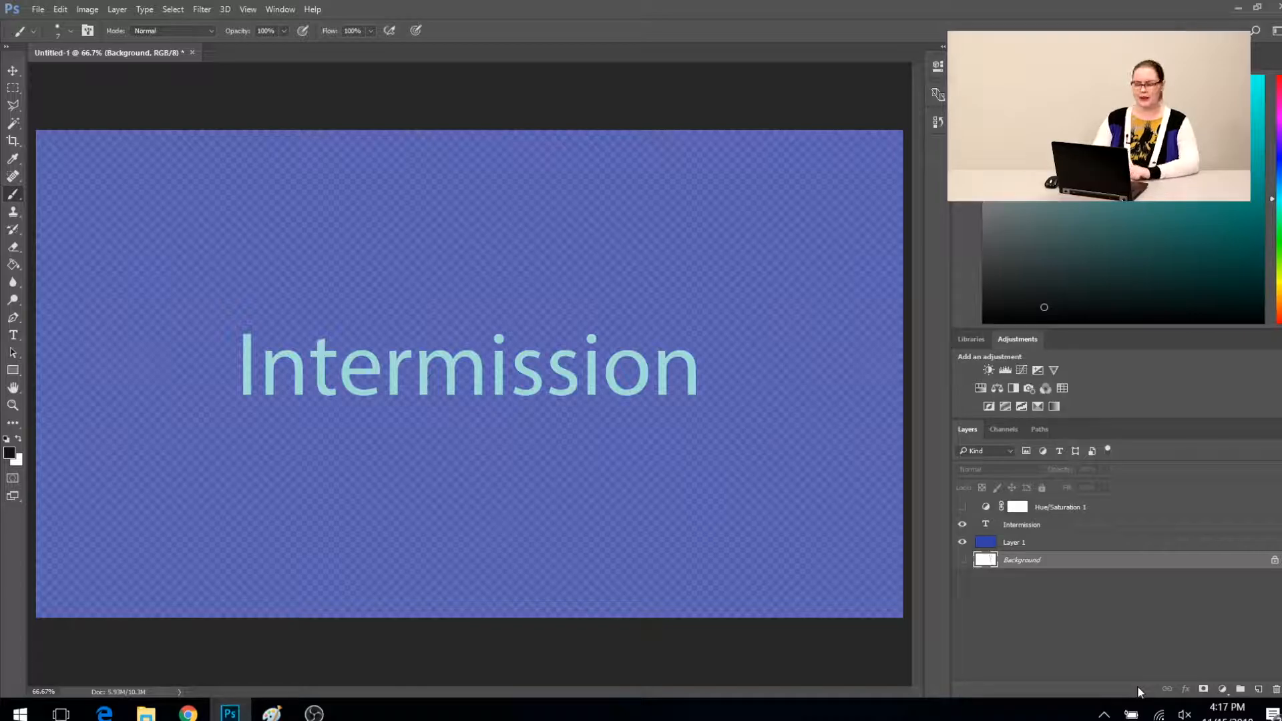
- Save the graphic as a PNG named Intermission, accepting the default PNG options
click(37, 8)
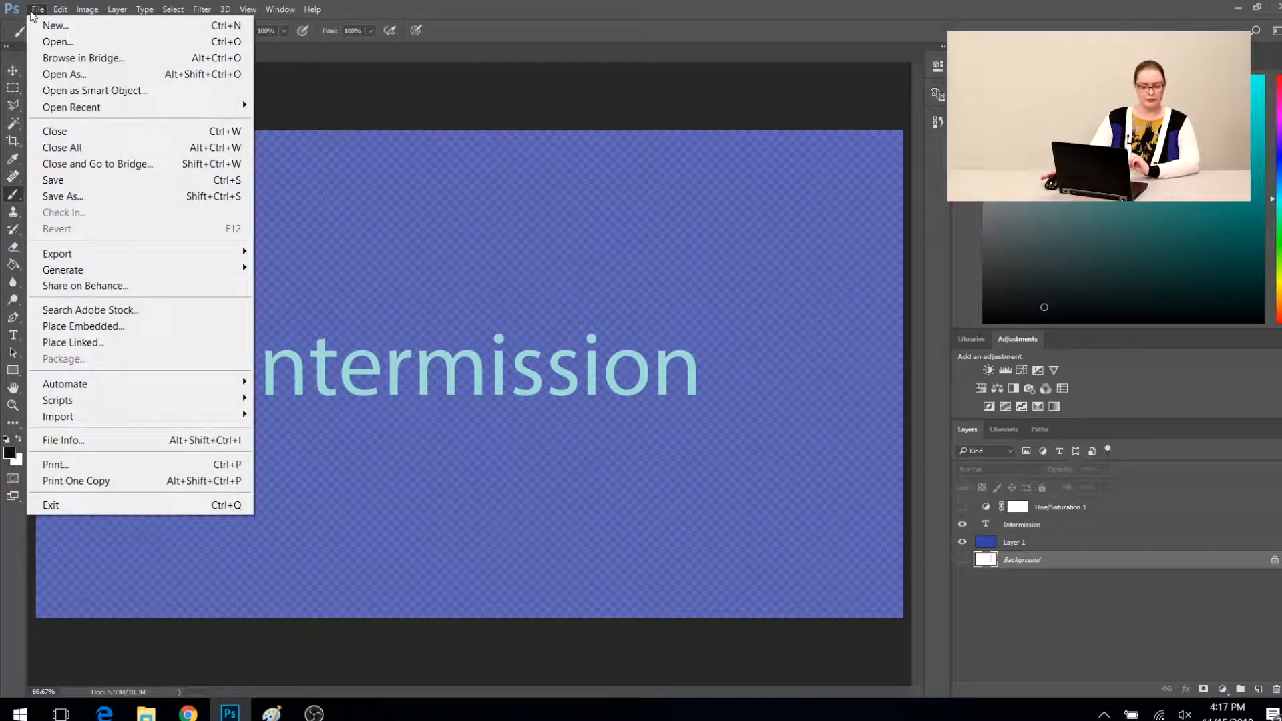
mouse_move(62, 196)
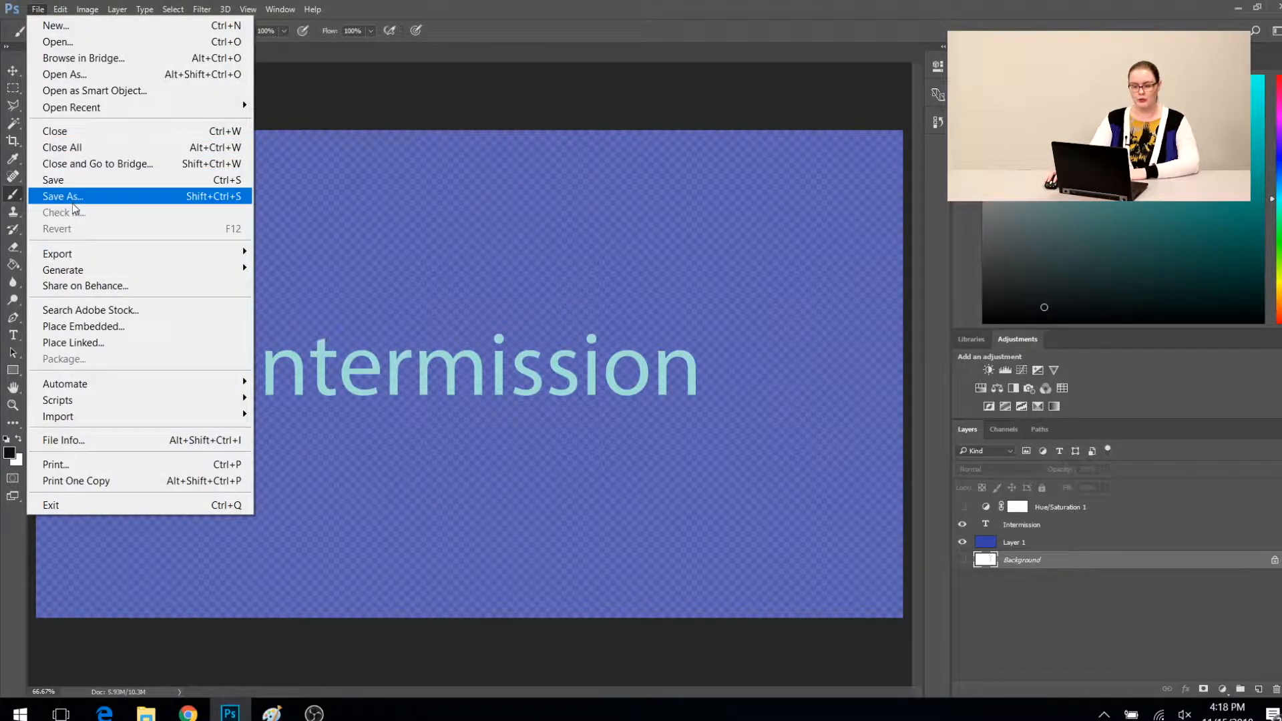
click(62, 196)
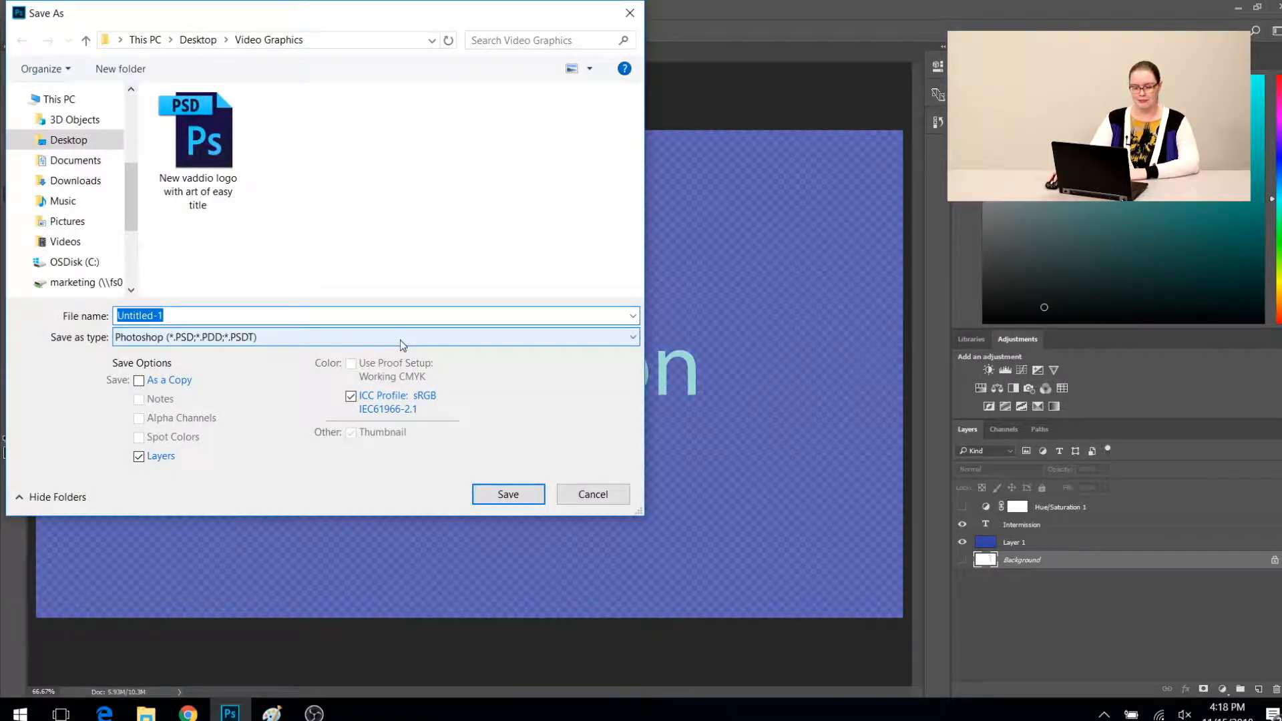
click(375, 336)
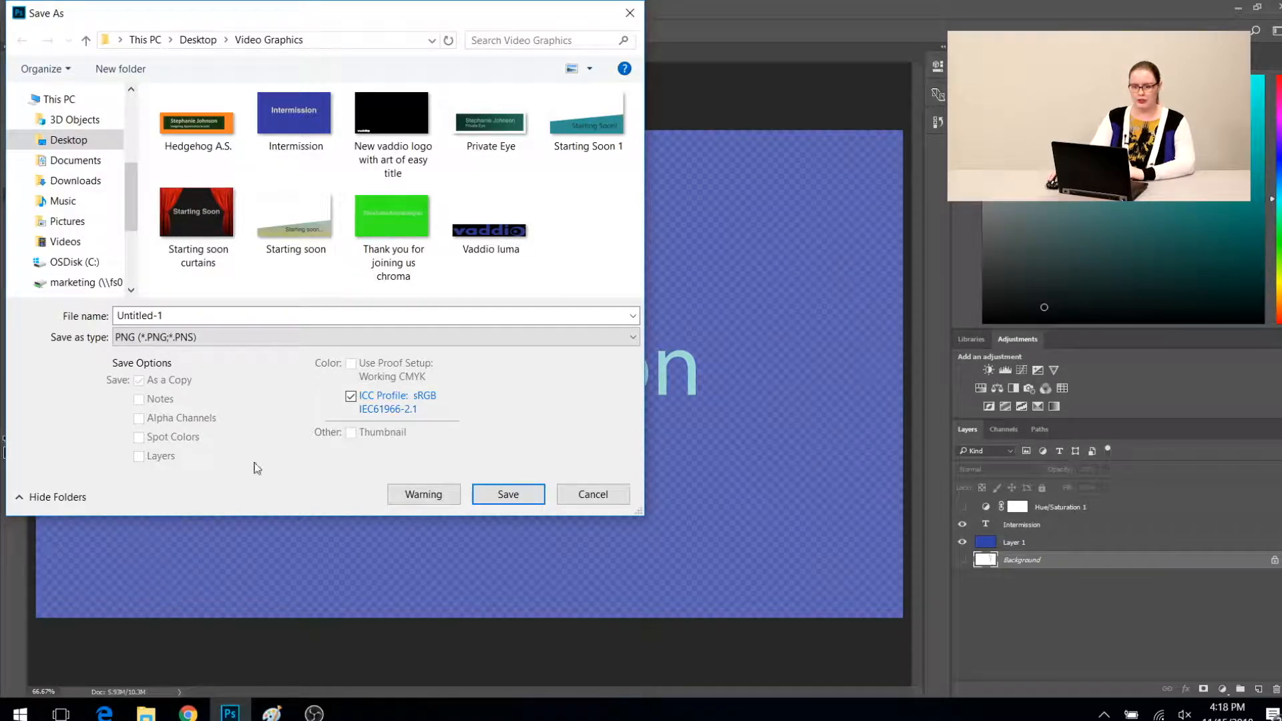
text(Intermission)
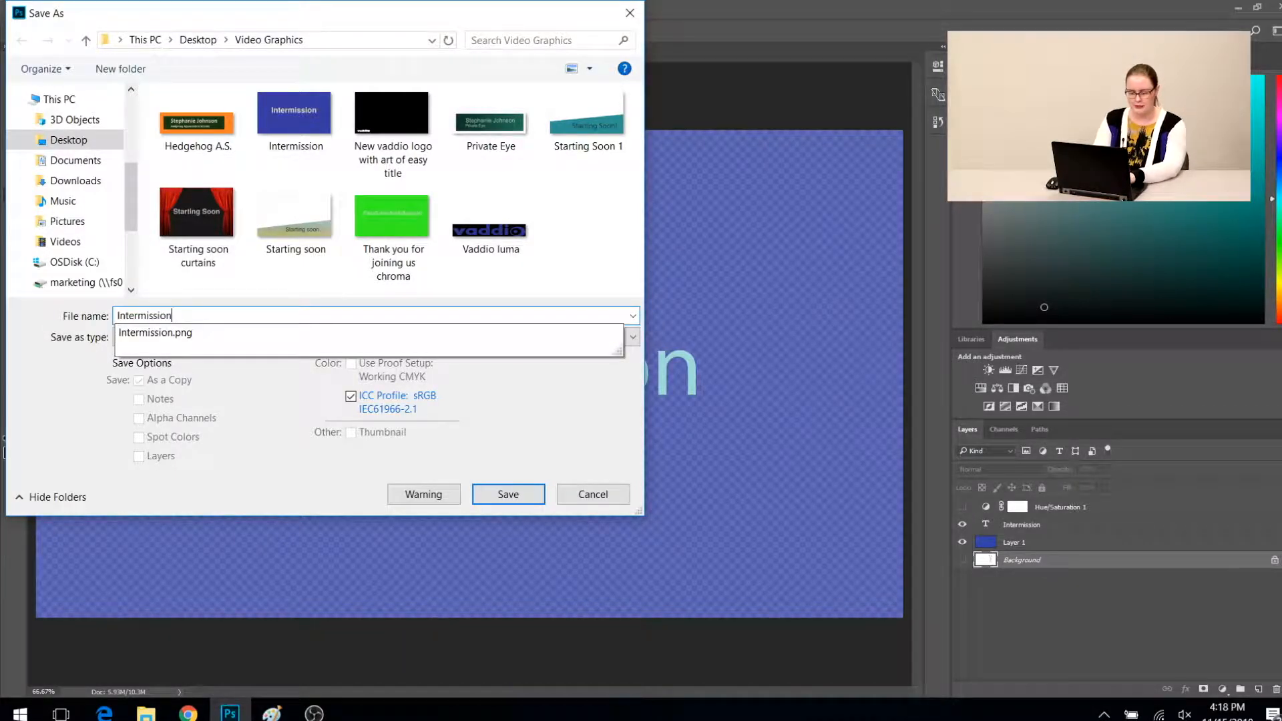
click(507, 494)
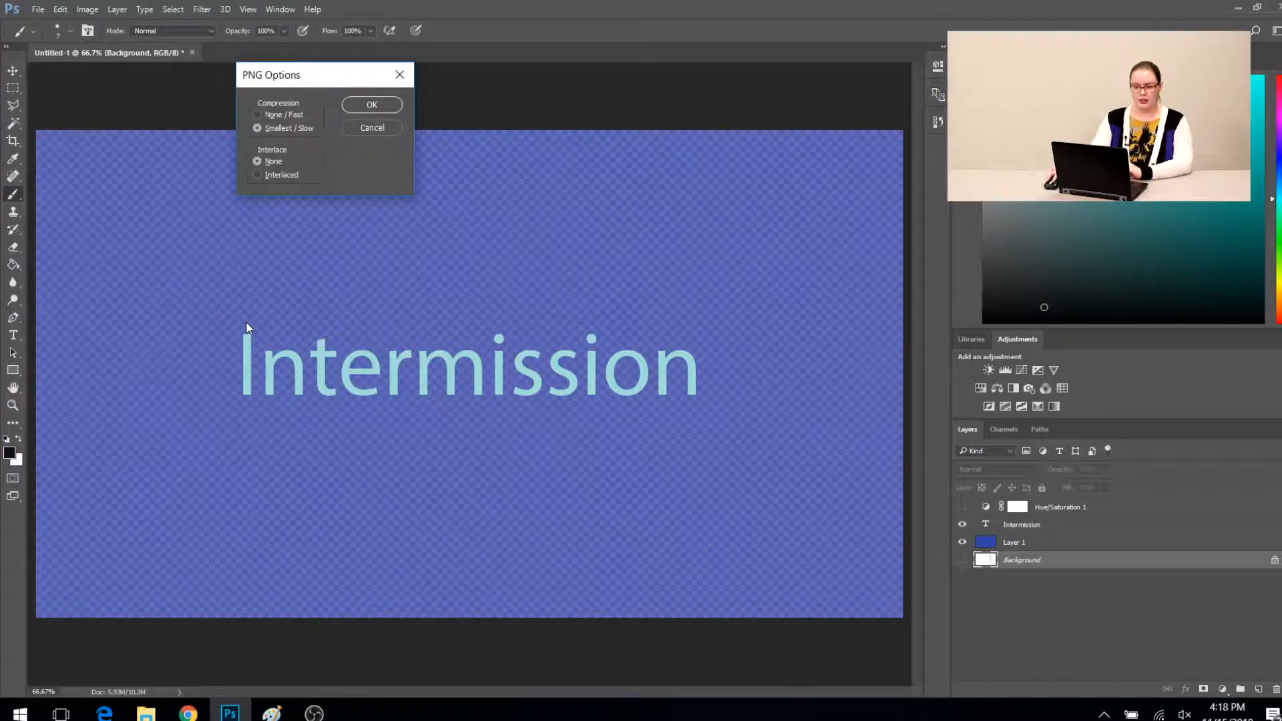
click(371, 104)
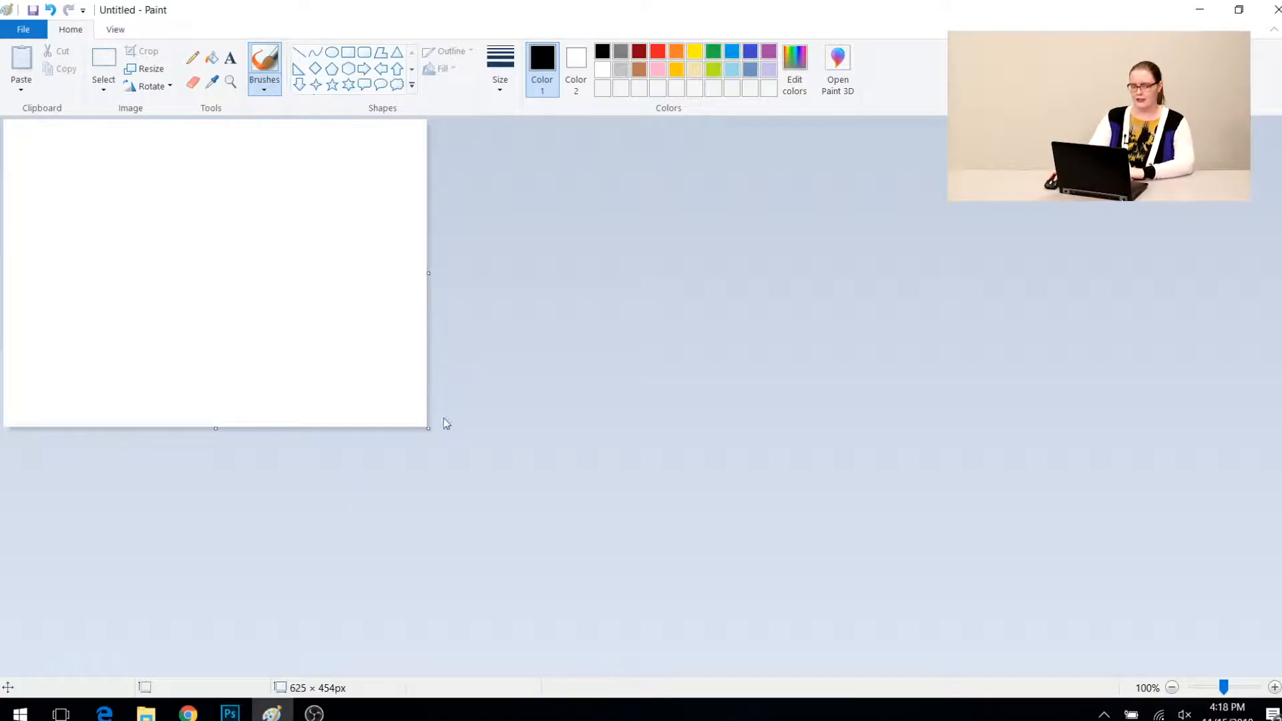
- Resize the Paint canvas to 1920 × 1080 pixels with aspect ratio unlocked
drag(428, 427, 955, 619)
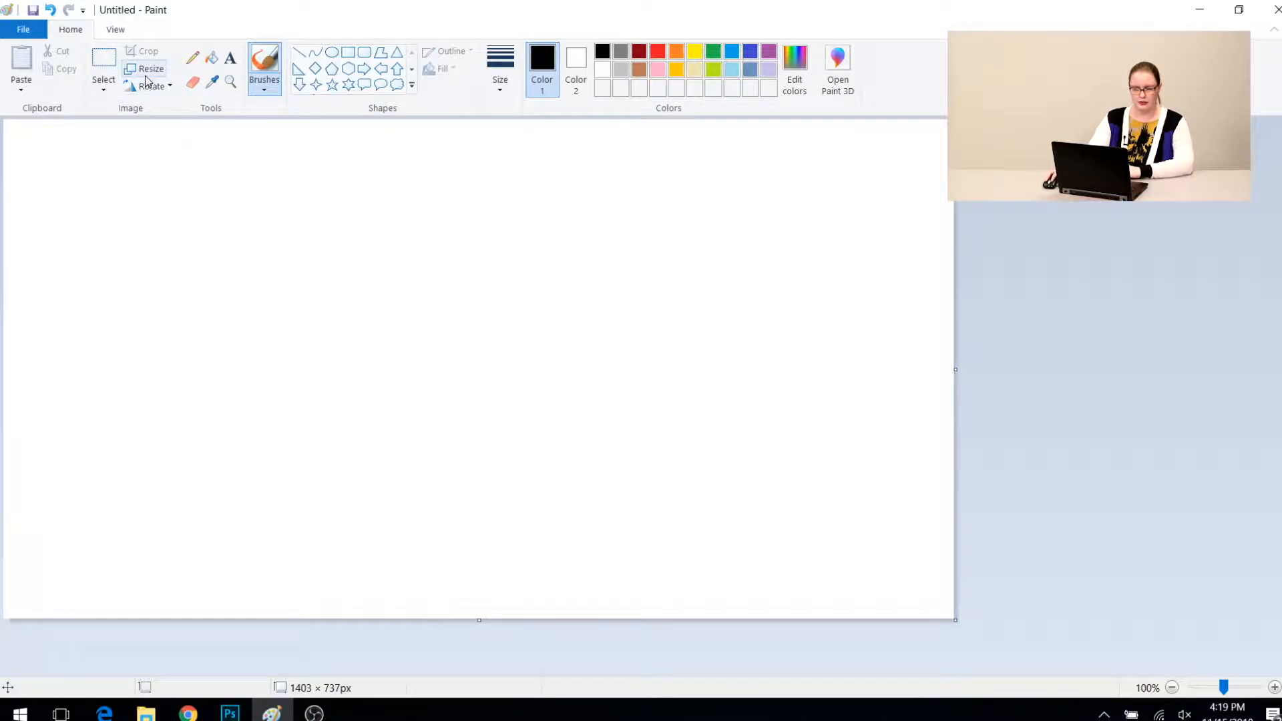
click(151, 69)
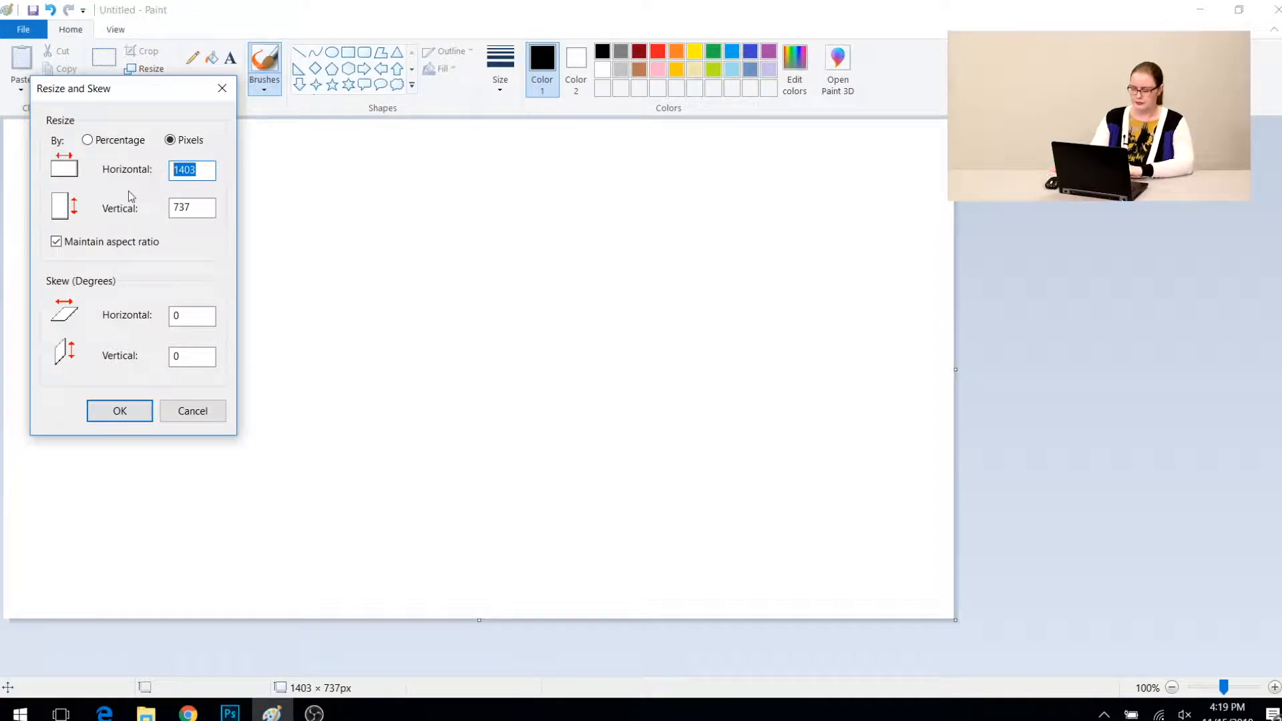
text(920)
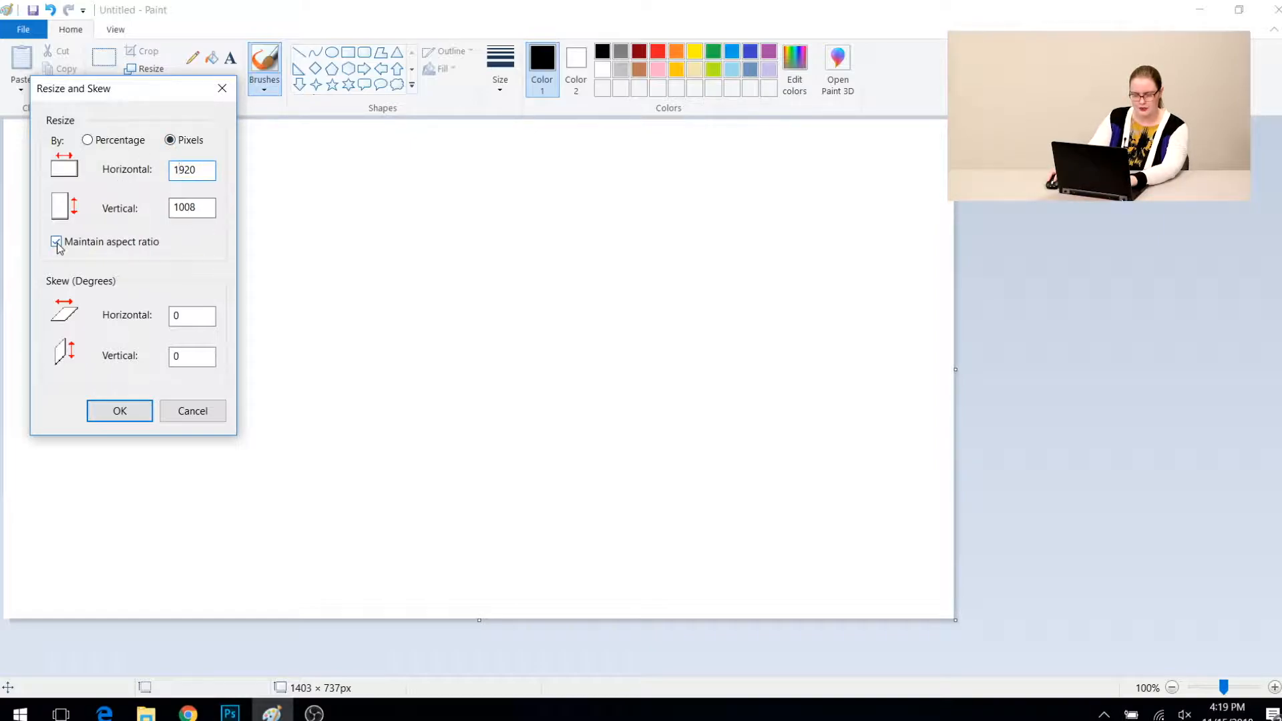
click(56, 241)
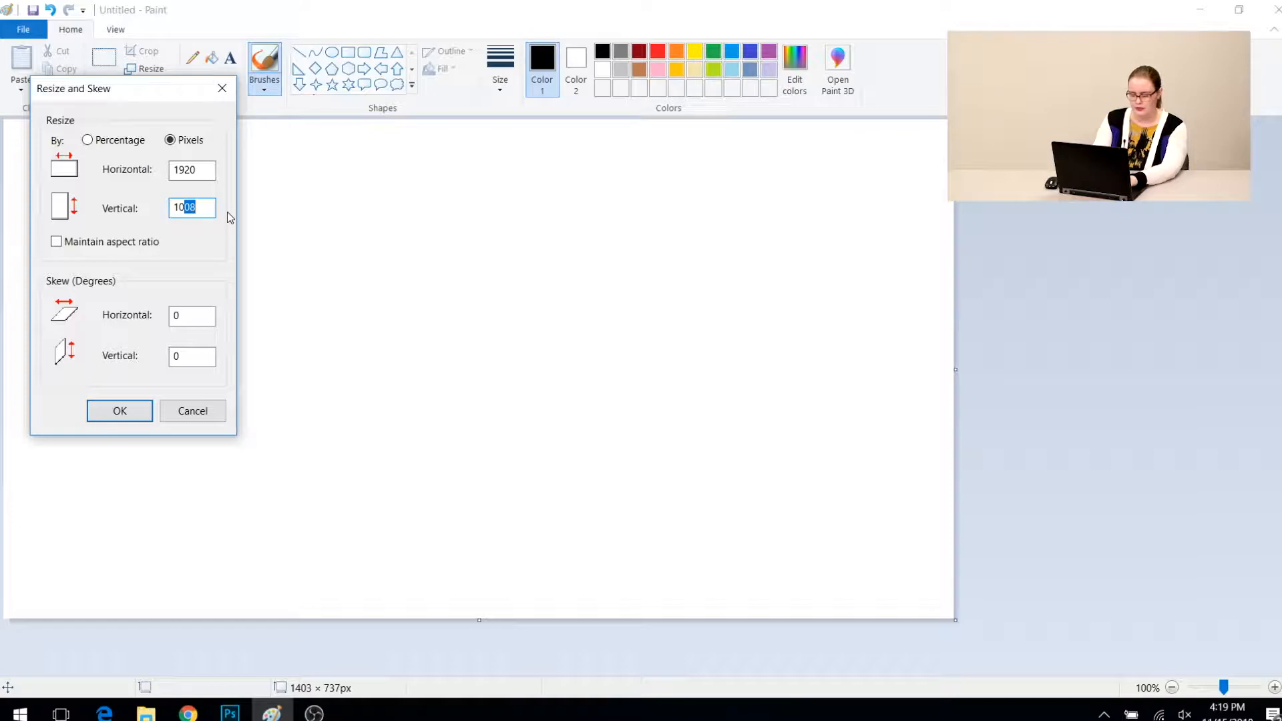
text(1080)
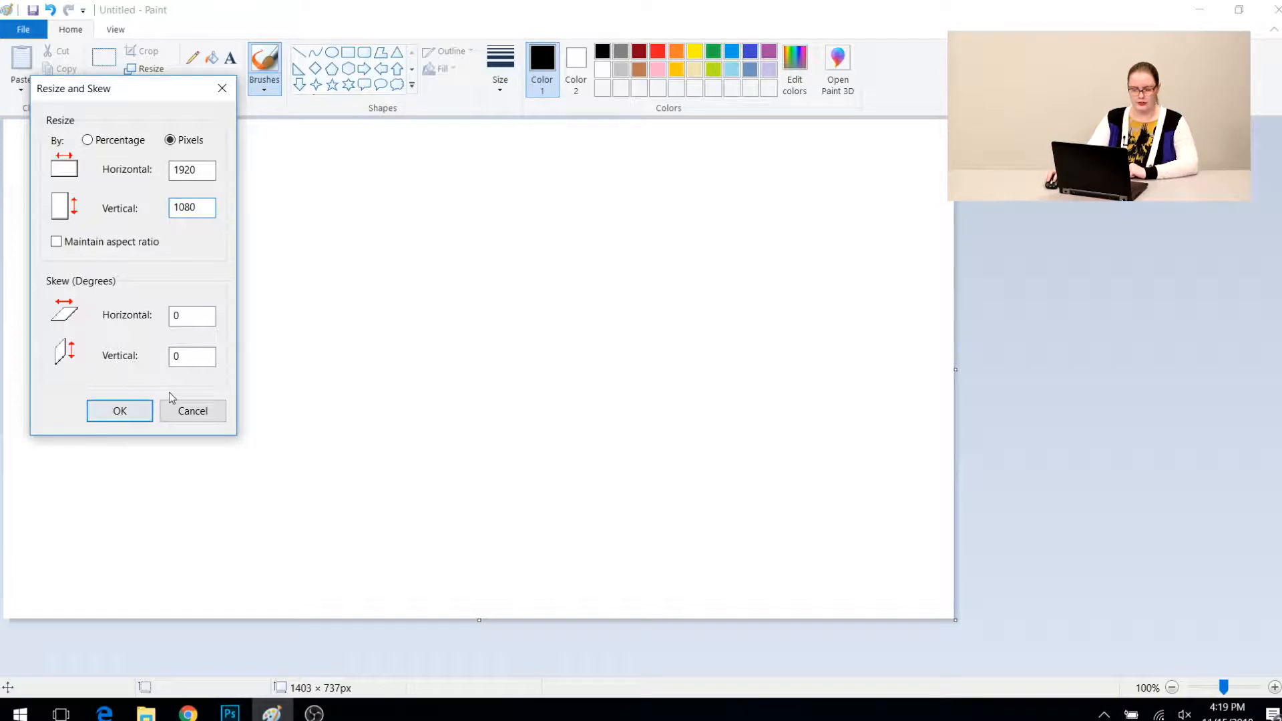
click(119, 411)
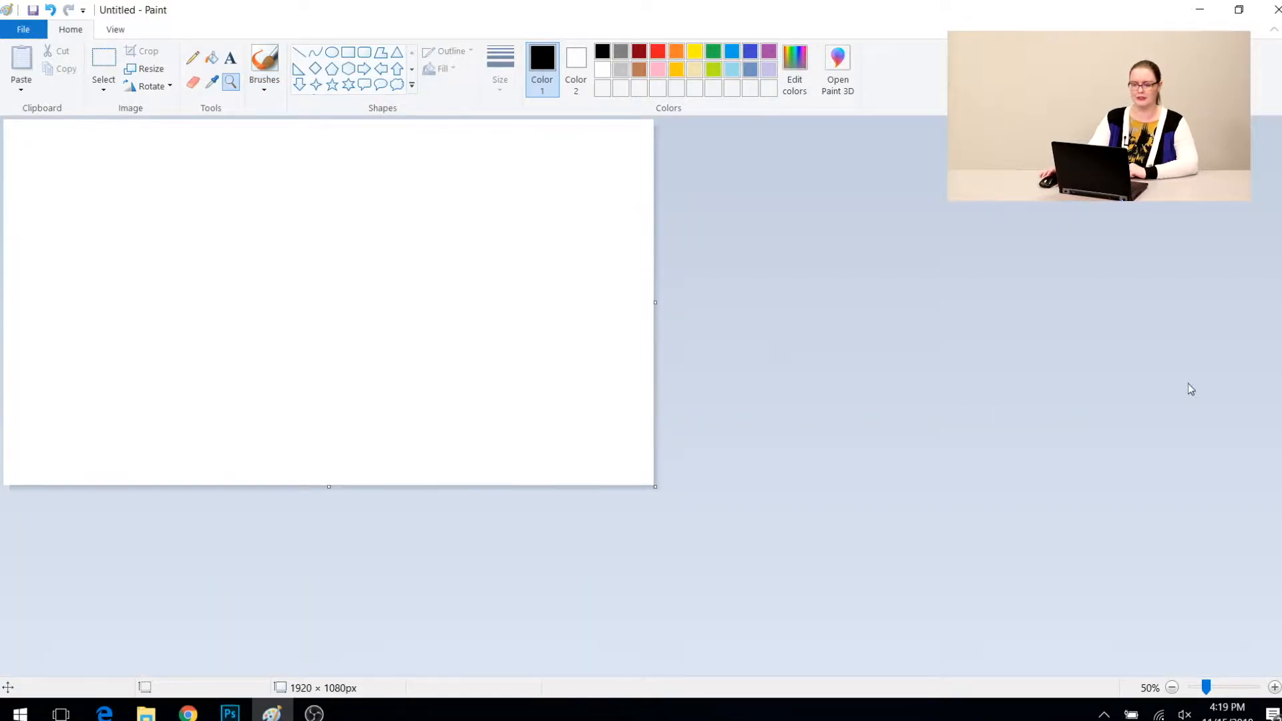
mouse_move(754, 338)
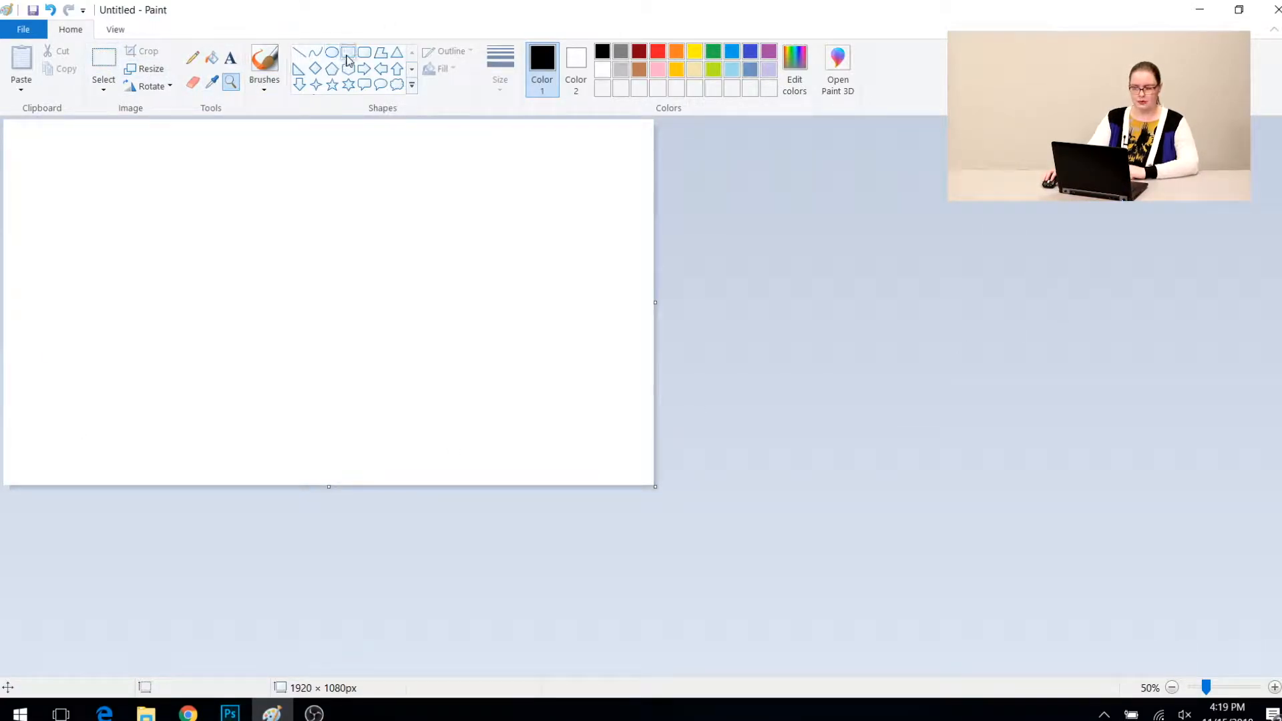
- Draw a green rectangle banner near the lower left and place a text box on it
click(347, 52)
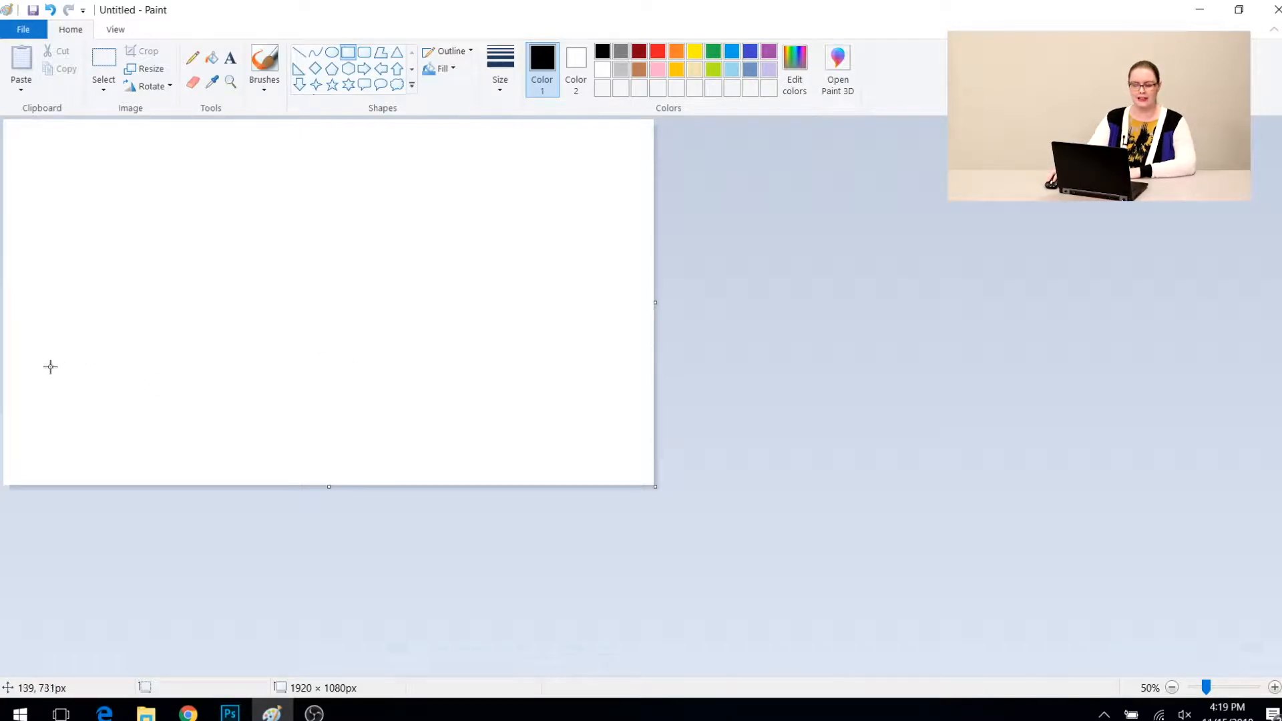
drag(50, 356, 354, 429)
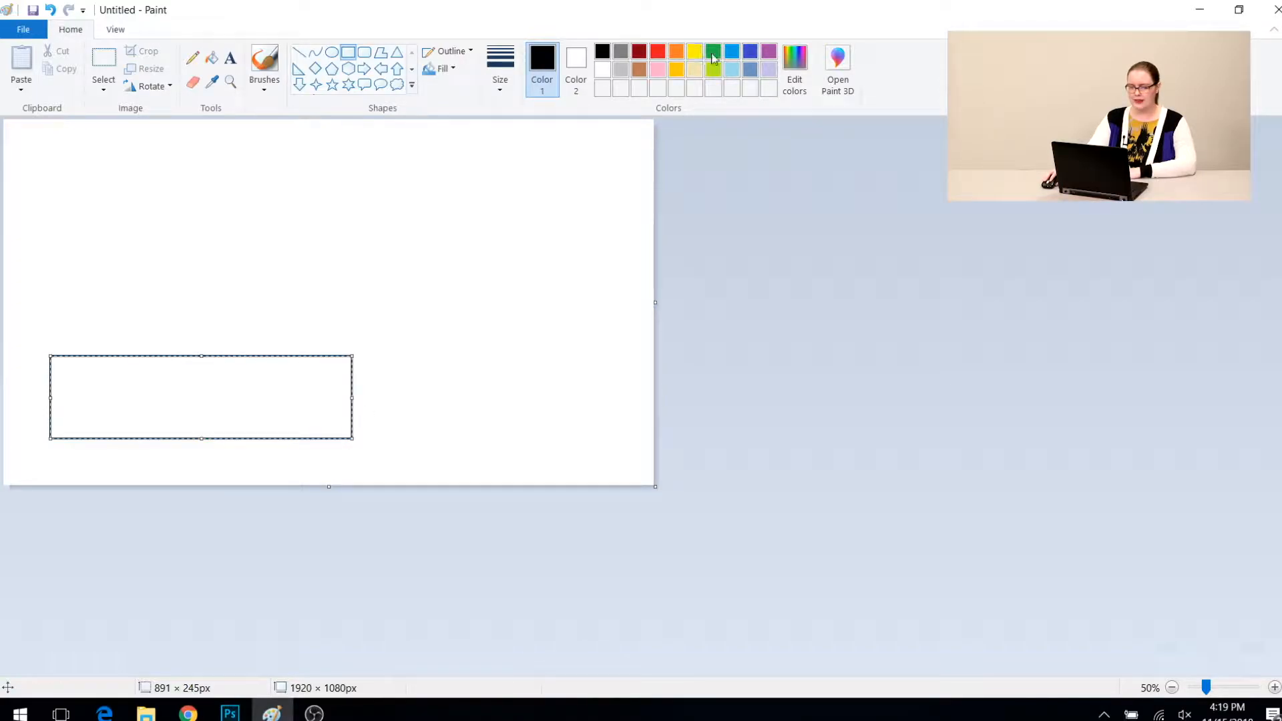
click(713, 51)
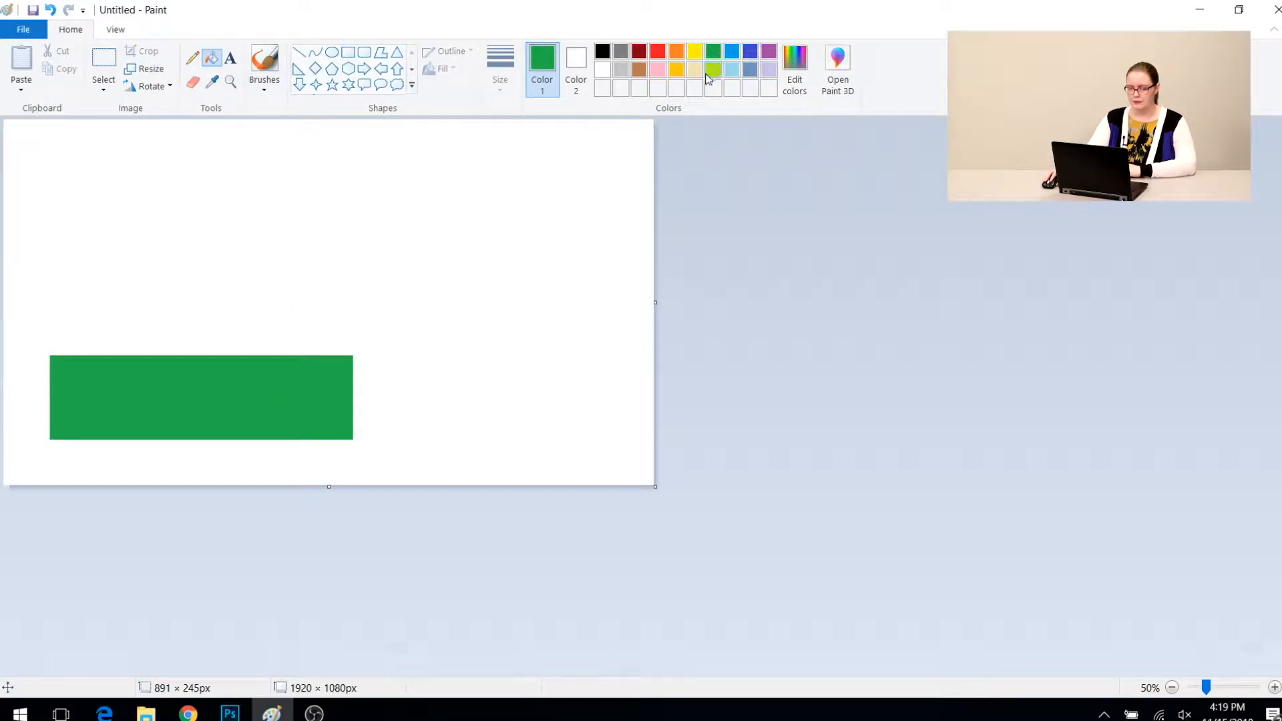
click(695, 51)
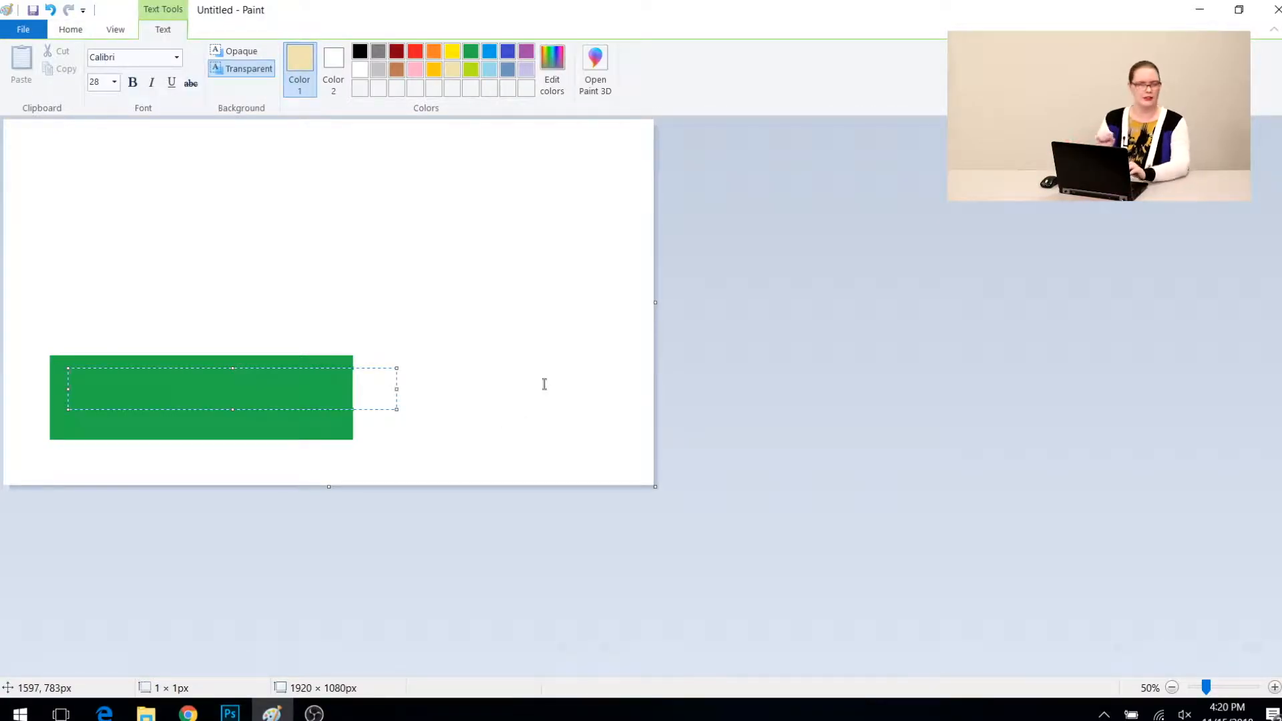
- Write 'Stephanie Johnson' with 'Hedgehog Appreciation Society' on a second line
text(S)
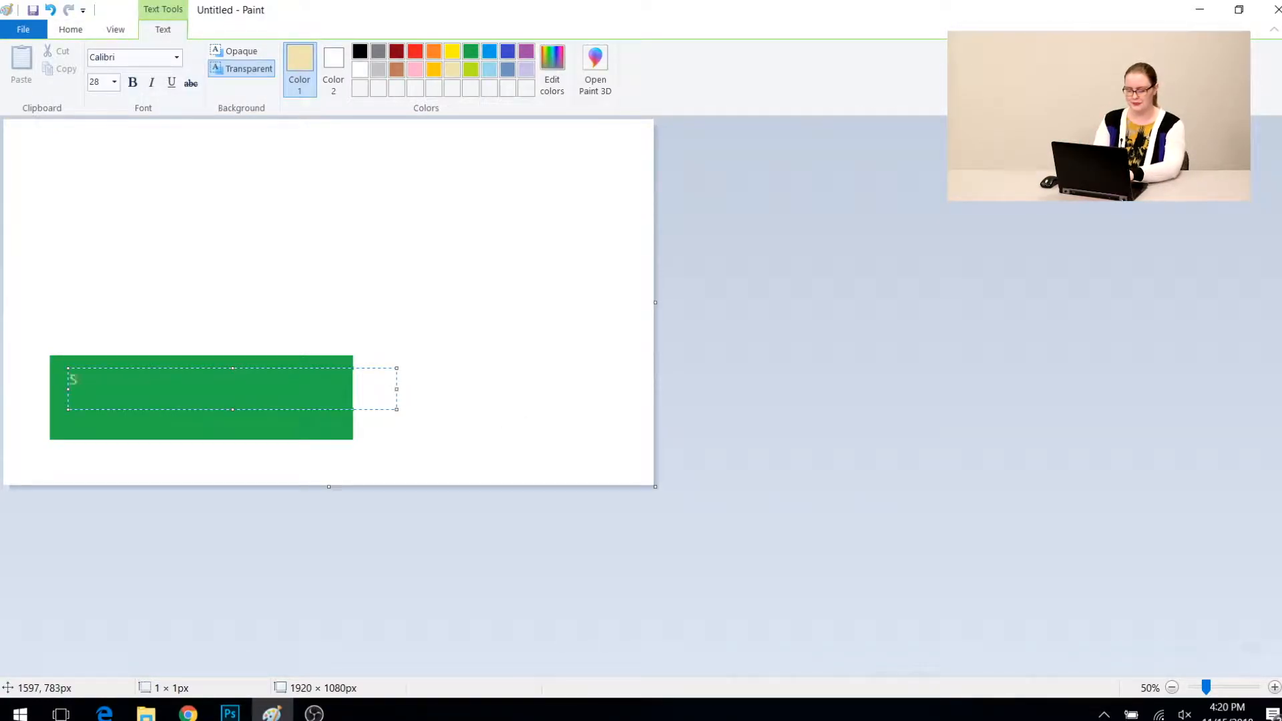
text(Stephanie John)
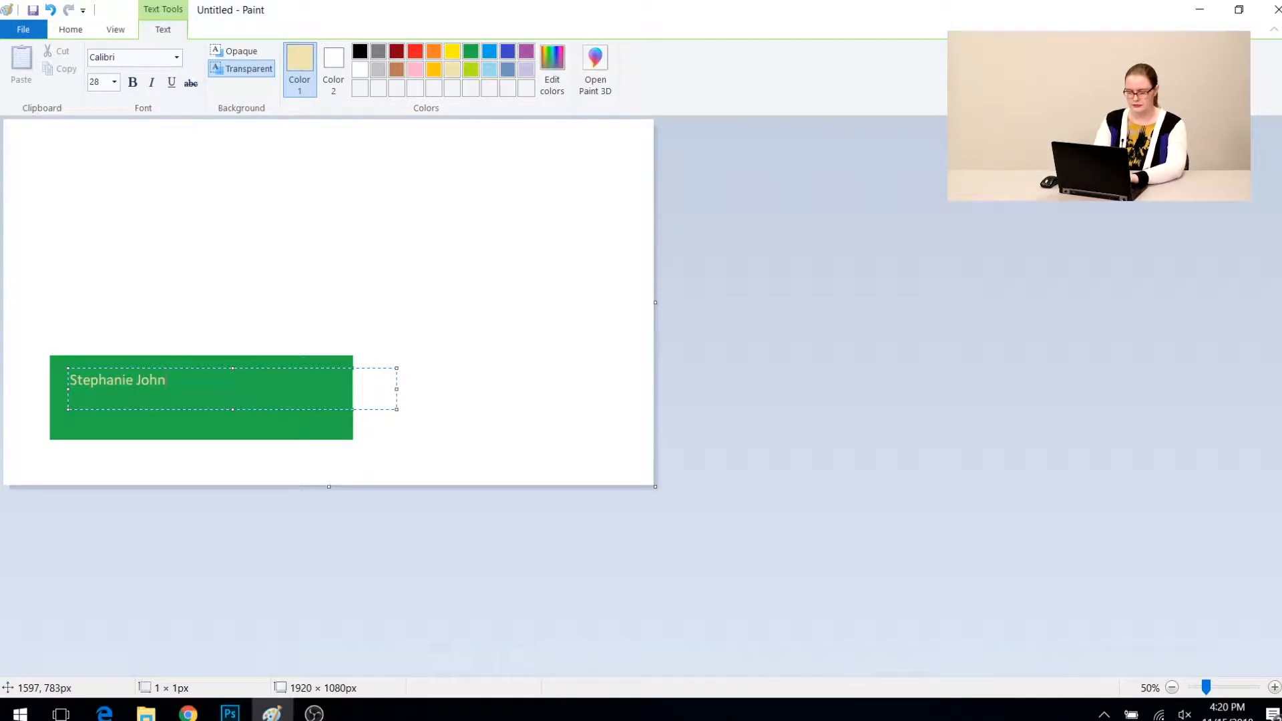
text(son Hedge)
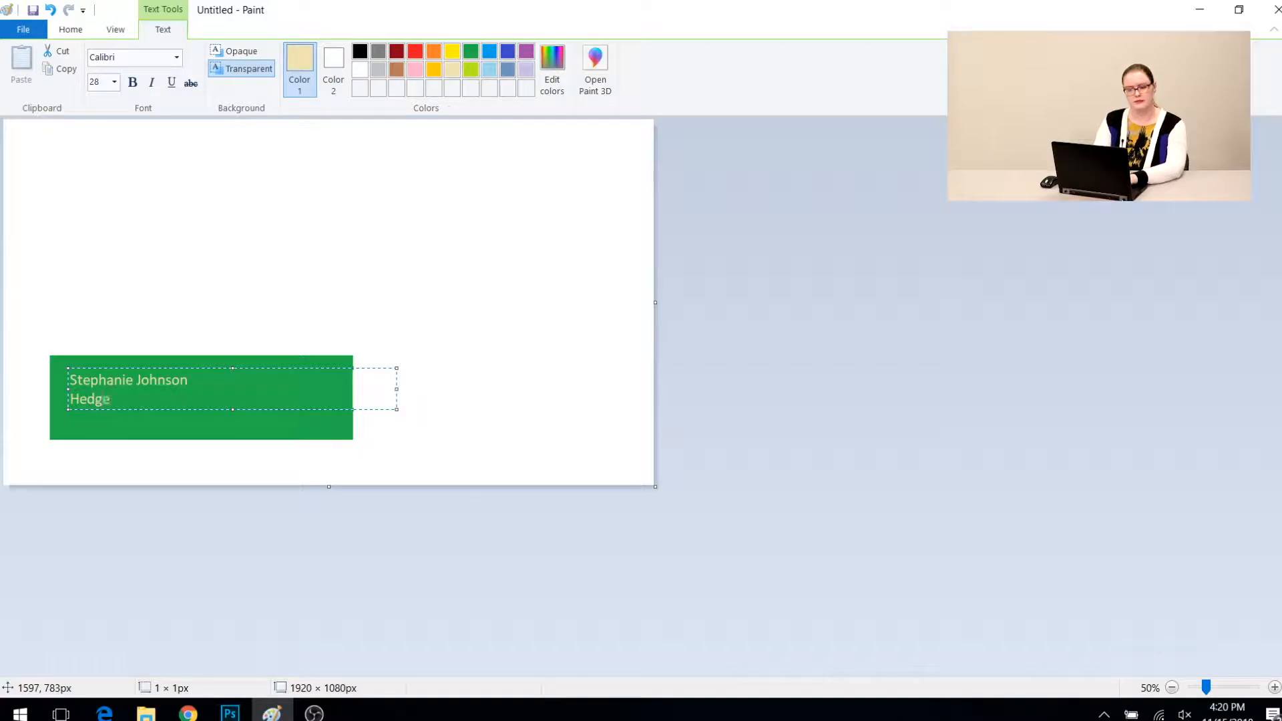
text(hog Appreciation S)
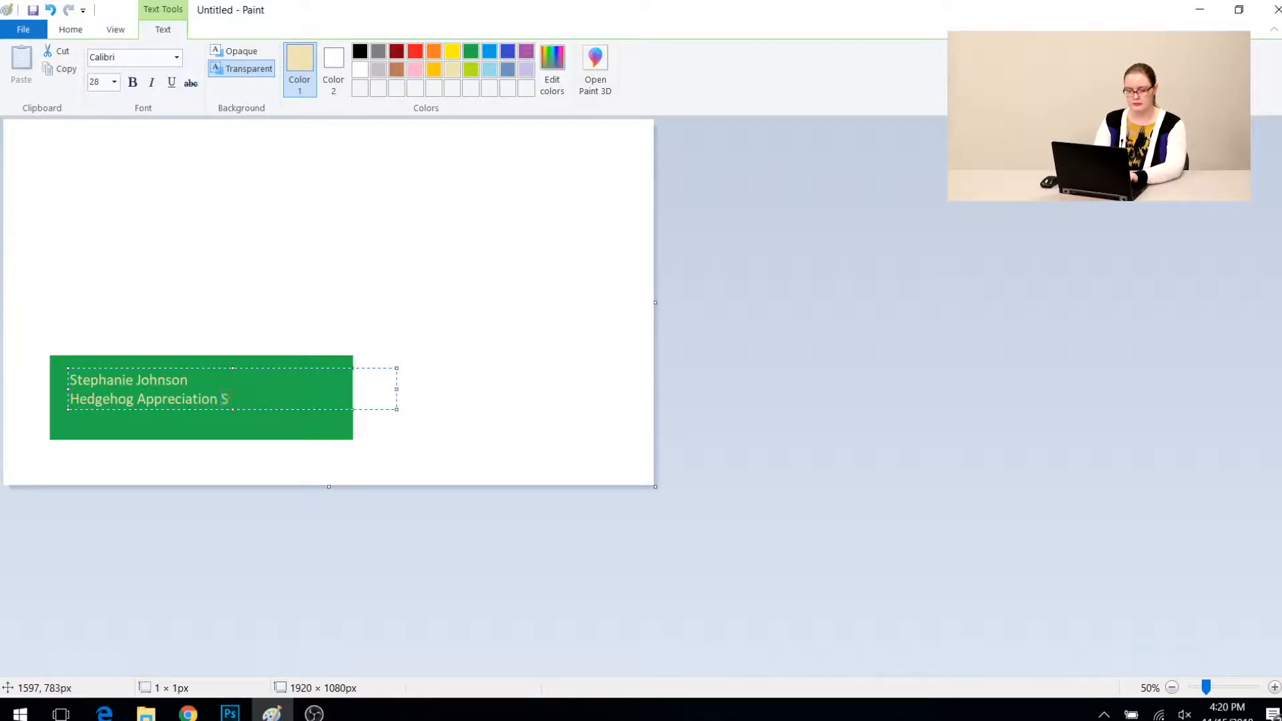
text(ociety)
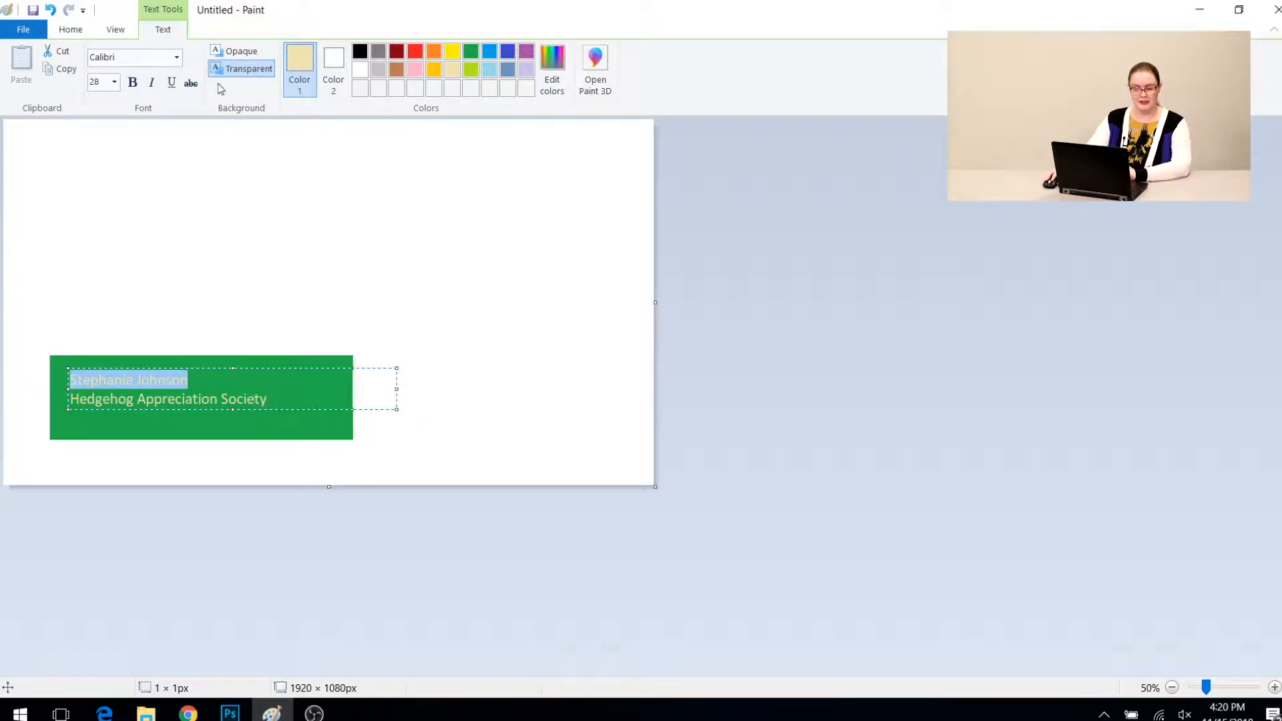
- Enlarge the name to 48 points, narrow the text box and commit the title onto the banner
click(114, 82)
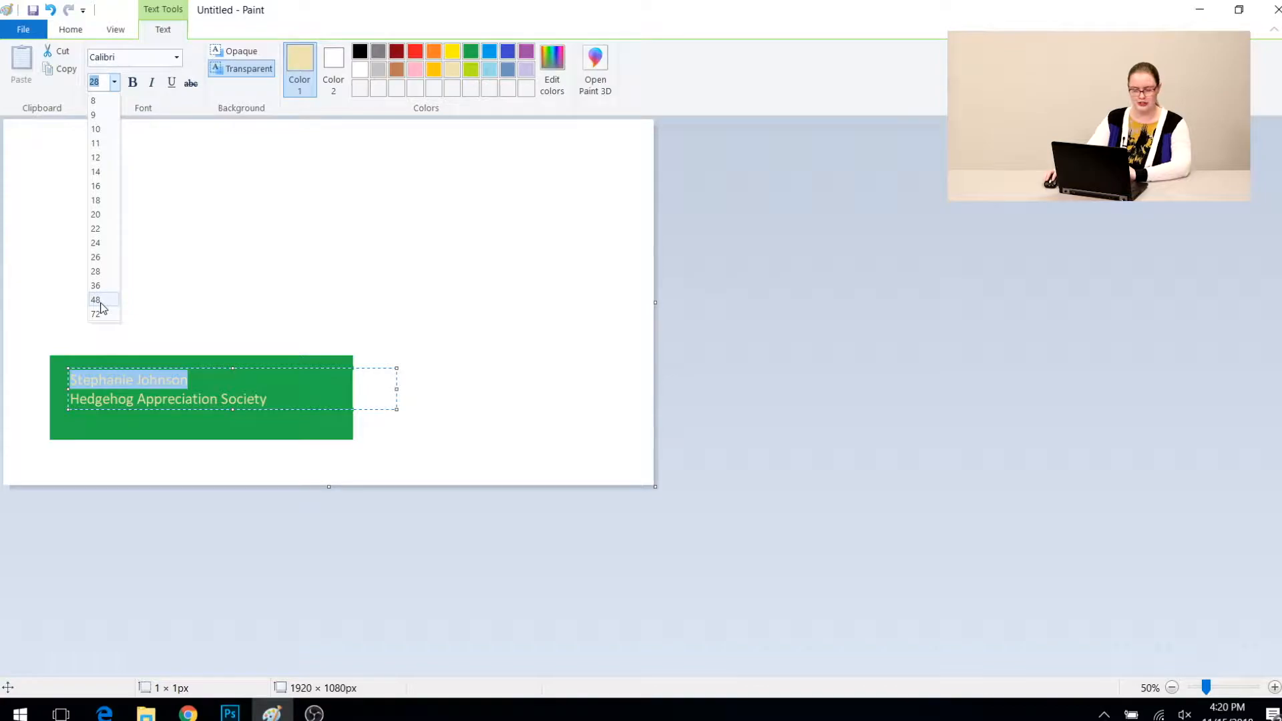
click(95, 299)
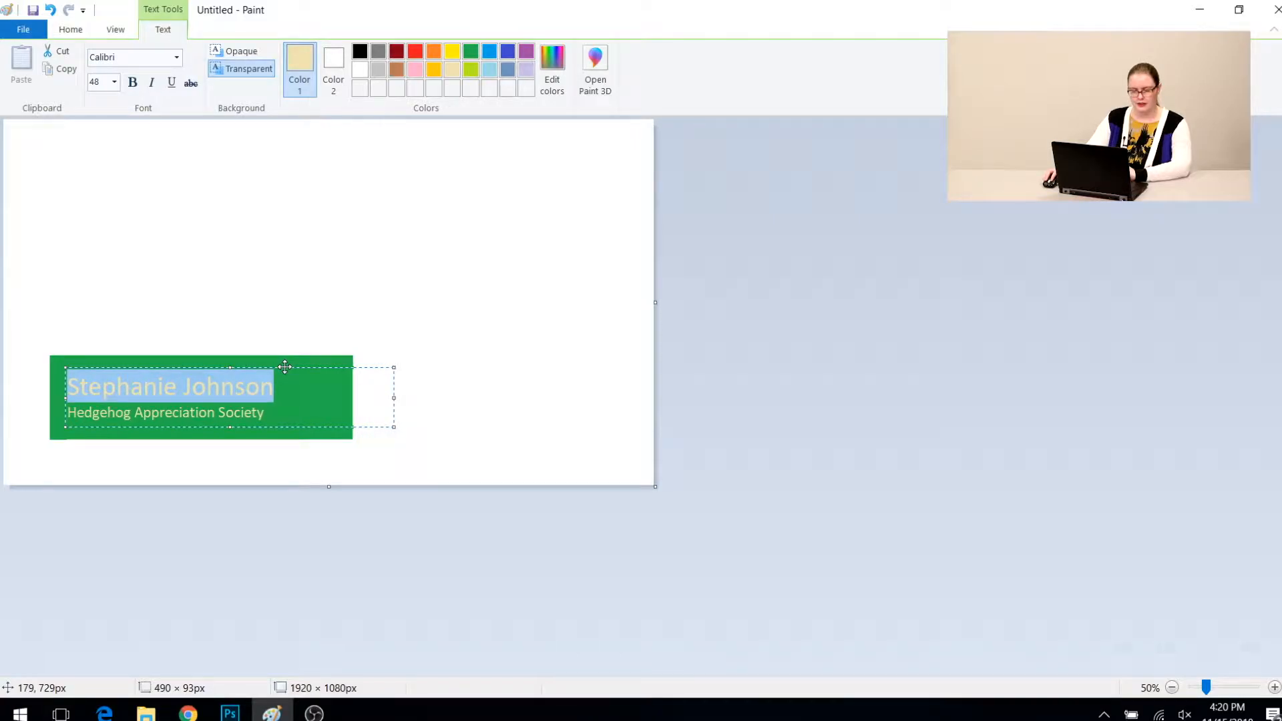
drag(394, 398, 341, 400)
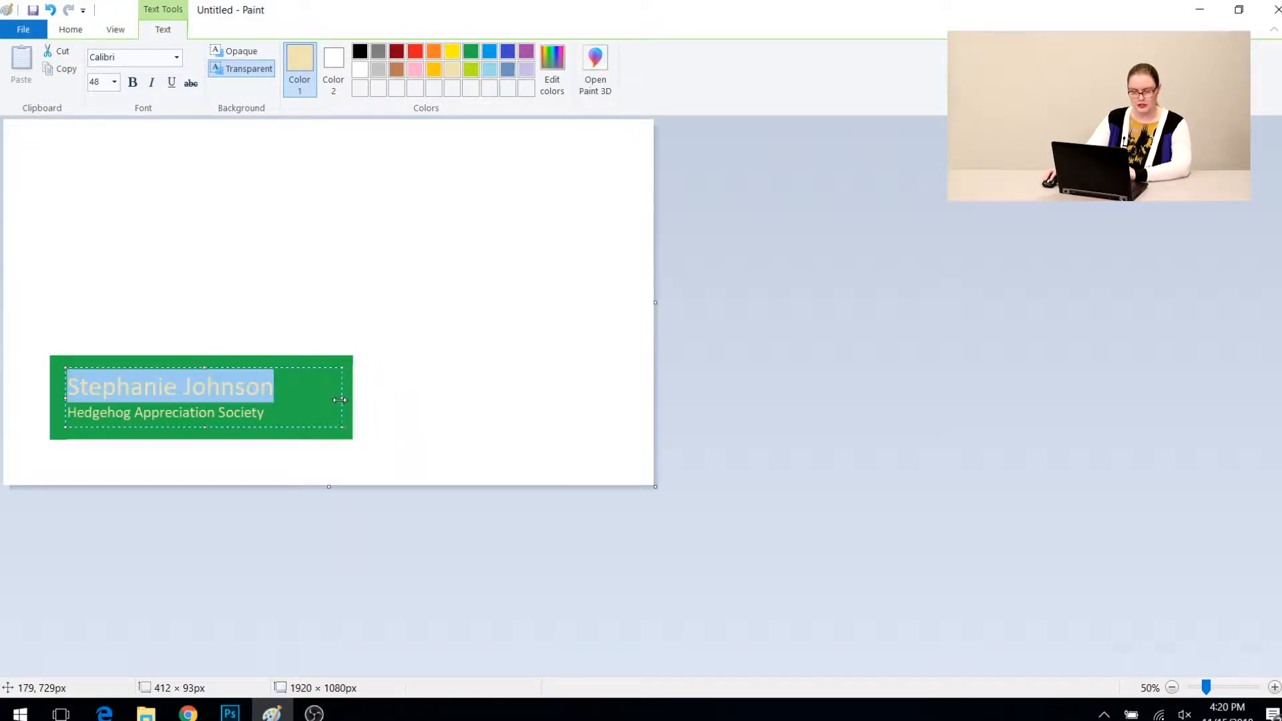
click(568, 327)
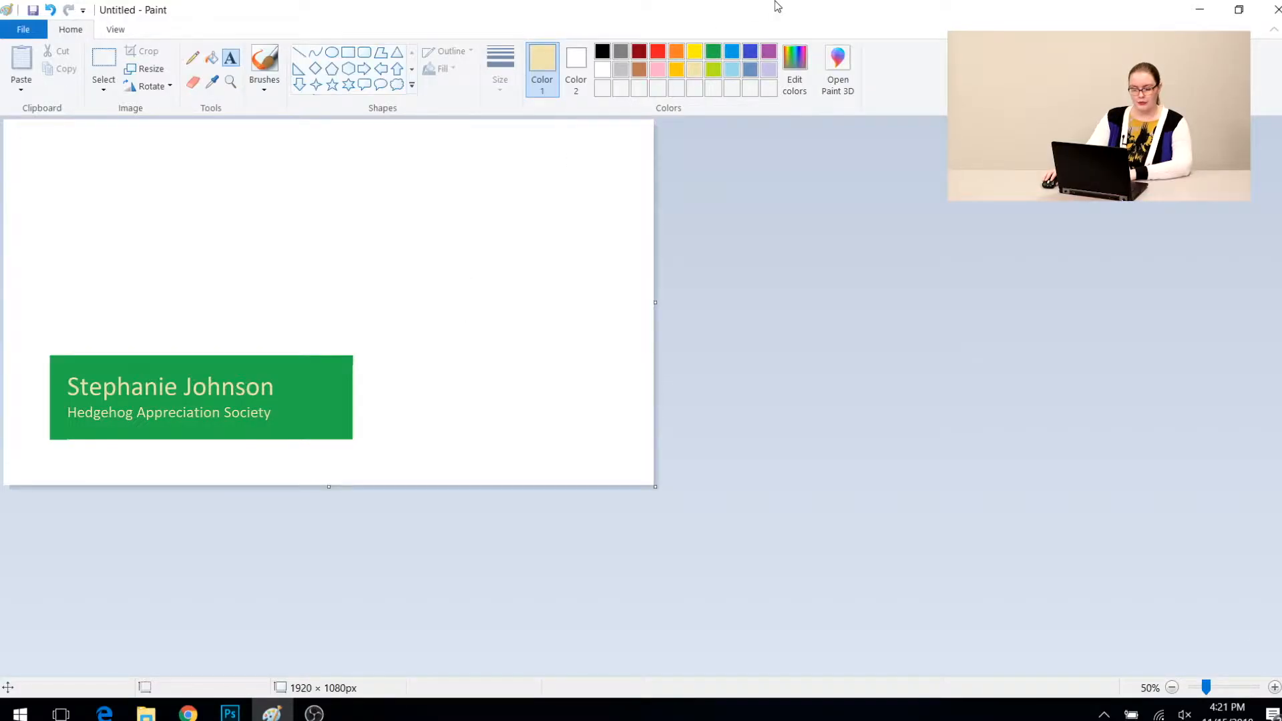
mouse_move(570, 179)
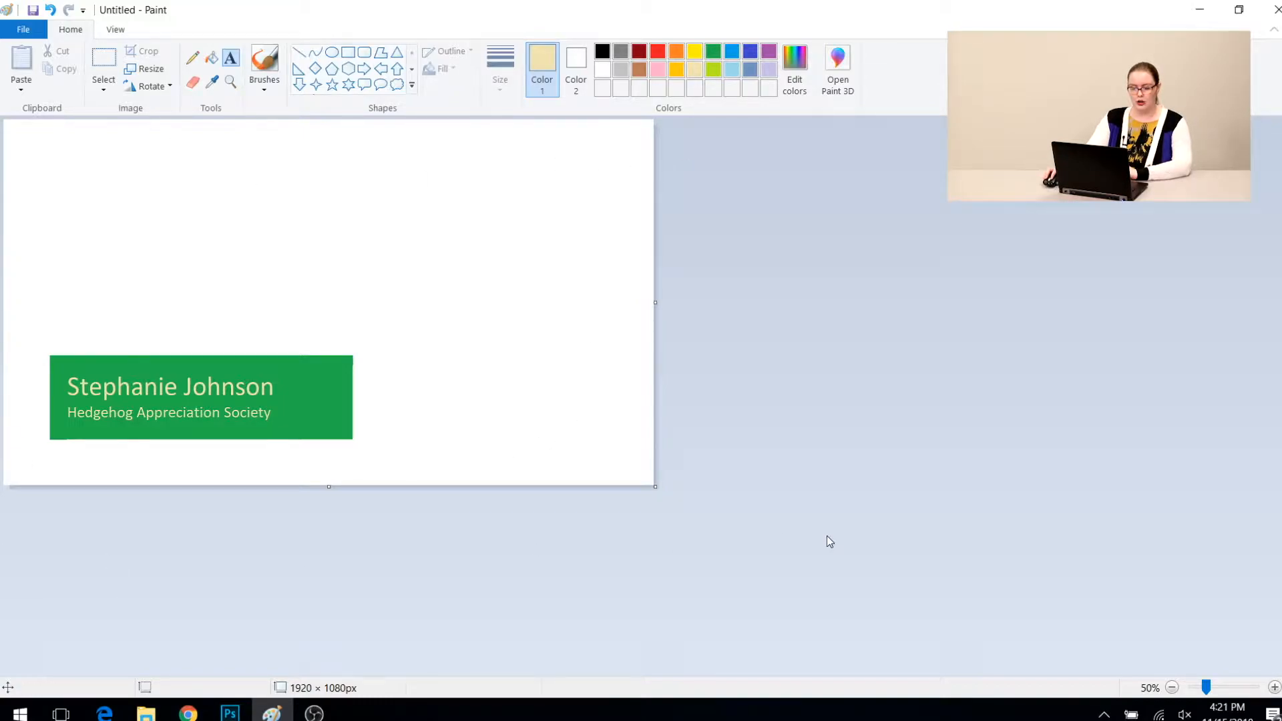
mouse_move(787, 203)
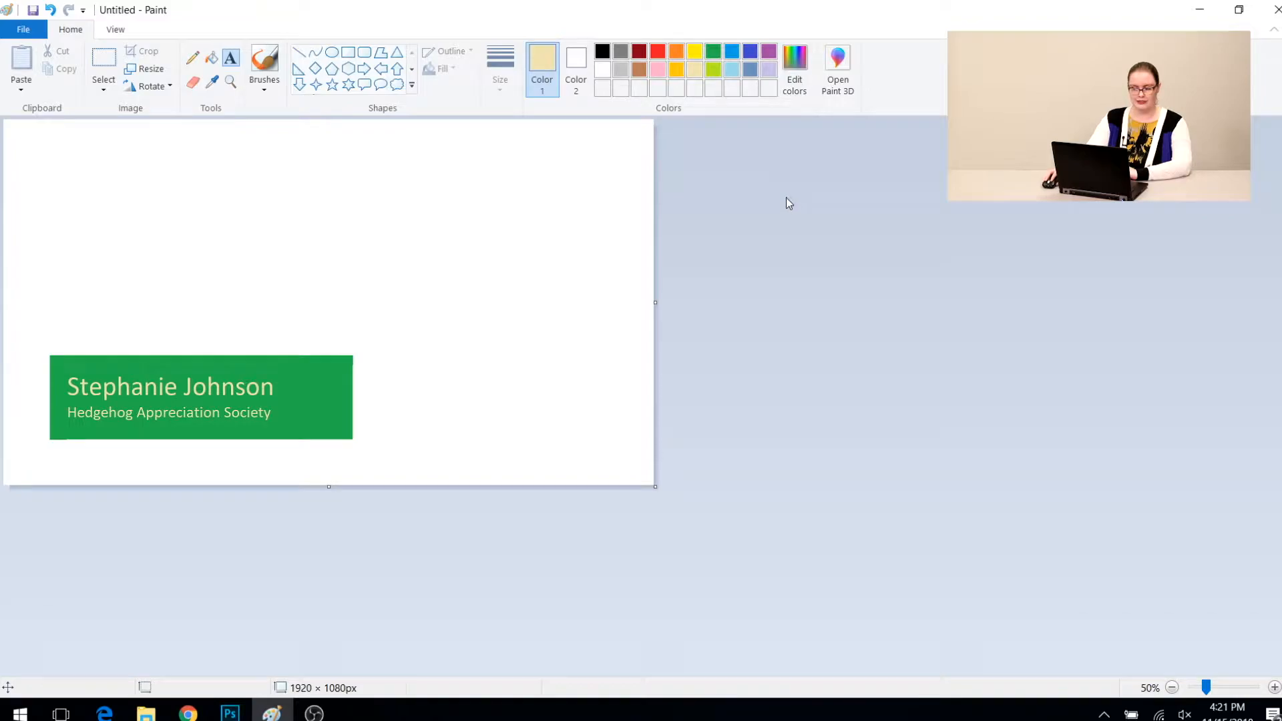
- Fill the white canvas around the green banner with solid black using the bucket
click(603, 51)
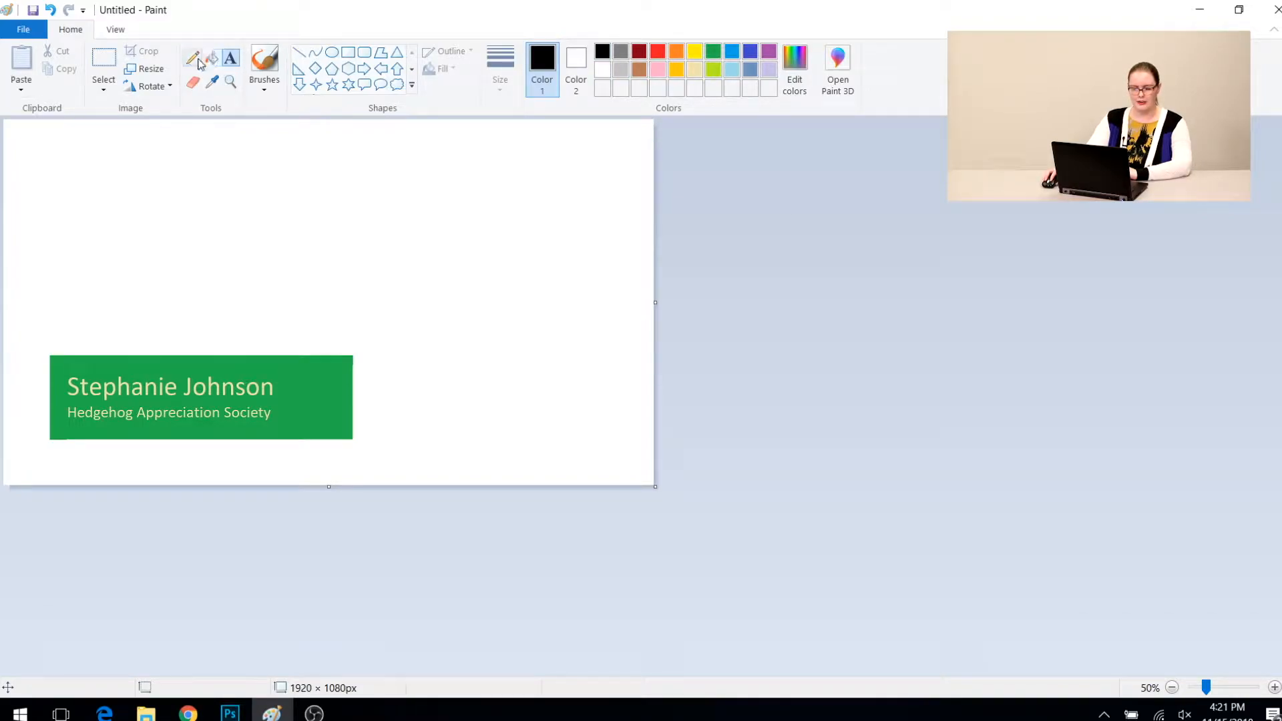
click(211, 59)
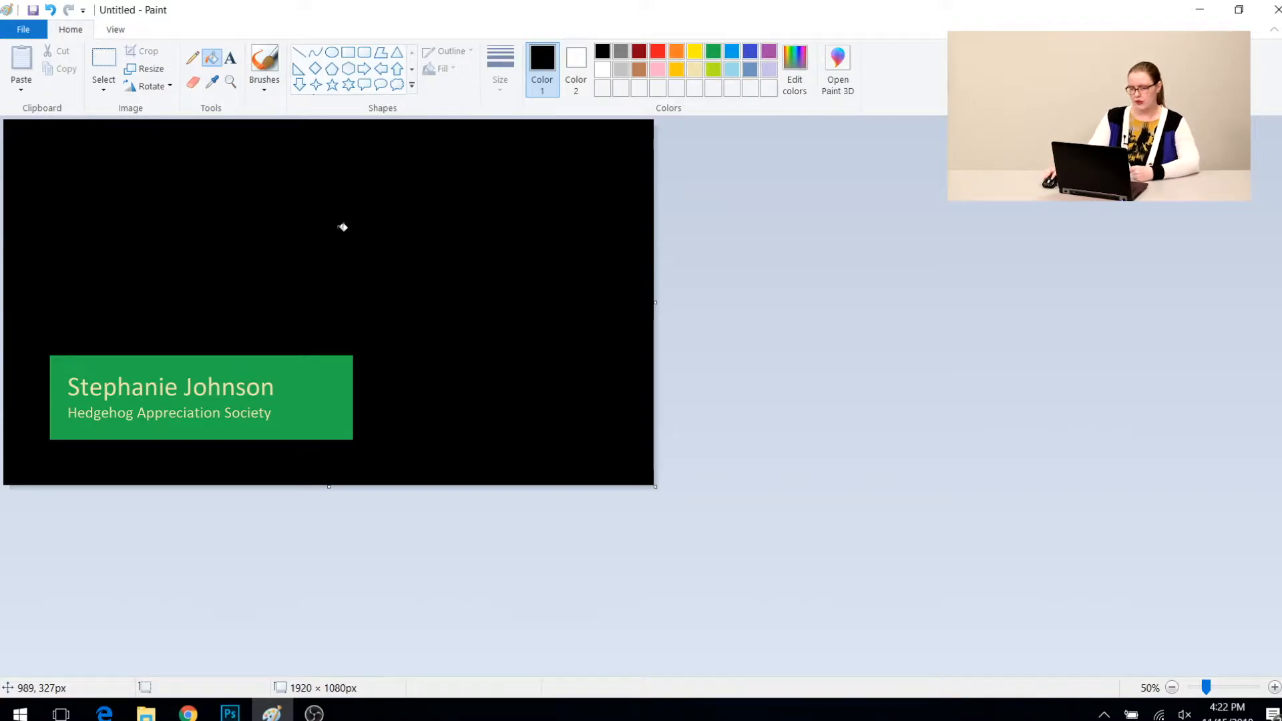
mouse_move(336, 216)
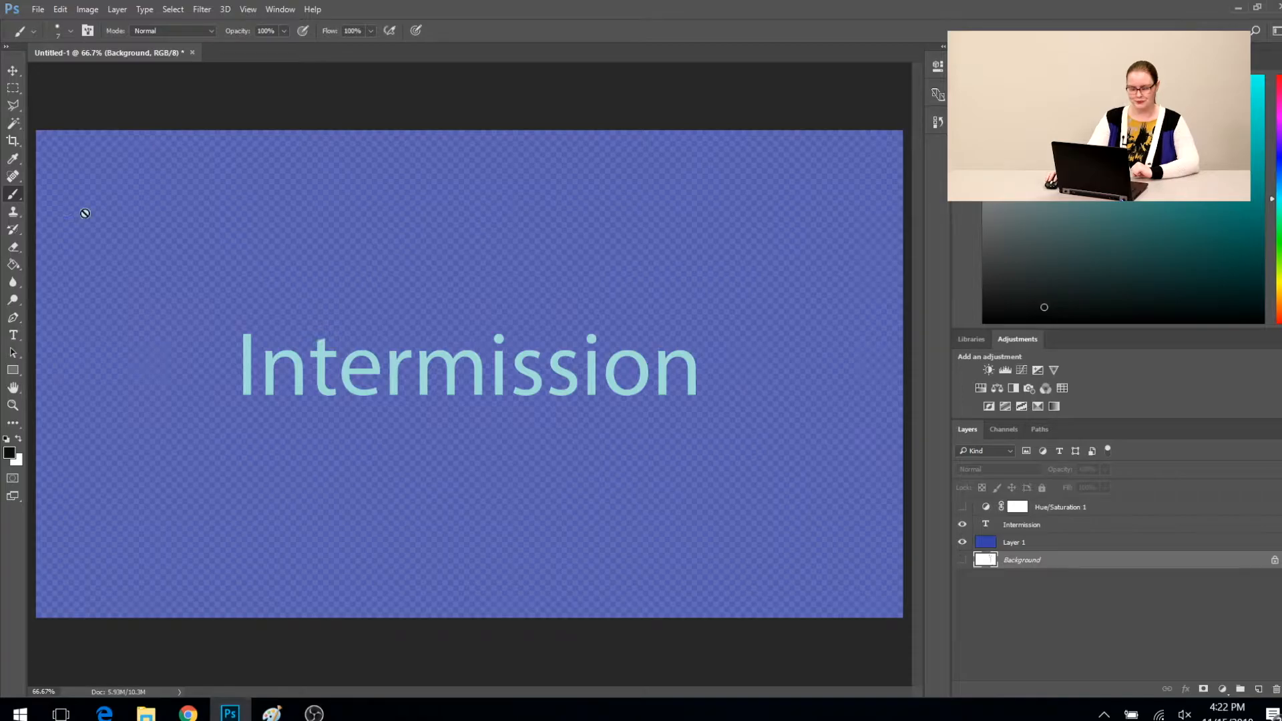
- Open the 'New vaddio logo with art of easy title' PSD with the blue Vaddio logo
click(37, 9)
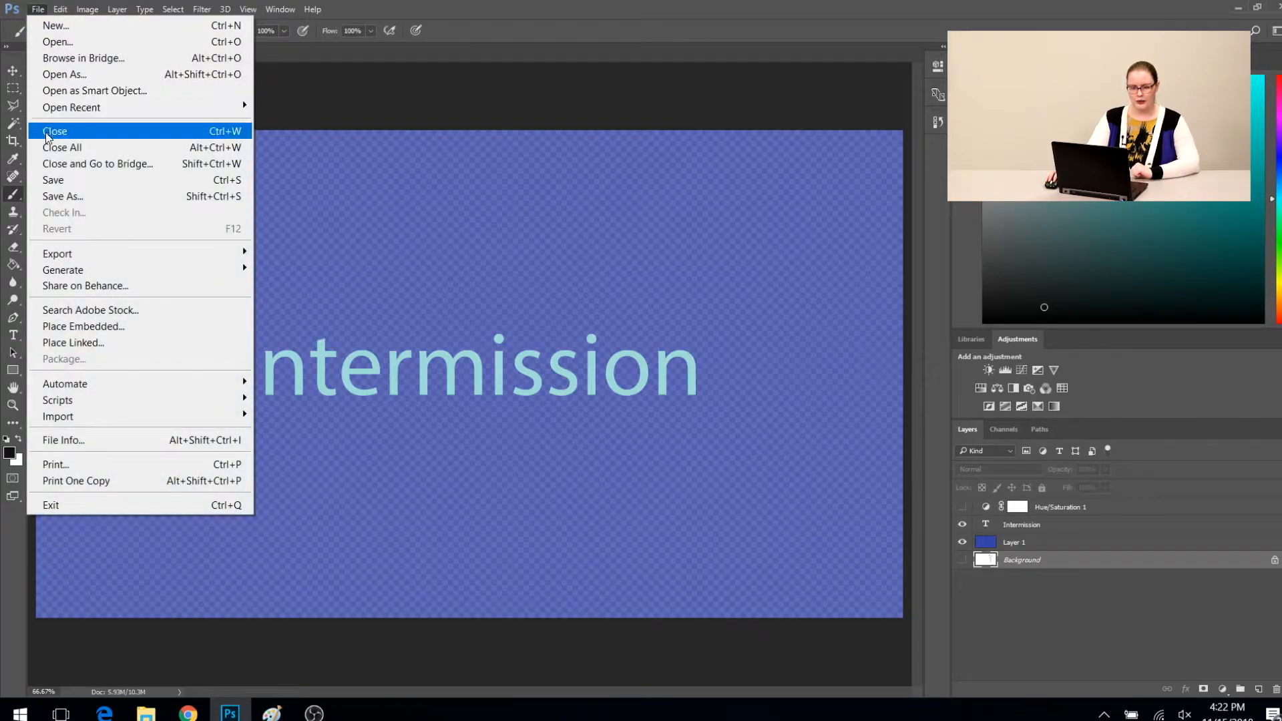
mouse_move(57, 42)
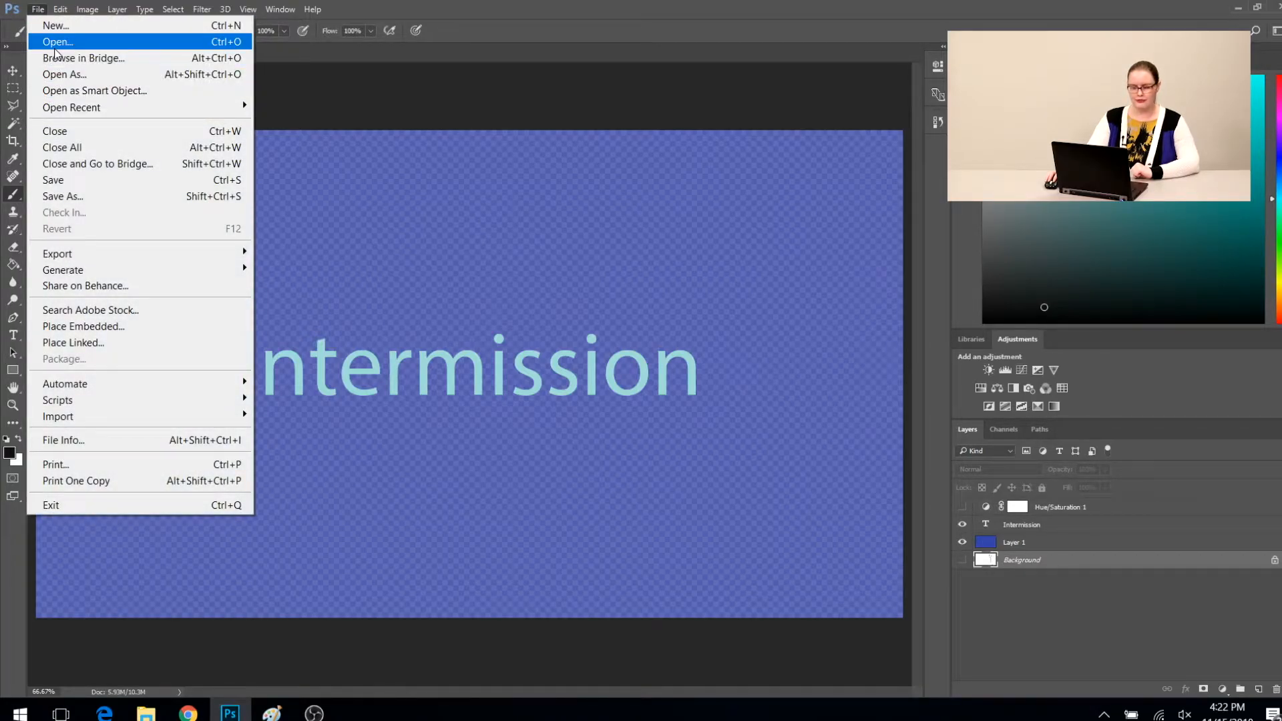
click(56, 41)
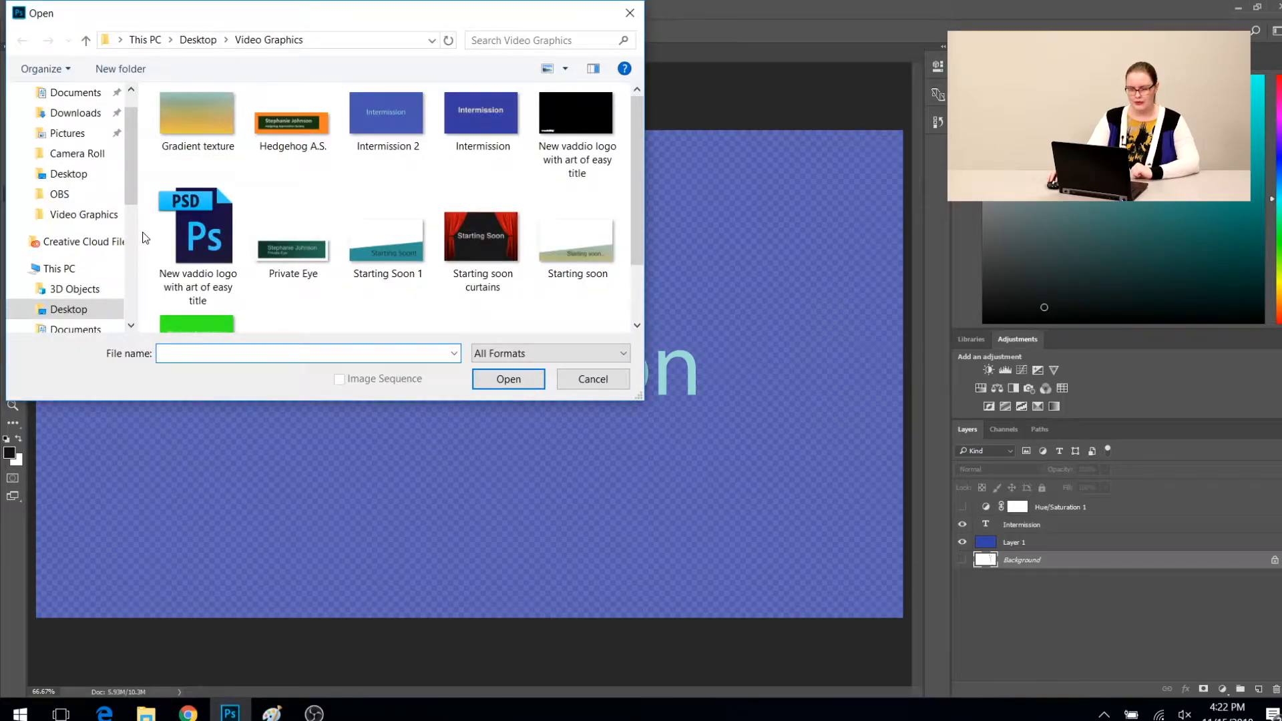
click(593, 379)
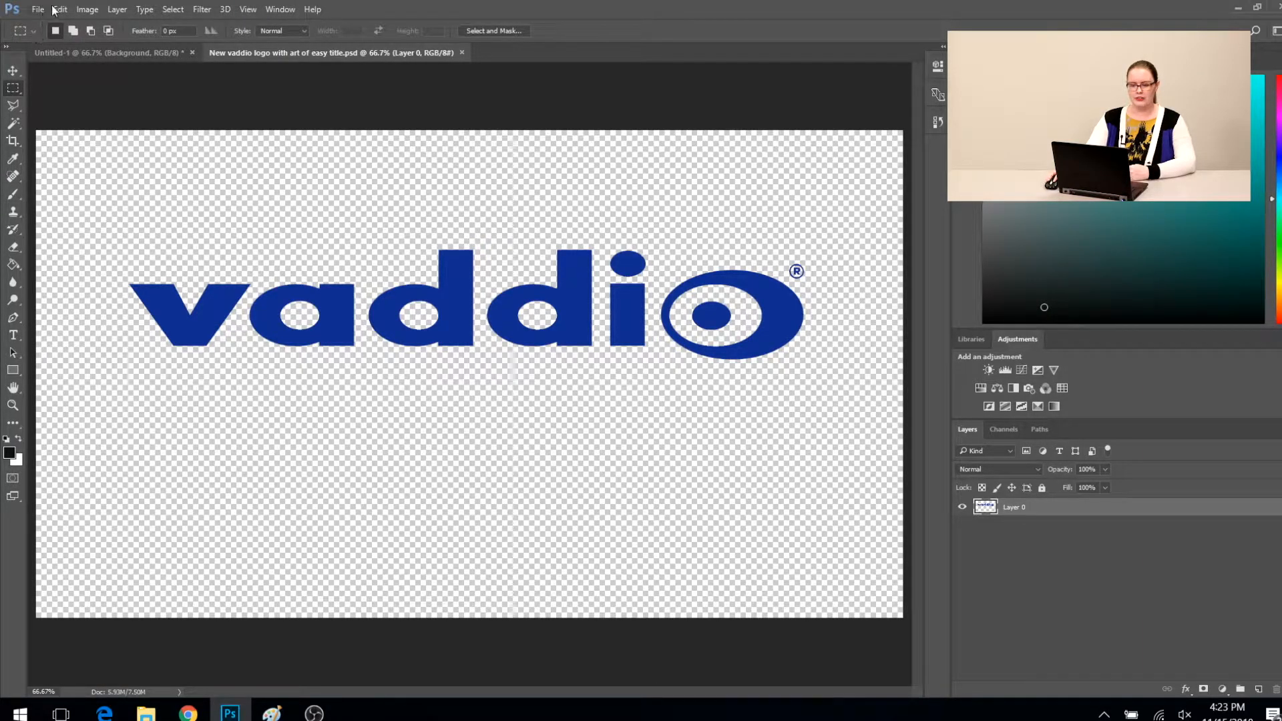
- Start Free Transform on the Vaddio logo to scale it down toward 41.5%
click(59, 8)
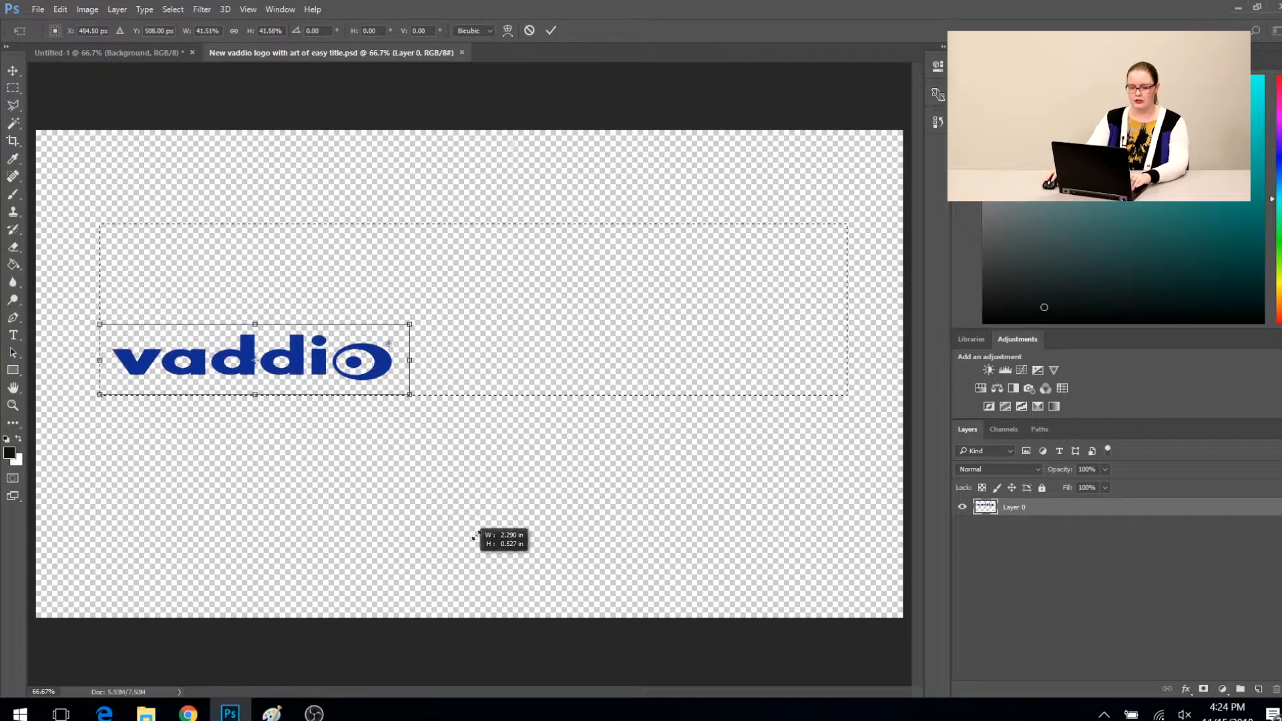
- Shrink the logo further and apply the transform, leaving it small in the bottom-left corner
drag(409, 393, 189, 393)
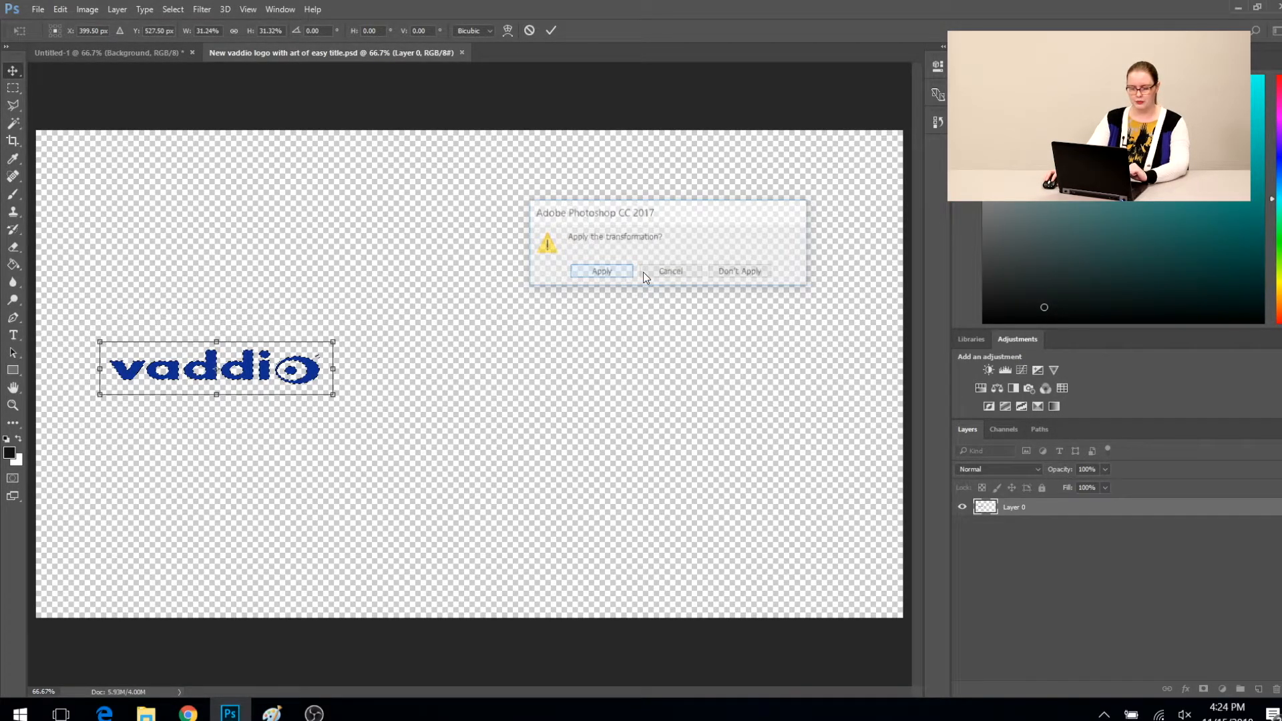
click(601, 271)
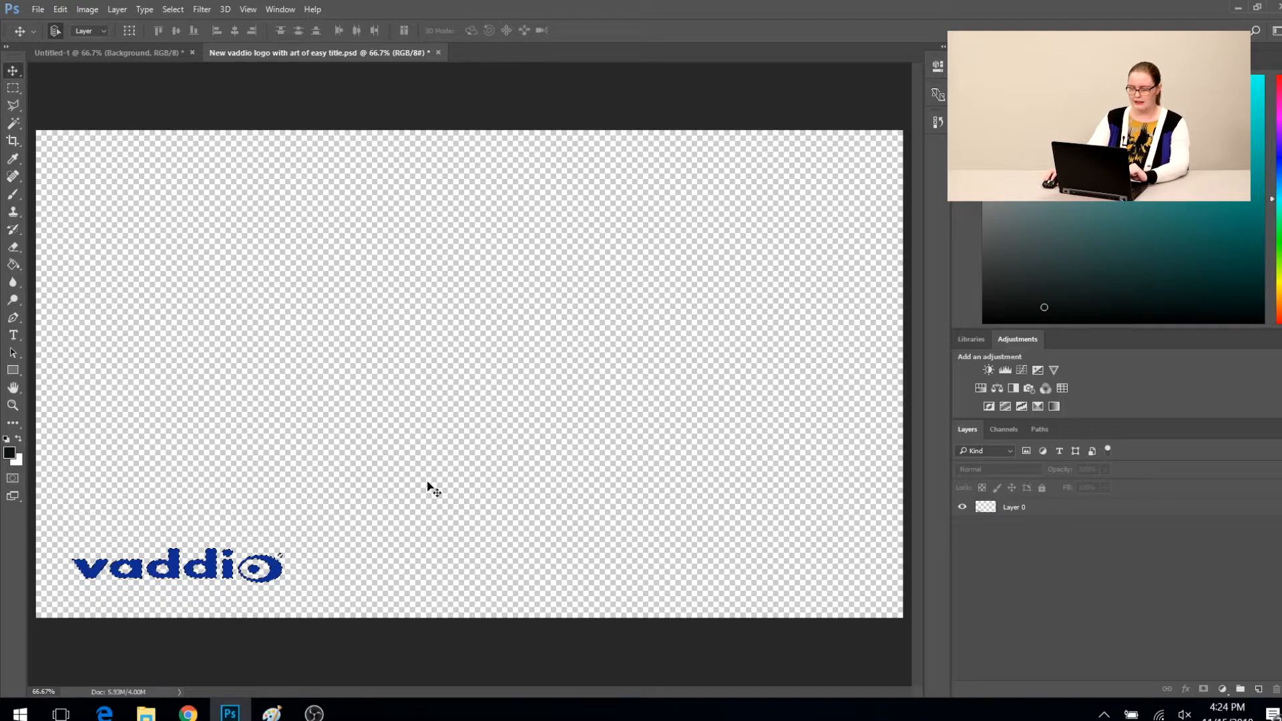
- Add a Hue/Saturation layer with Saturation -100 and maximum Lightness to turn the logo white
click(1005, 369)
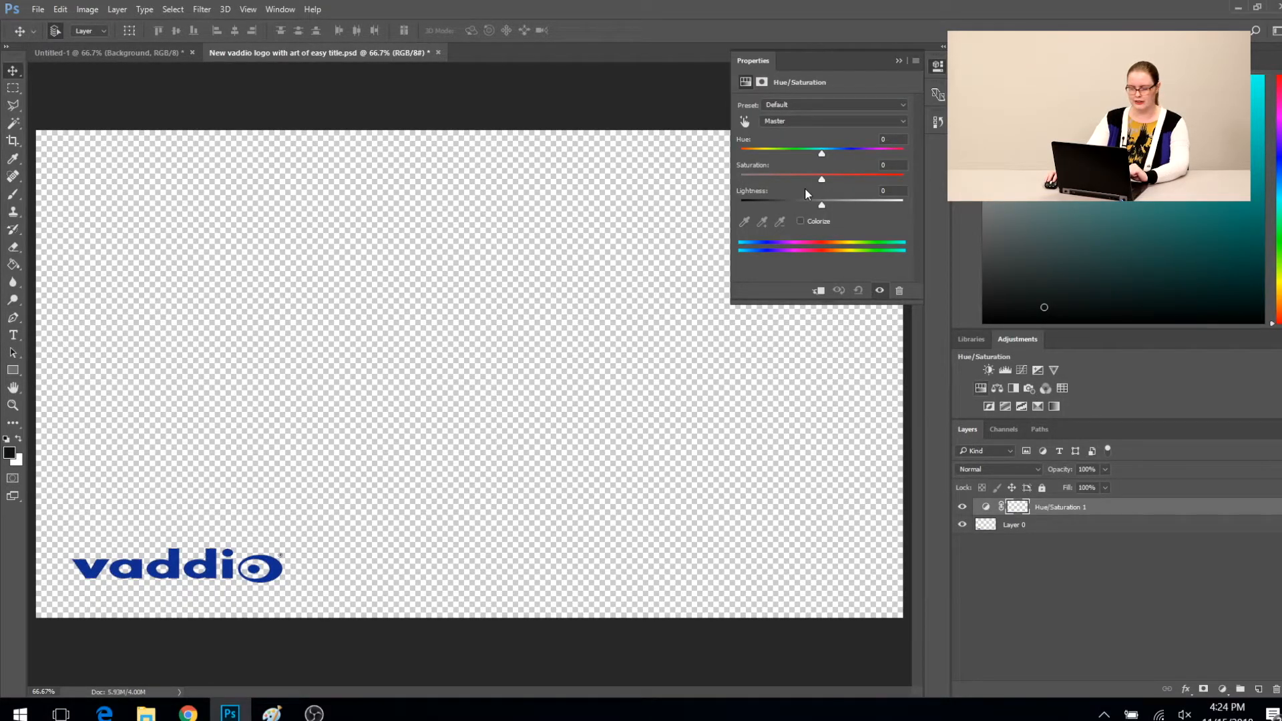
drag(822, 176, 740, 177)
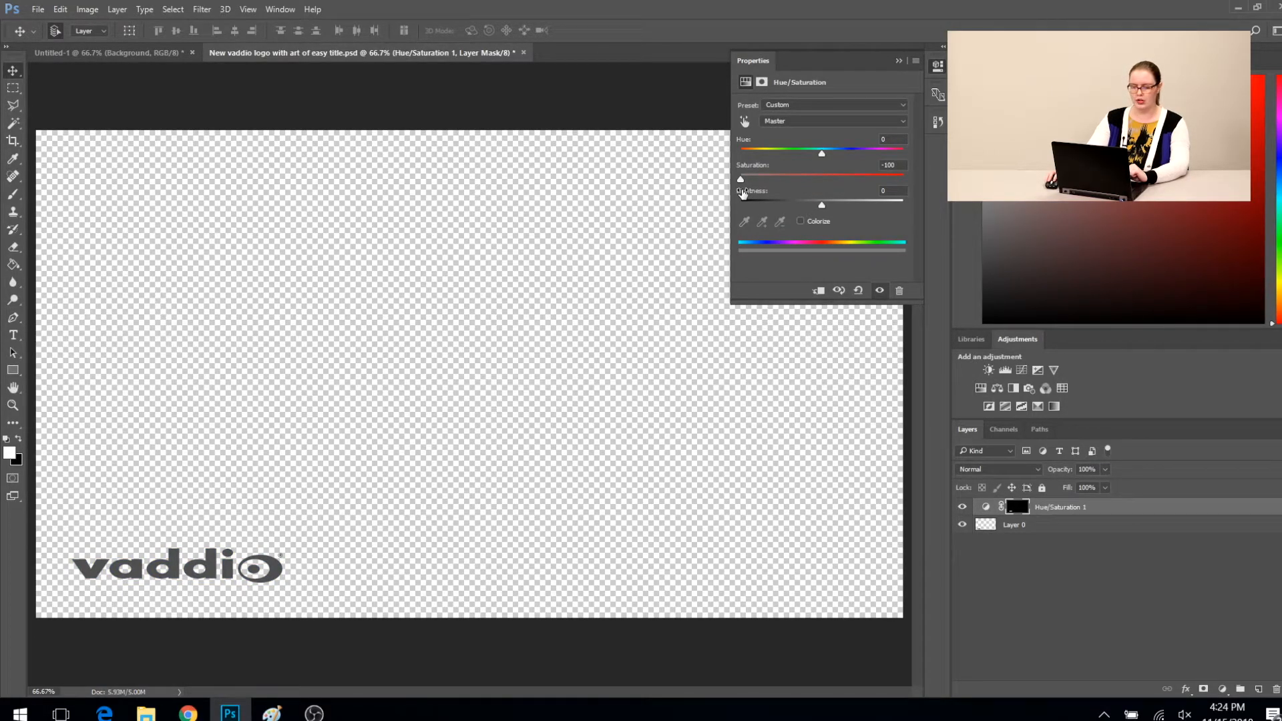
drag(822, 205, 863, 205)
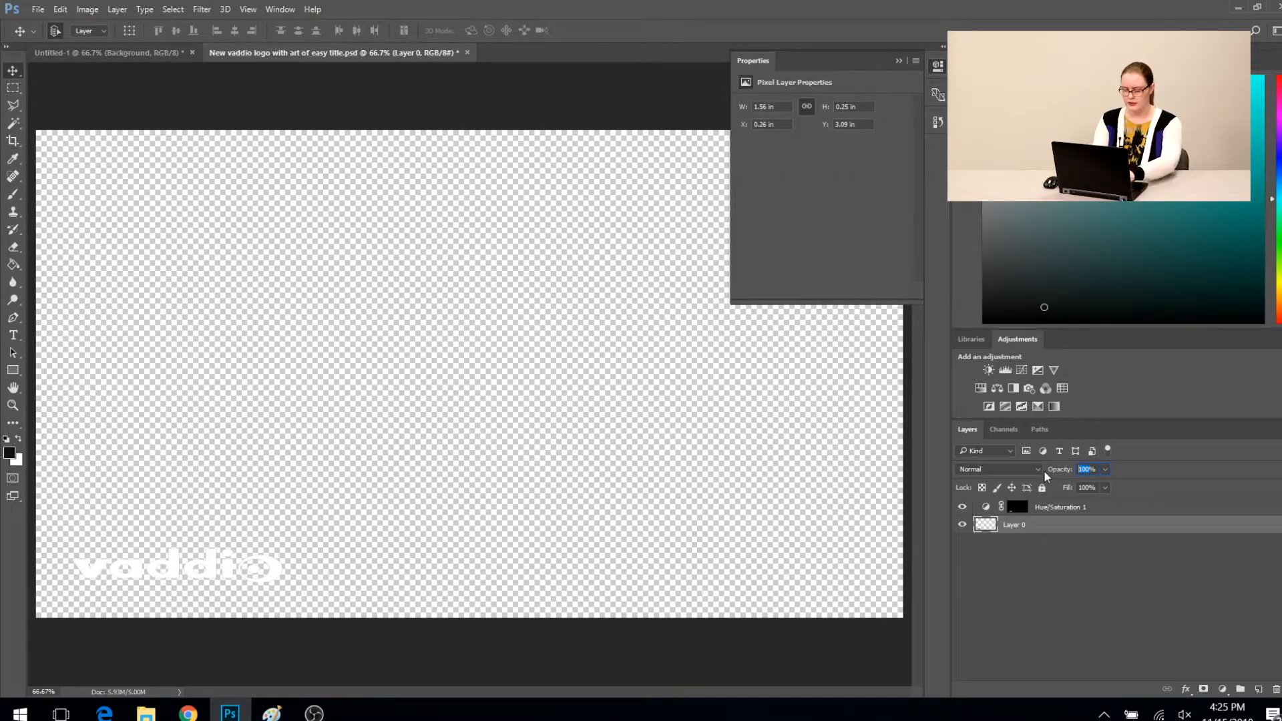
- Set the logo layer's opacity to 60% as a watermark and put away the Properties panel
text(60)
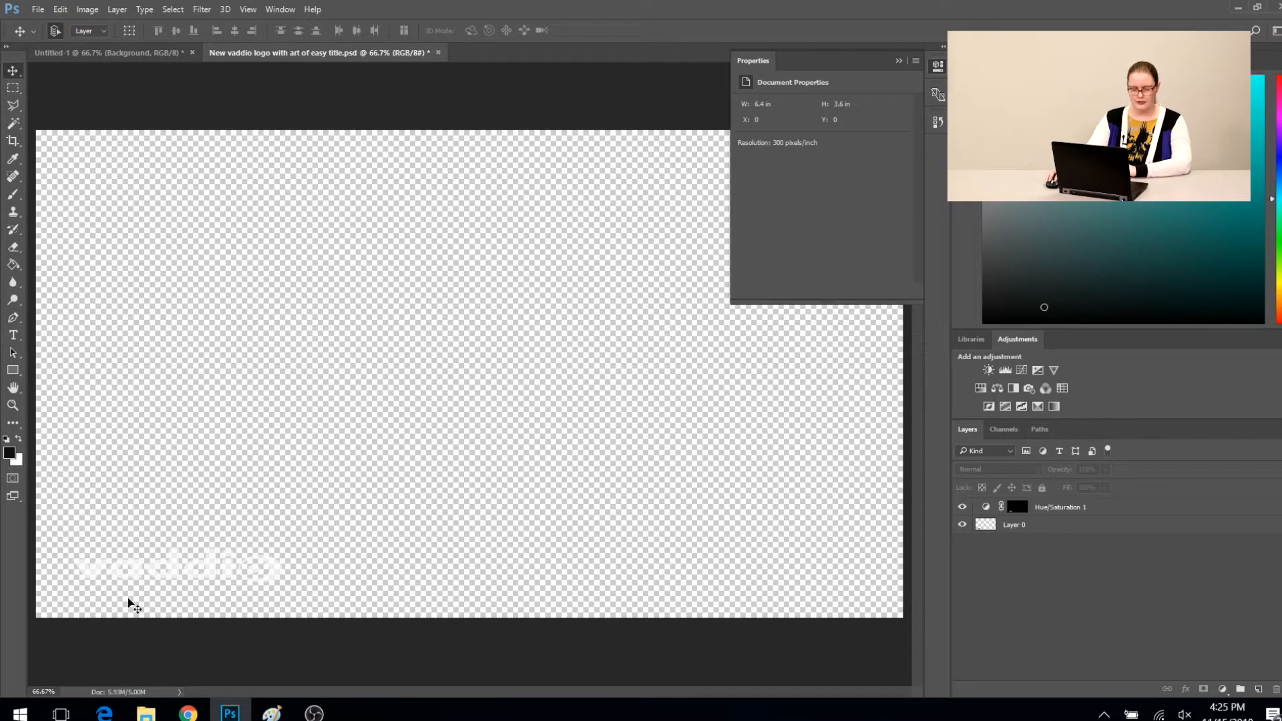
mouse_move(218, 580)
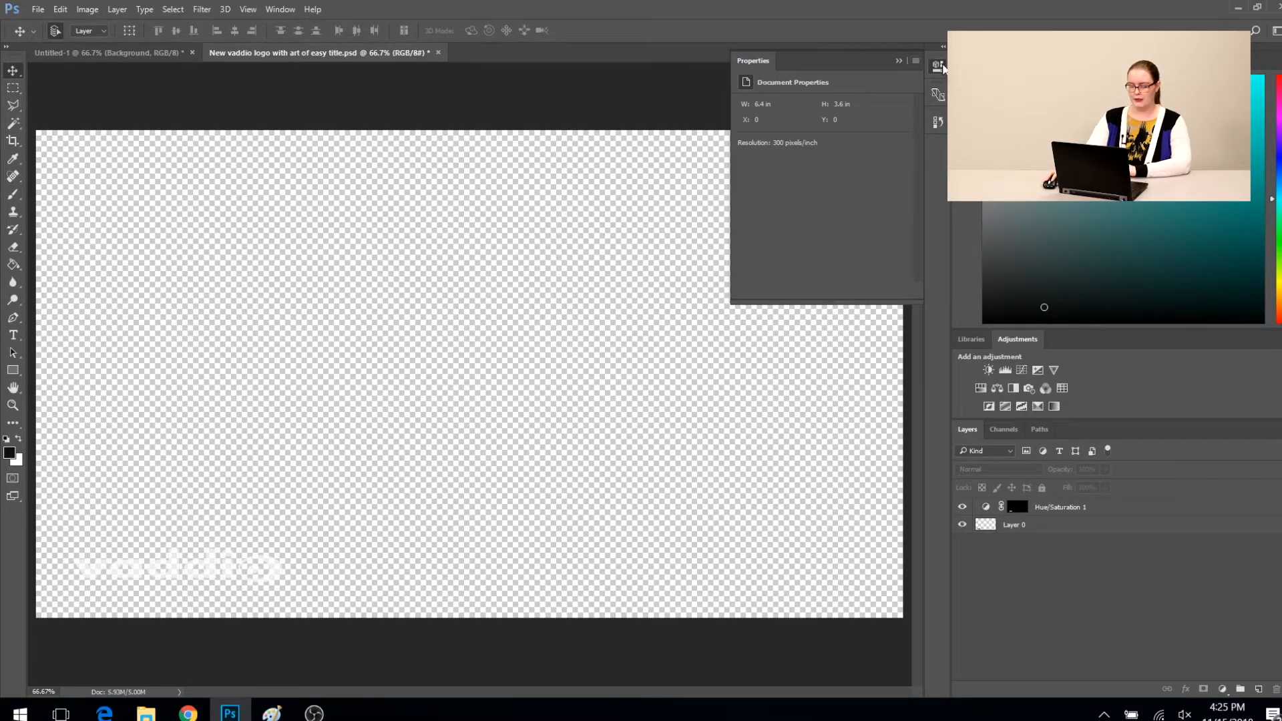
click(938, 66)
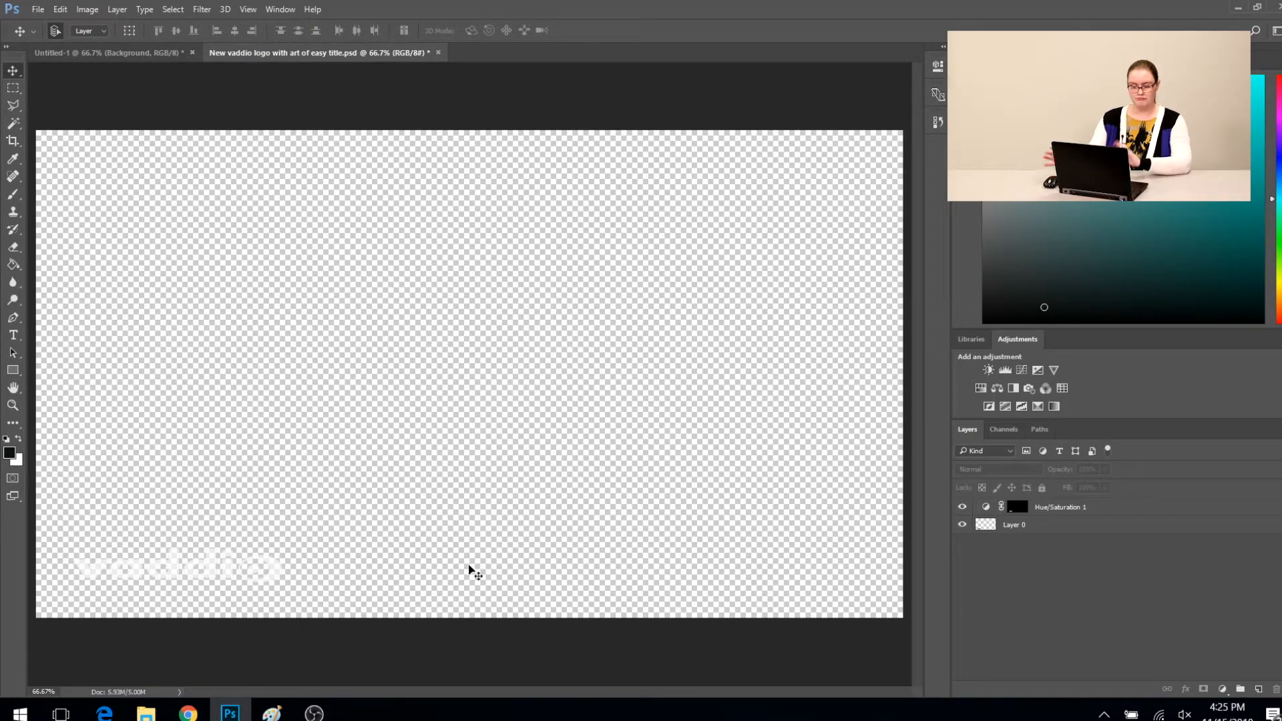